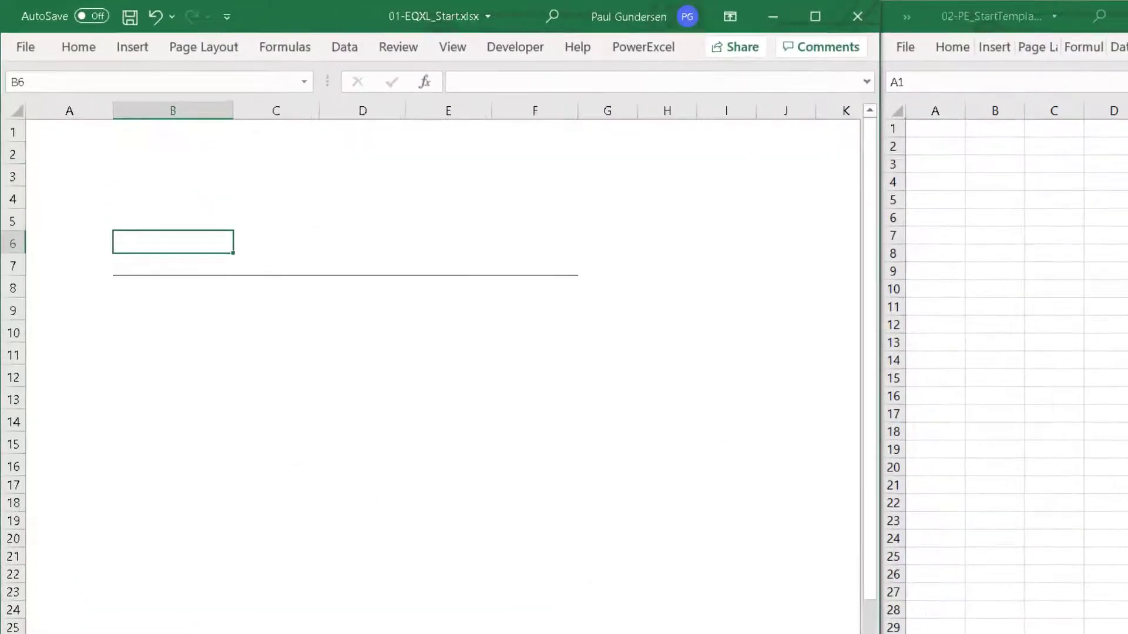
- Label the rows Revenue and Cost of Sales and the last column header Quarter1
text(Revenue)
click(173, 265)
text(C)
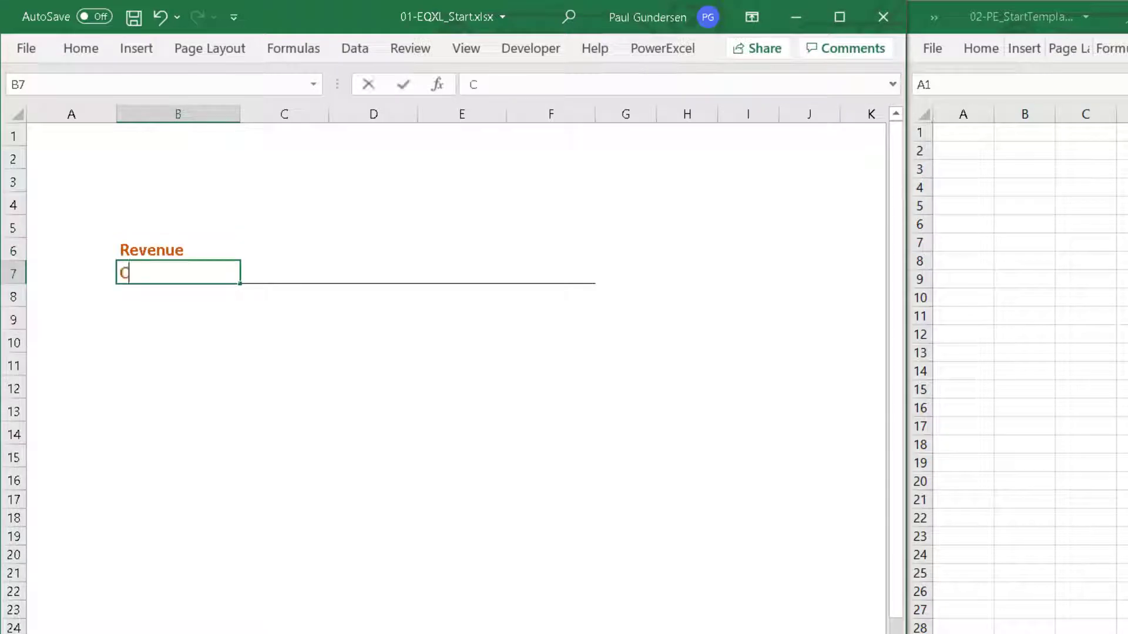
text(ost of Sales)
click(461, 226)
text(Mar)
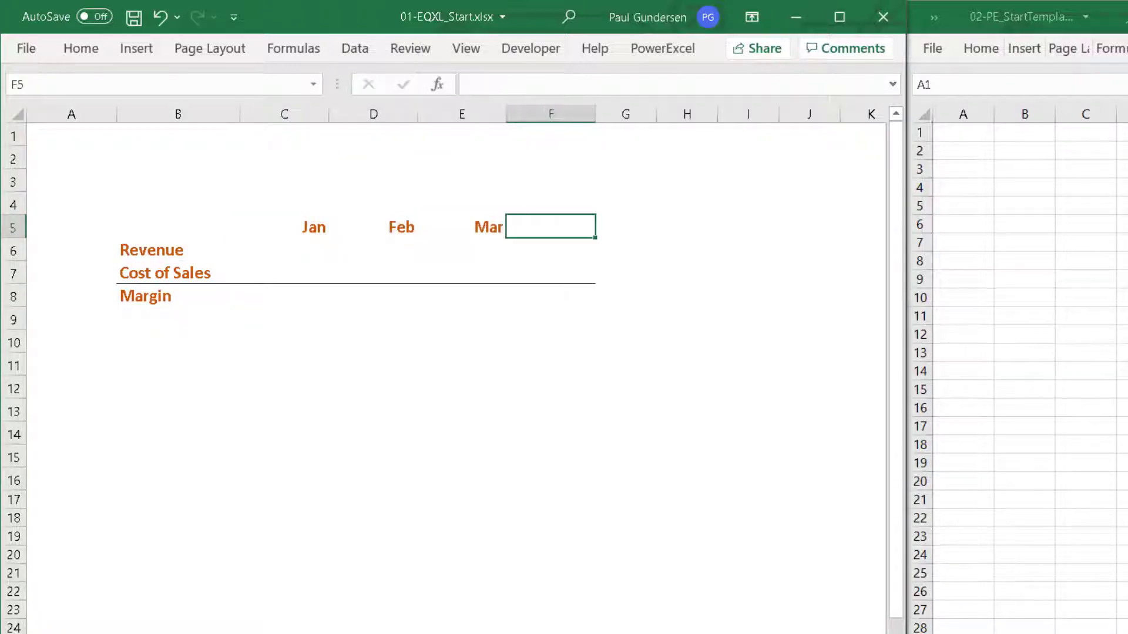
text(Quarter)
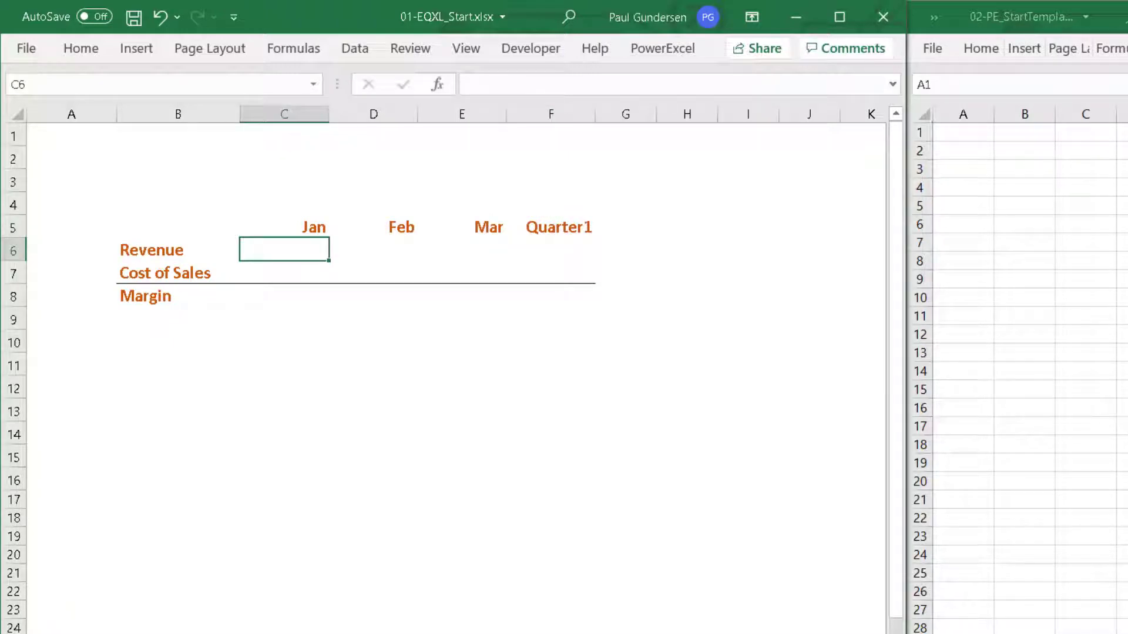
- Enter the monthly revenue and cost of sales figures and start the Quarter1 SUM formula
text(1011)
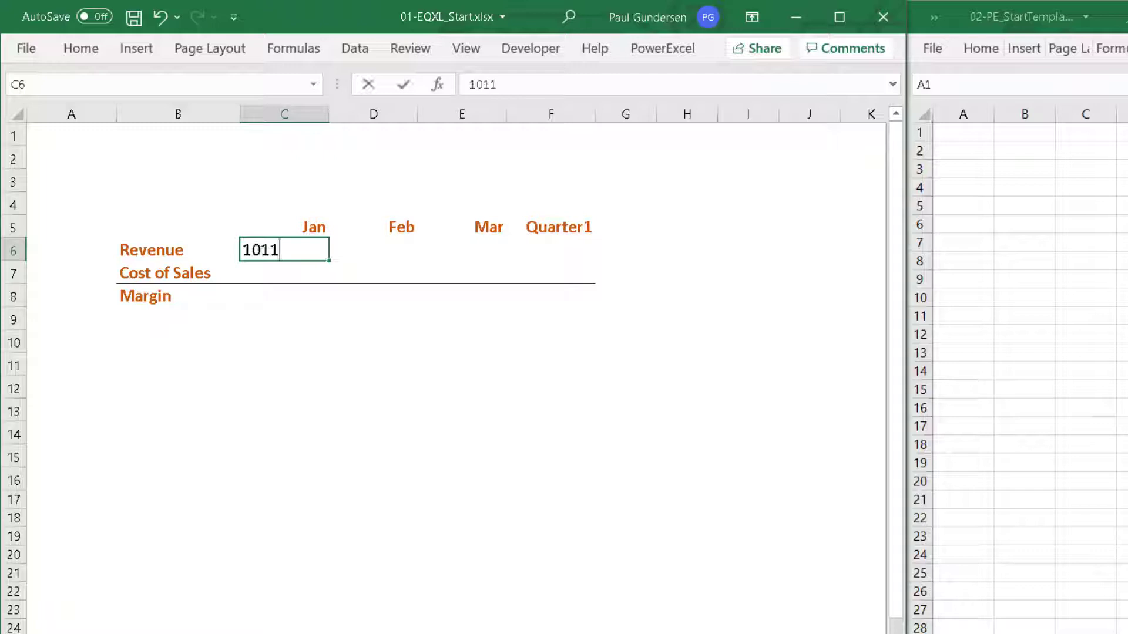
text(3033)
click(461, 273)
text(101)
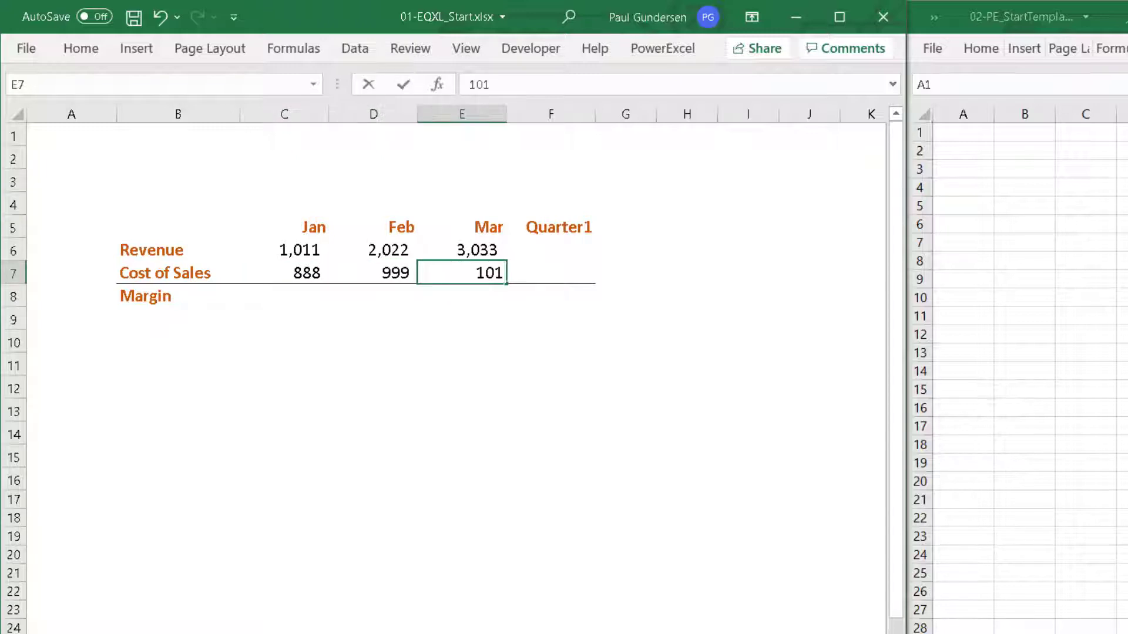
key(Return)
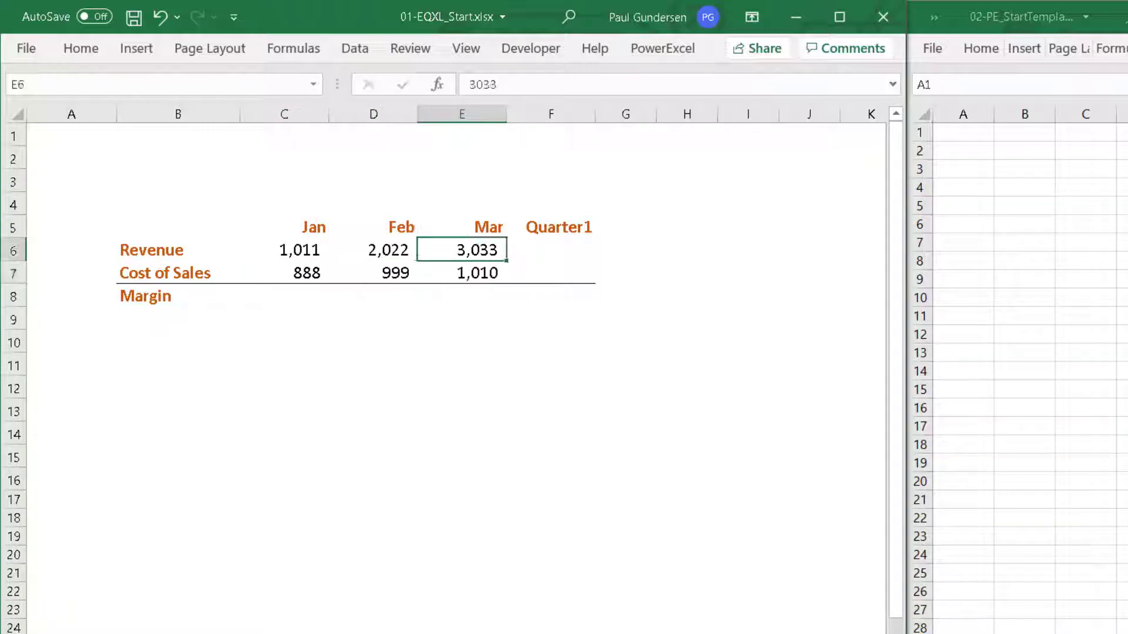
text(=sum)
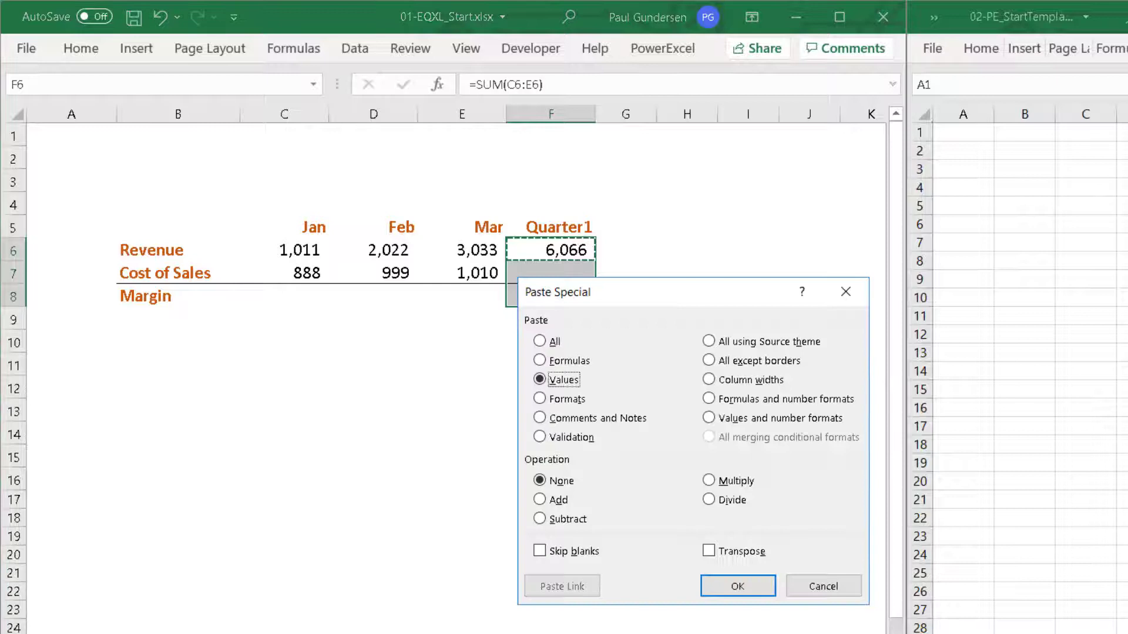
- Paste the Quarter1 SUM down the rows and add Margin formulas =C6-C7 across Jan–Mar
click(736, 585)
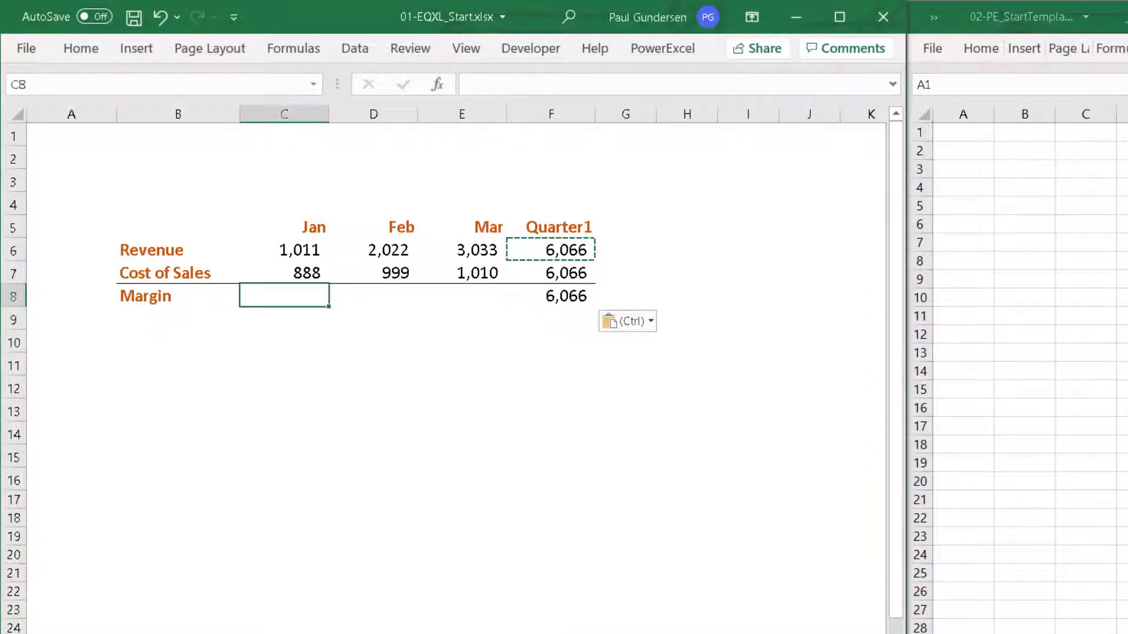
click(297, 249)
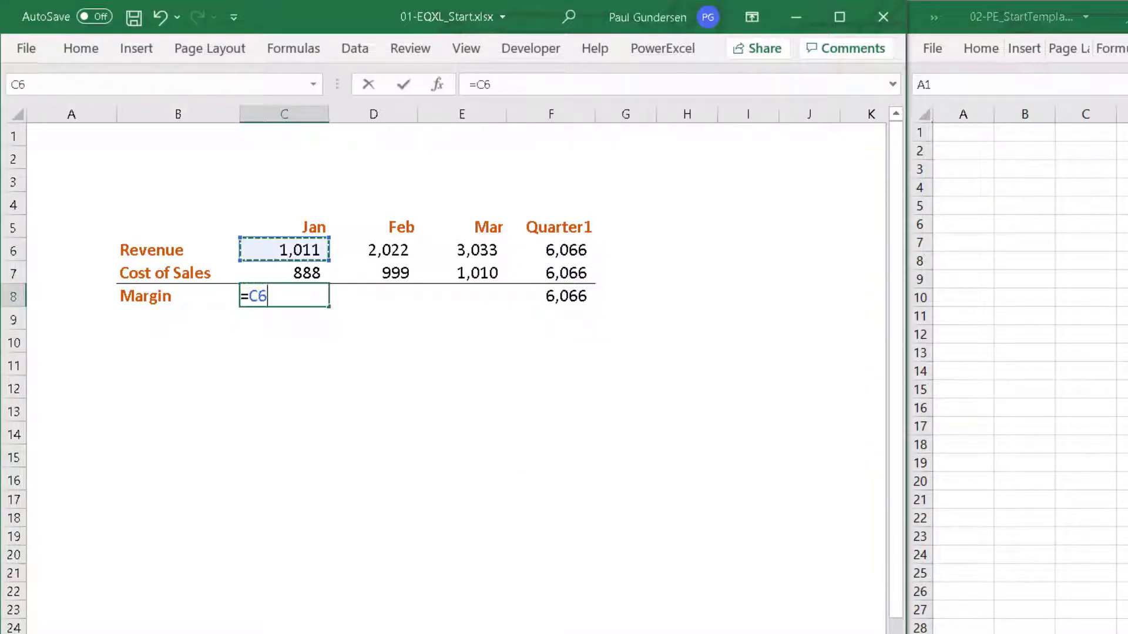
text(-C7)
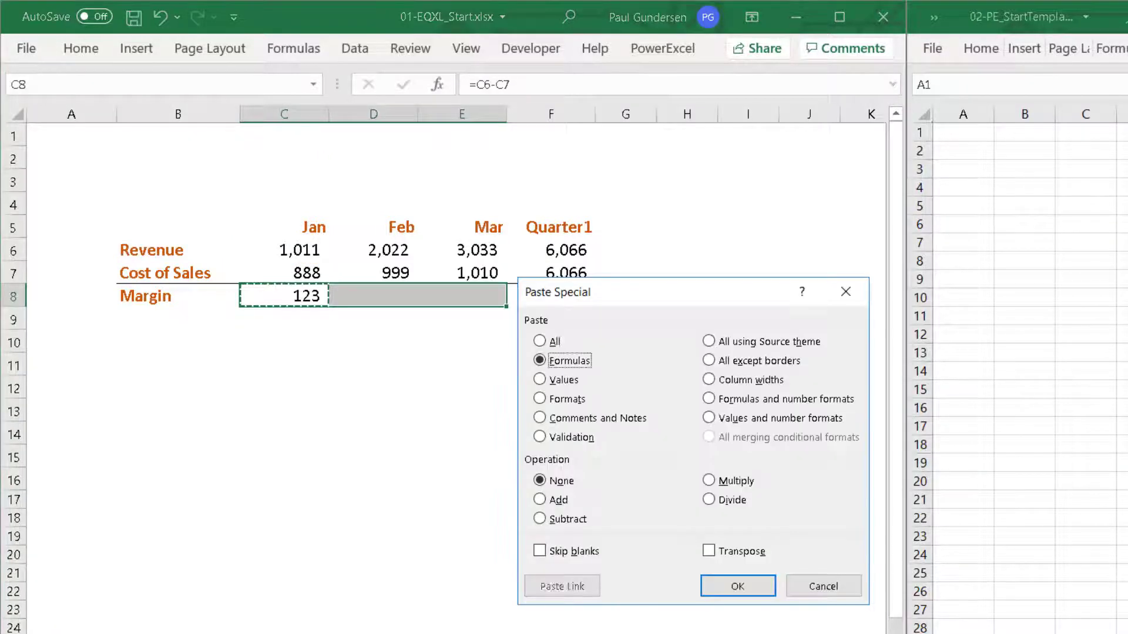
click(735, 585)
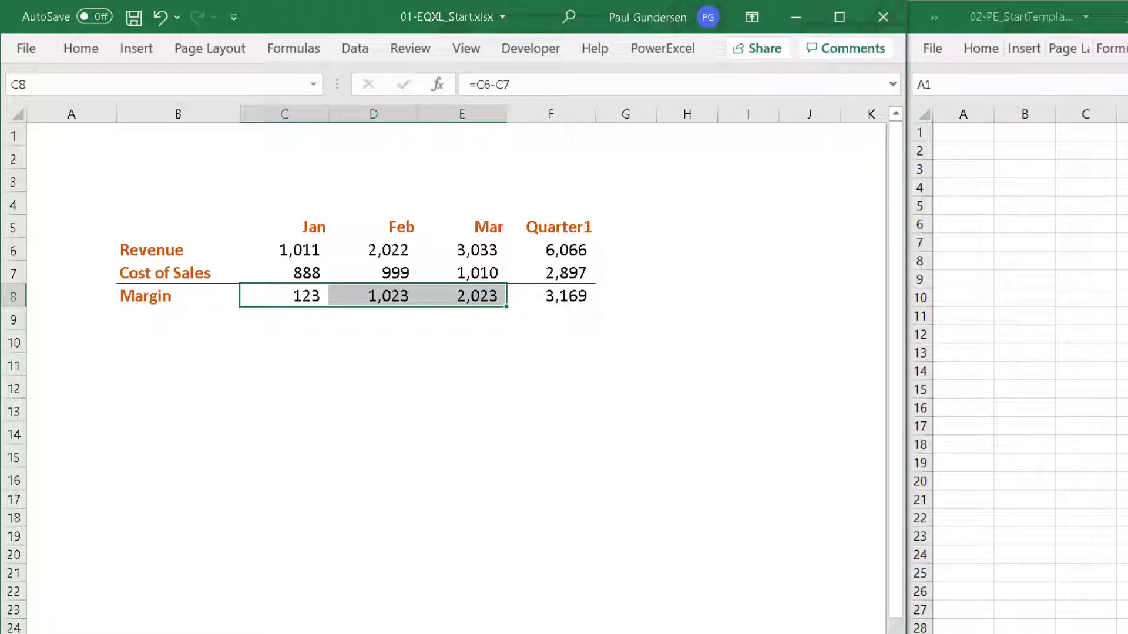
mouse_move(173, 136)
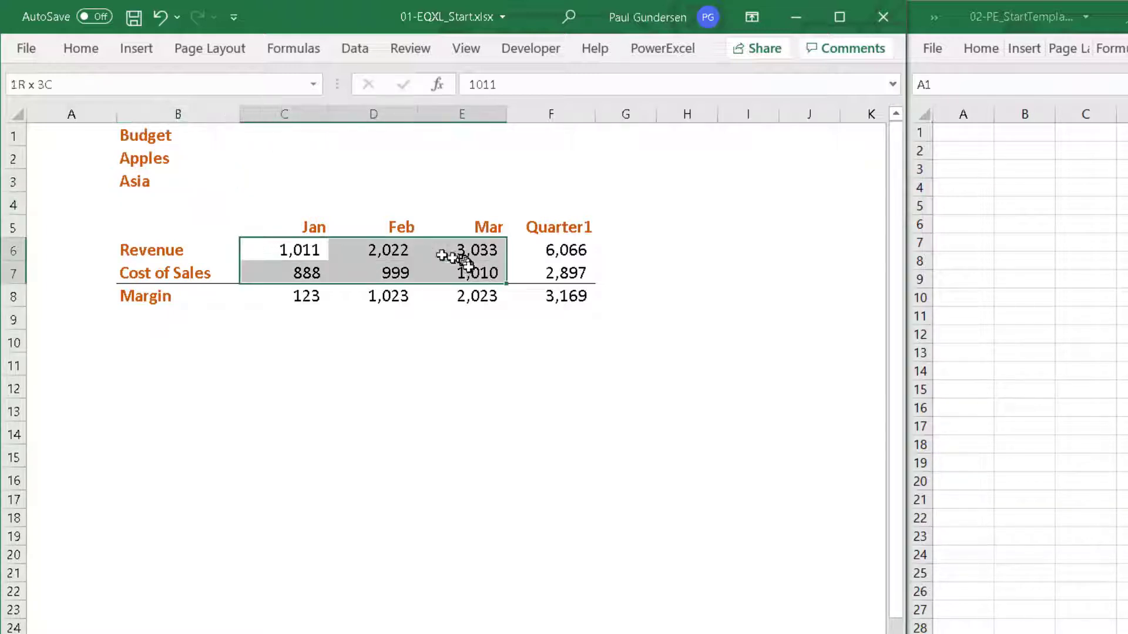
- Fill the monthly input figures light blue and the totals and margins light yellow
click(80, 48)
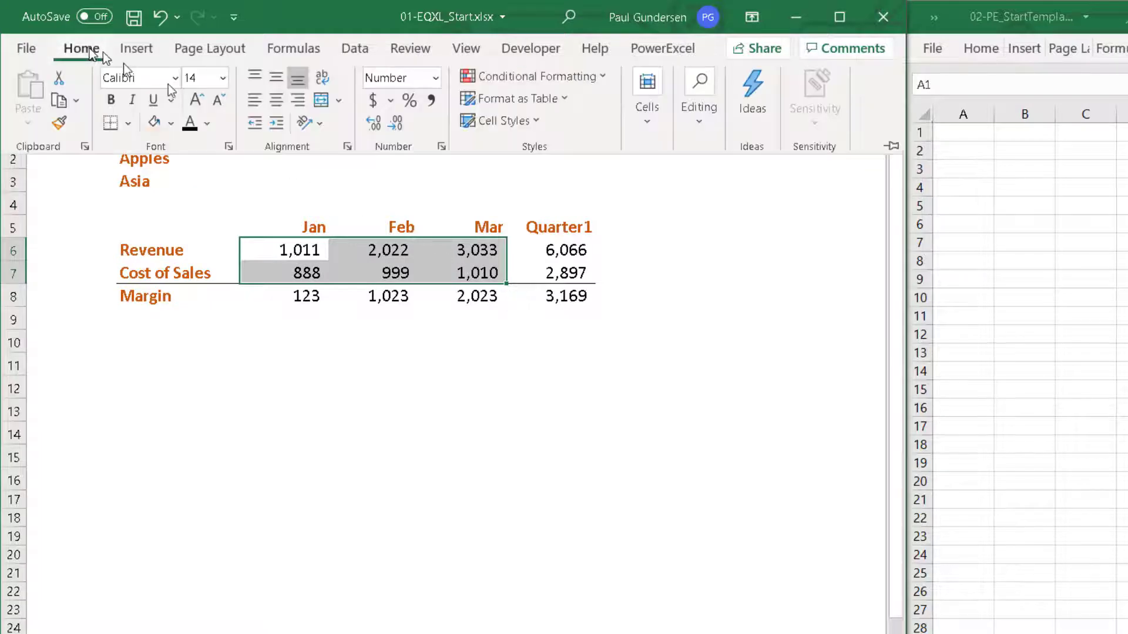
click(171, 122)
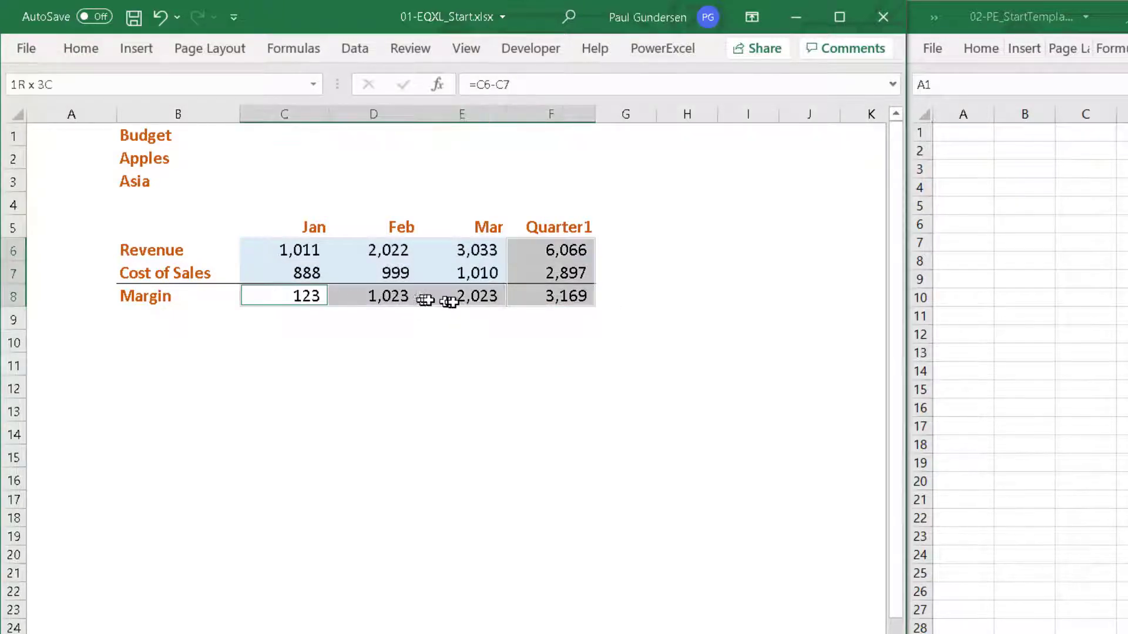
click(81, 48)
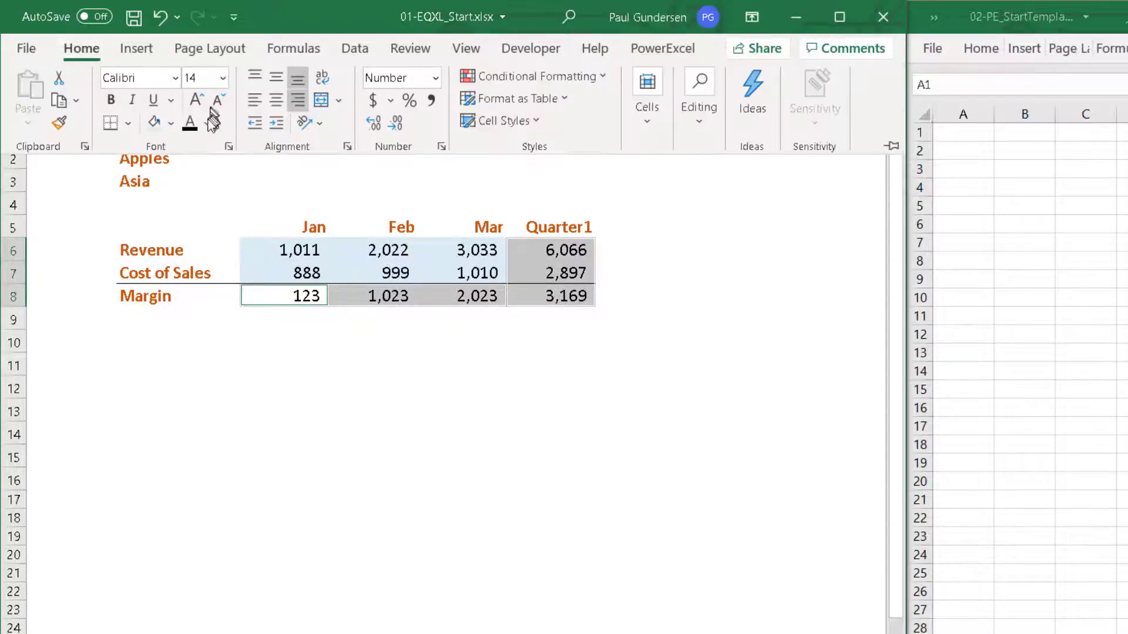
click(170, 122)
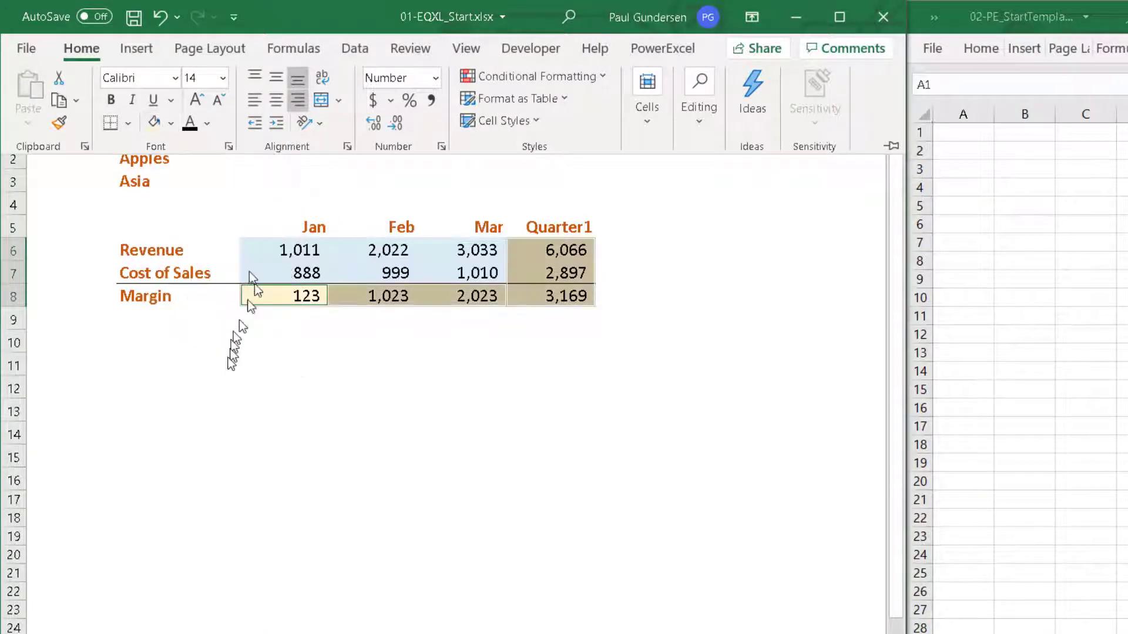
- Fill the row labels and month headers light green
click(177, 318)
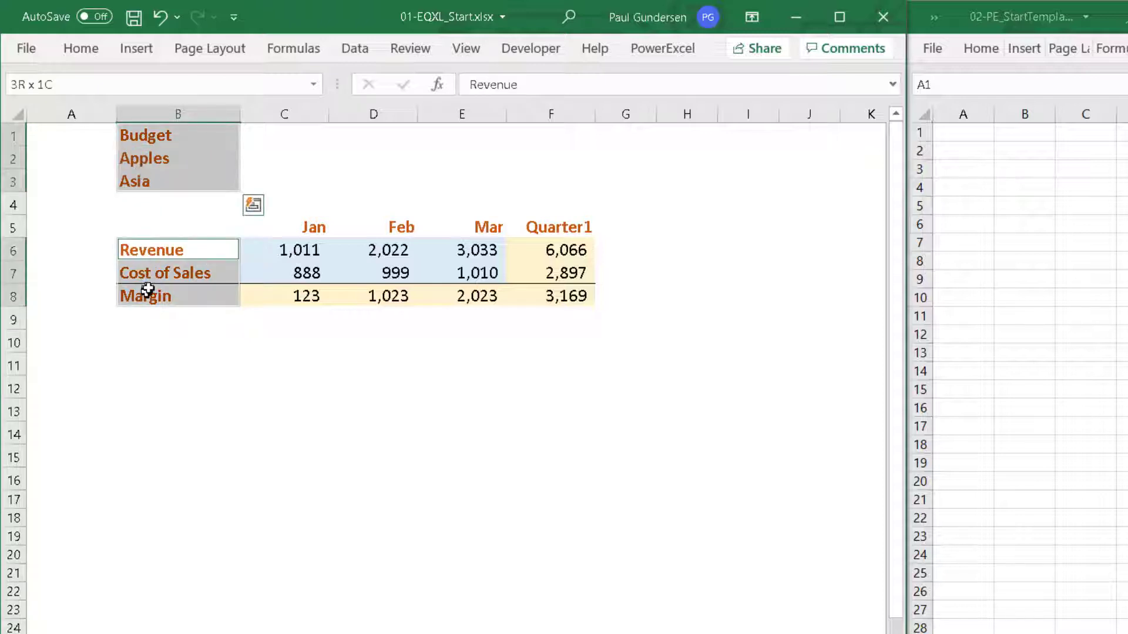
click(283, 227)
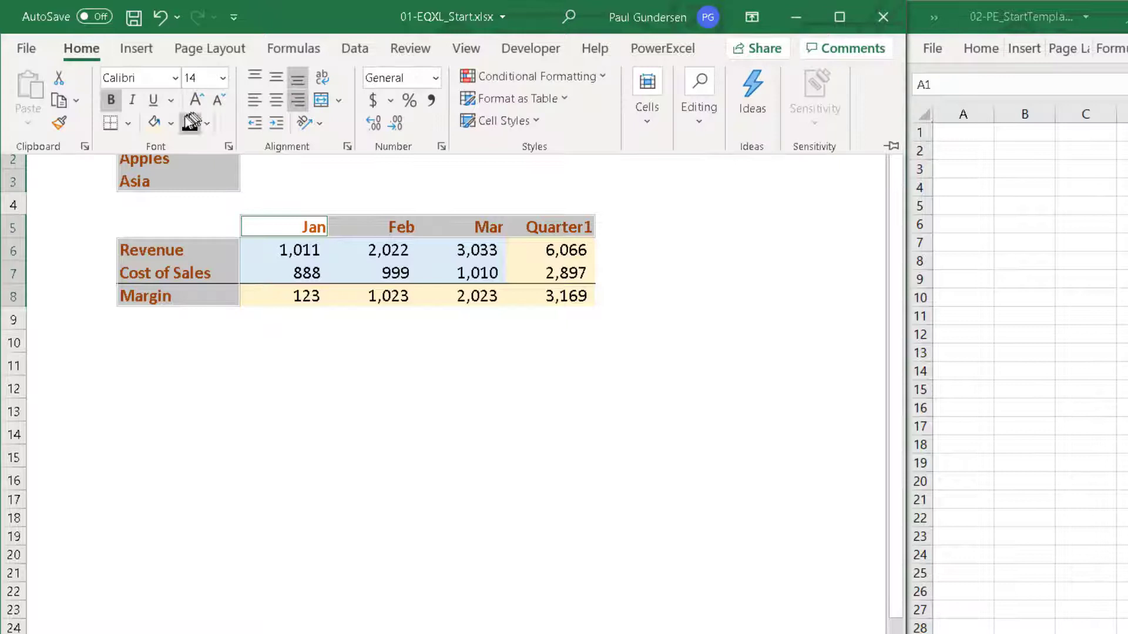
click(172, 122)
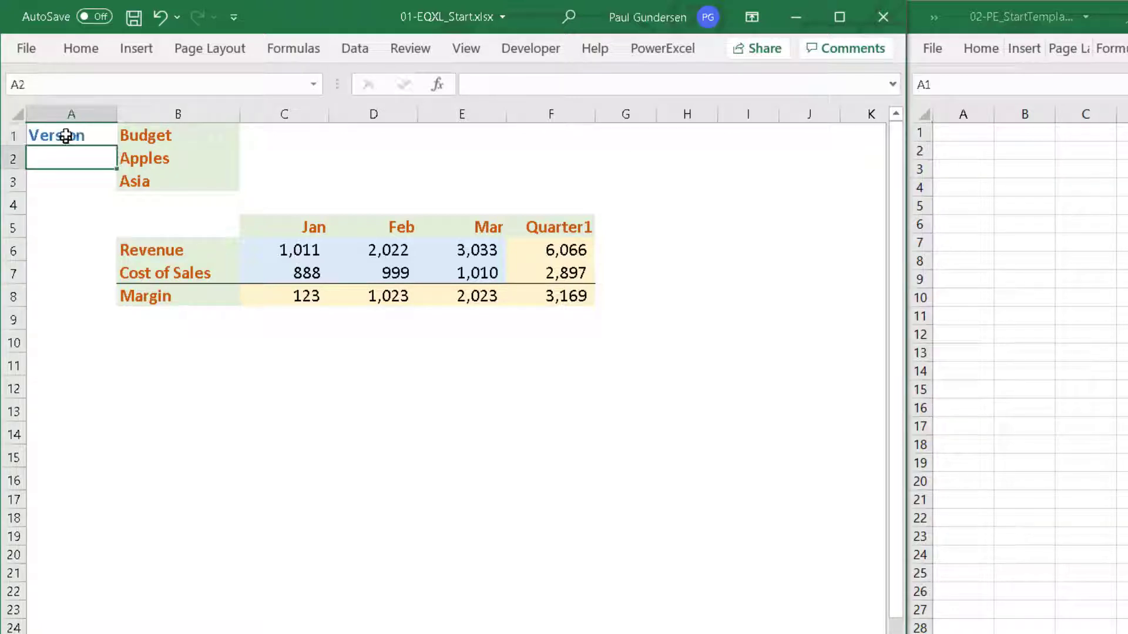
- Add the Product, Region and Periods labels beside and above the table
text(Product)
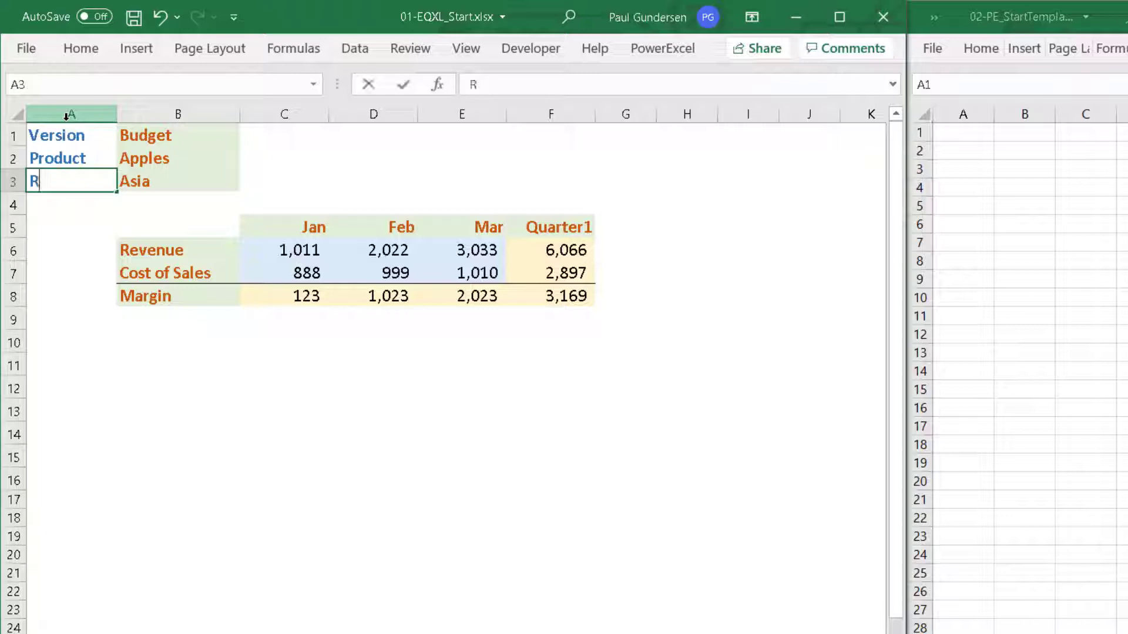
text(egs)
click(71, 250)
text(Accounts)
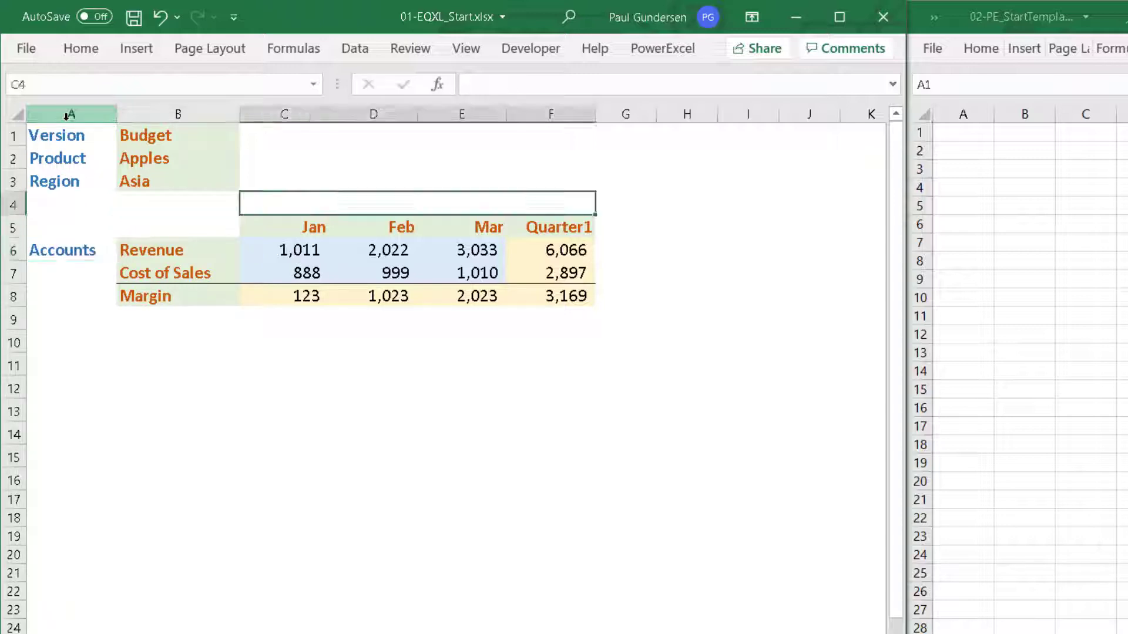
text(Periods)
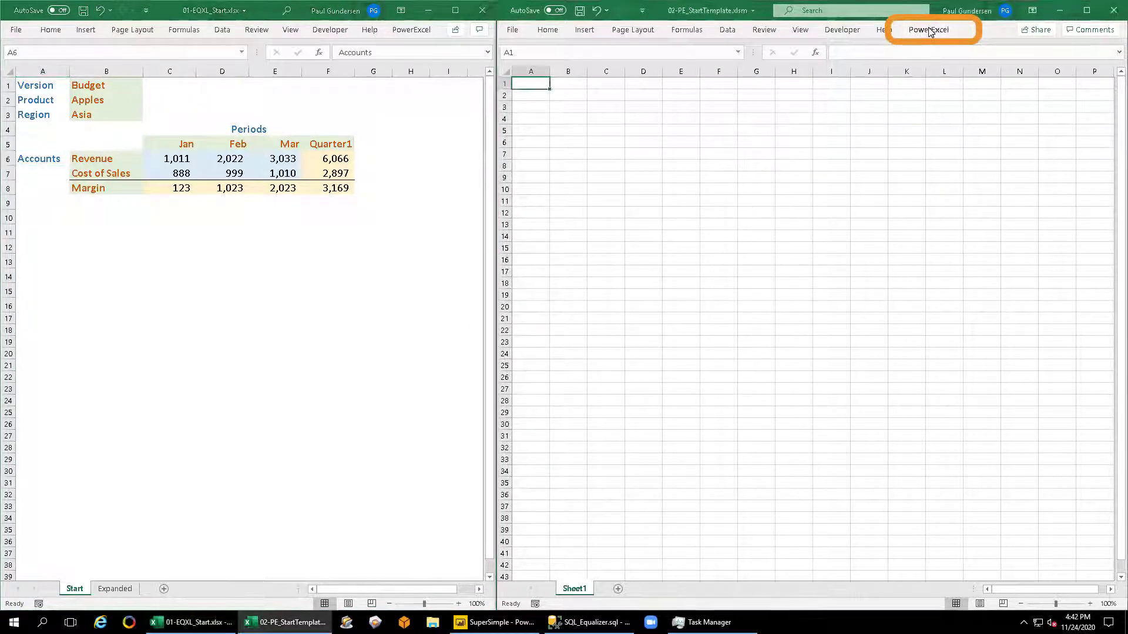
- Start a new PowerExcel slice on the SuperSimple database and SuperSimple cube
click(928, 30)
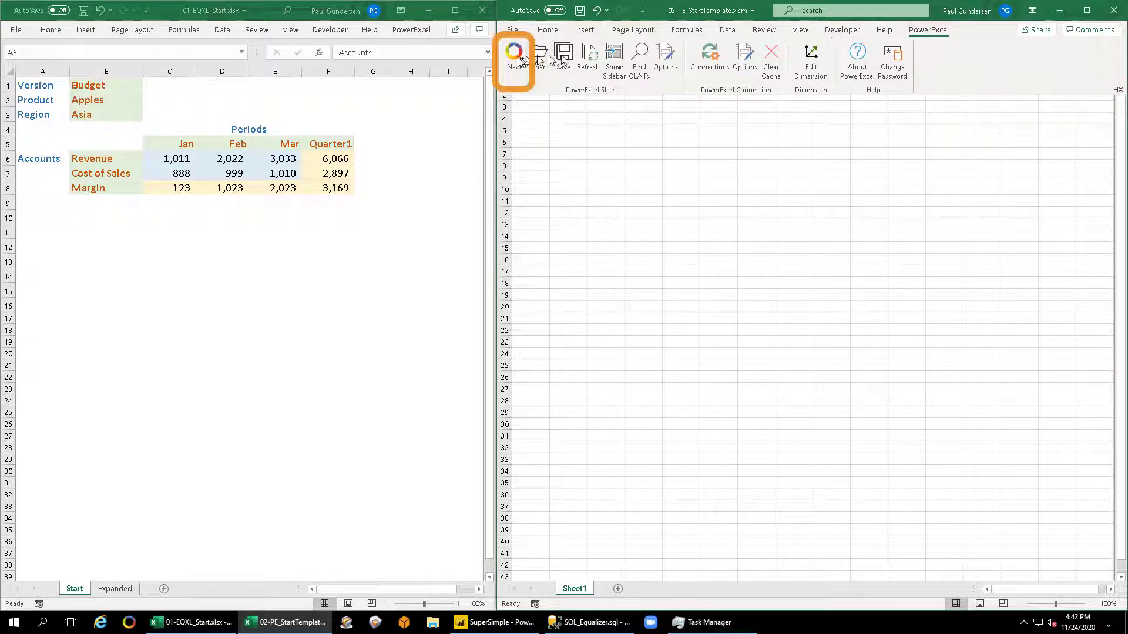
click(514, 57)
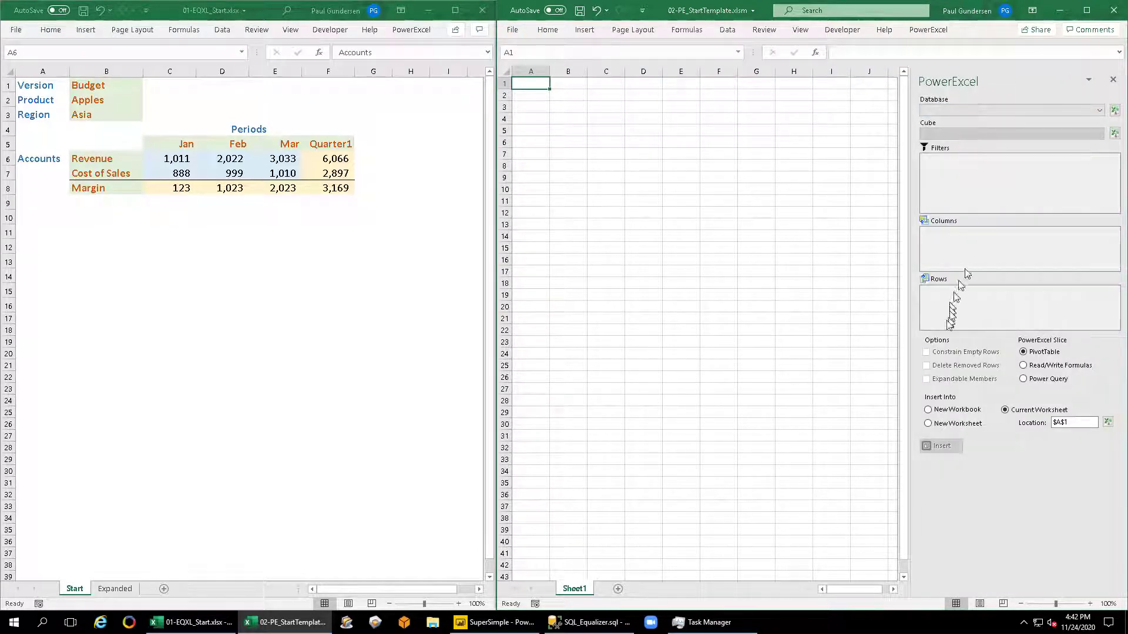
click(1098, 110)
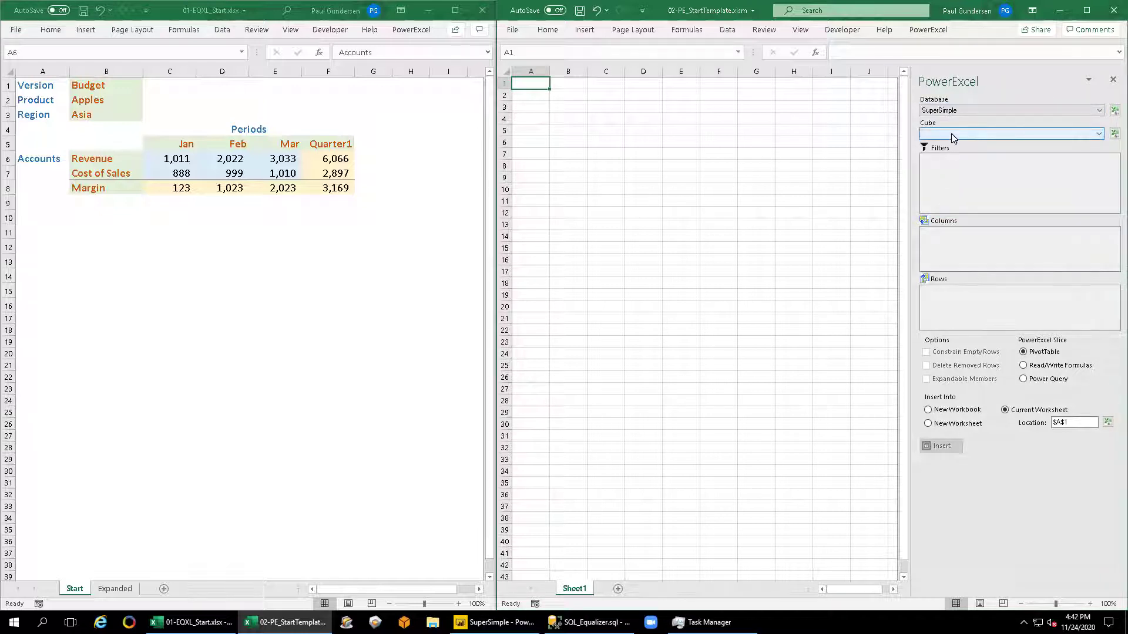
click(1010, 134)
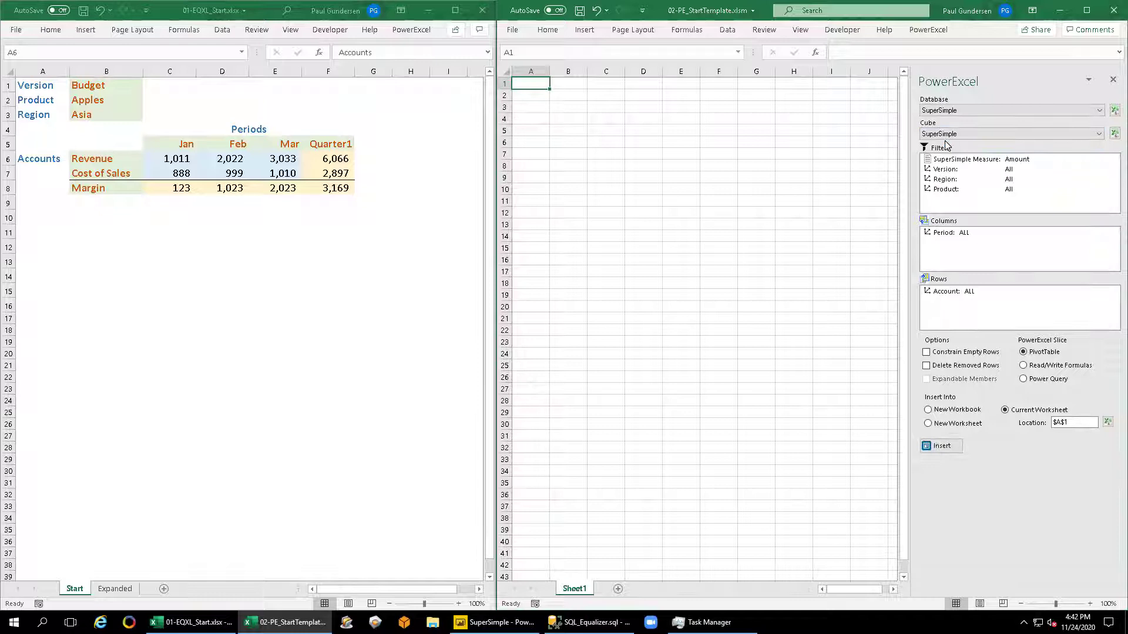
mouse_move(950, 167)
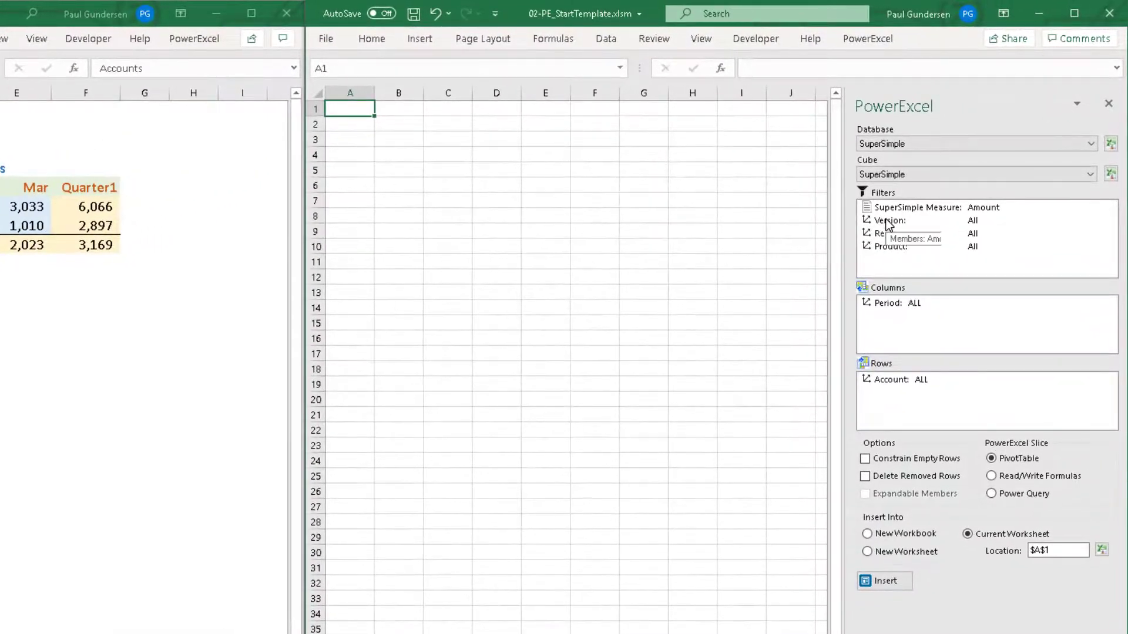
- Set the Version filter to Budget only via Replace with Selected
click(888, 220)
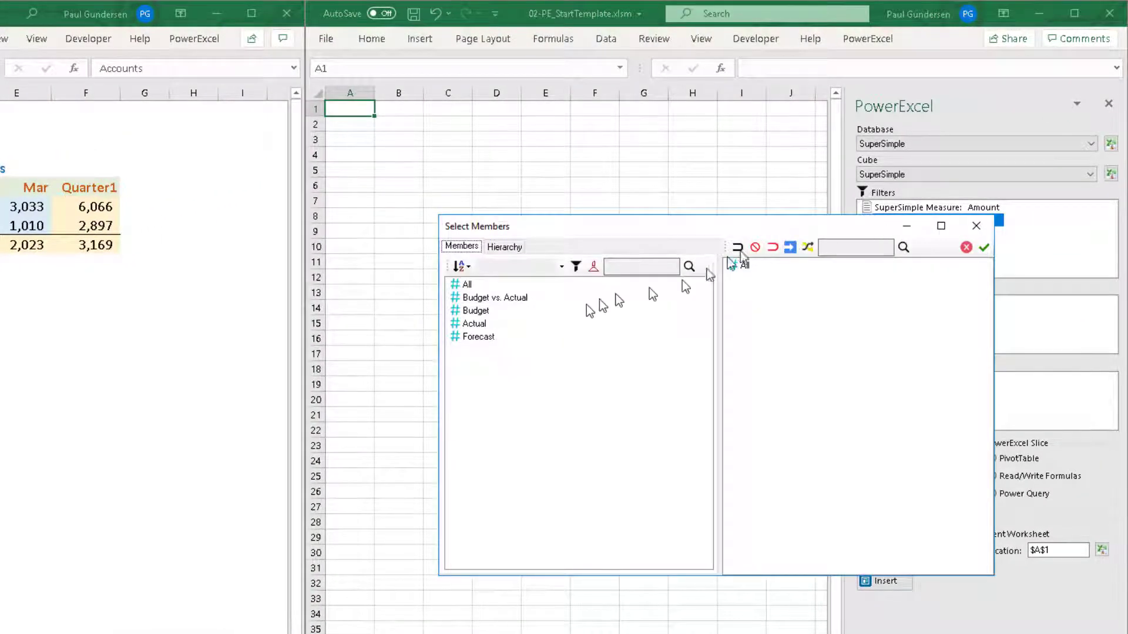
right_click(473, 311)
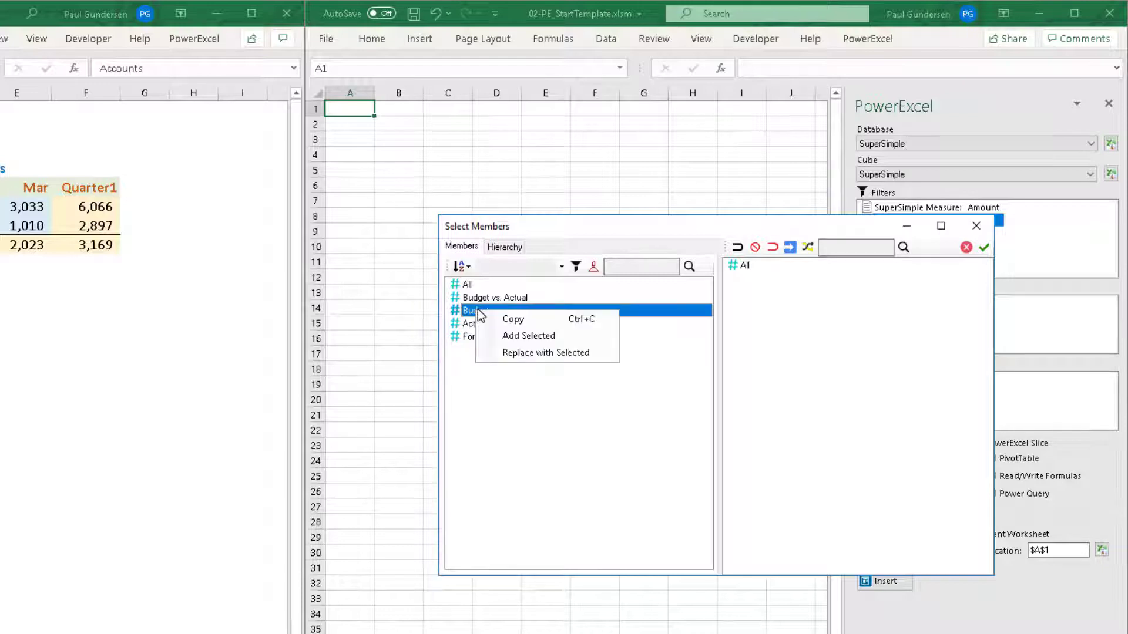
click(528, 336)
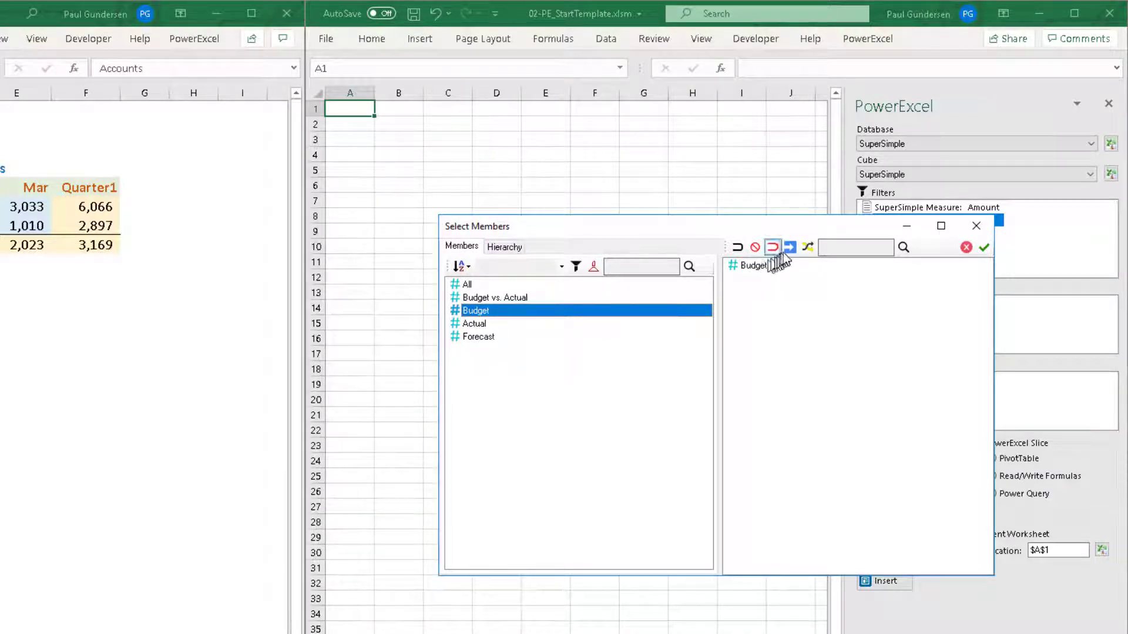
mouse_move(774, 248)
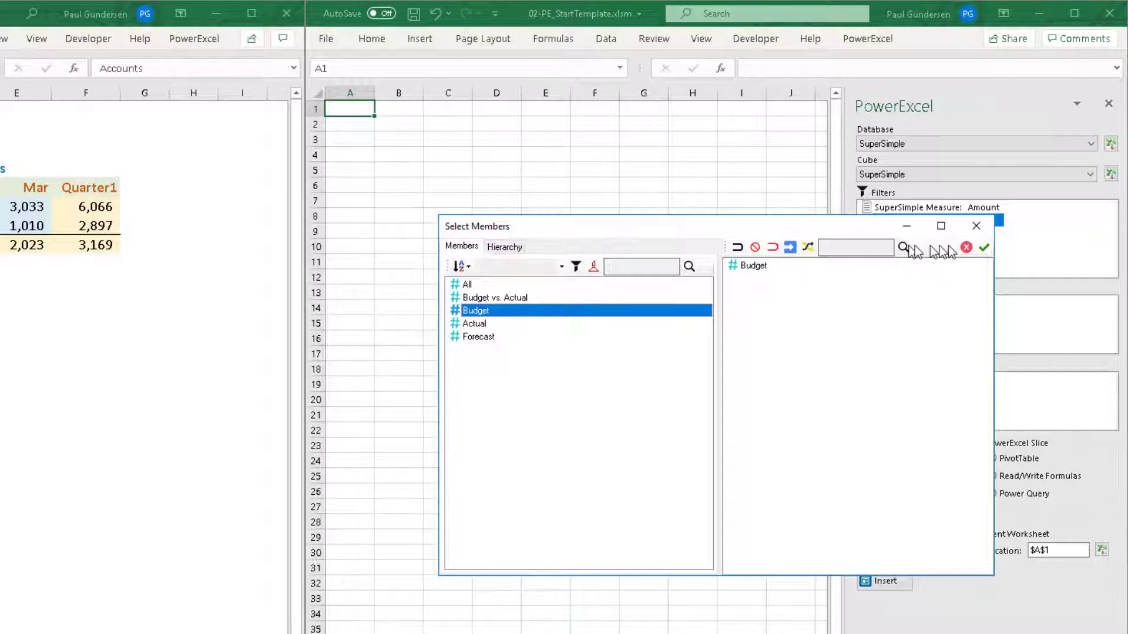
click(984, 248)
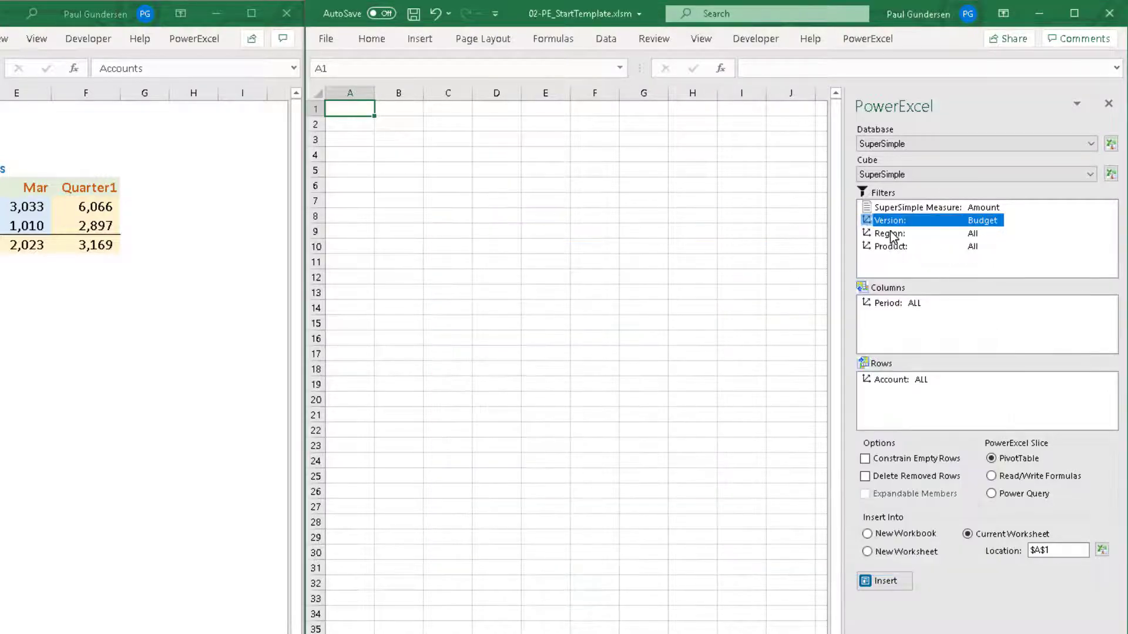
- Set the Region filter to Asia and the Product filter to Apples
click(889, 232)
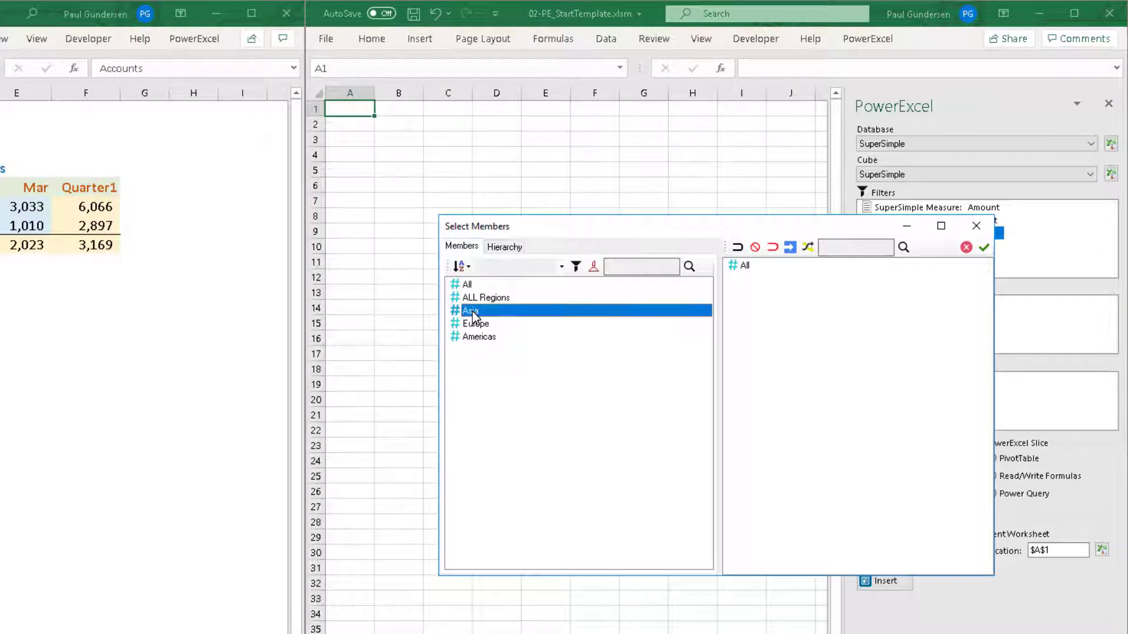
right_click(470, 310)
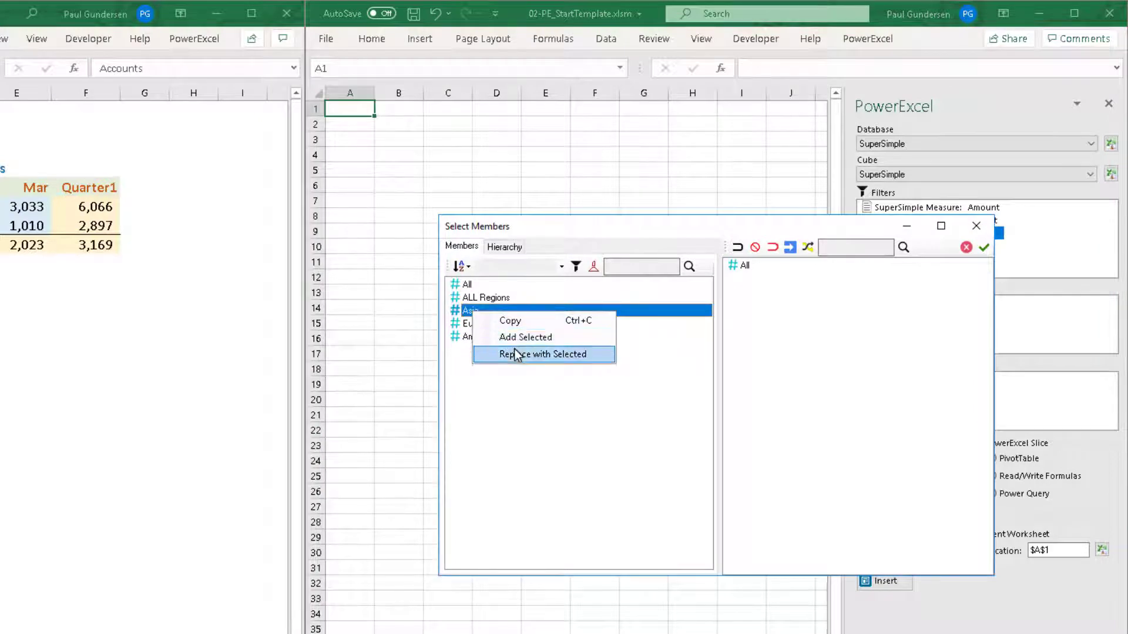
click(544, 354)
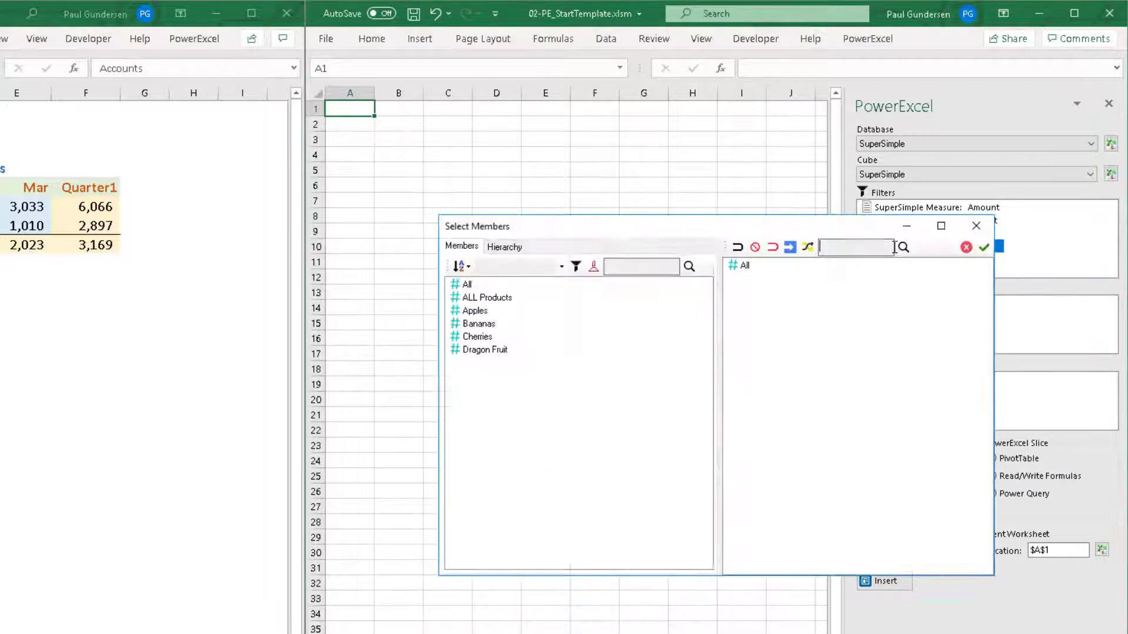
right_click(475, 310)
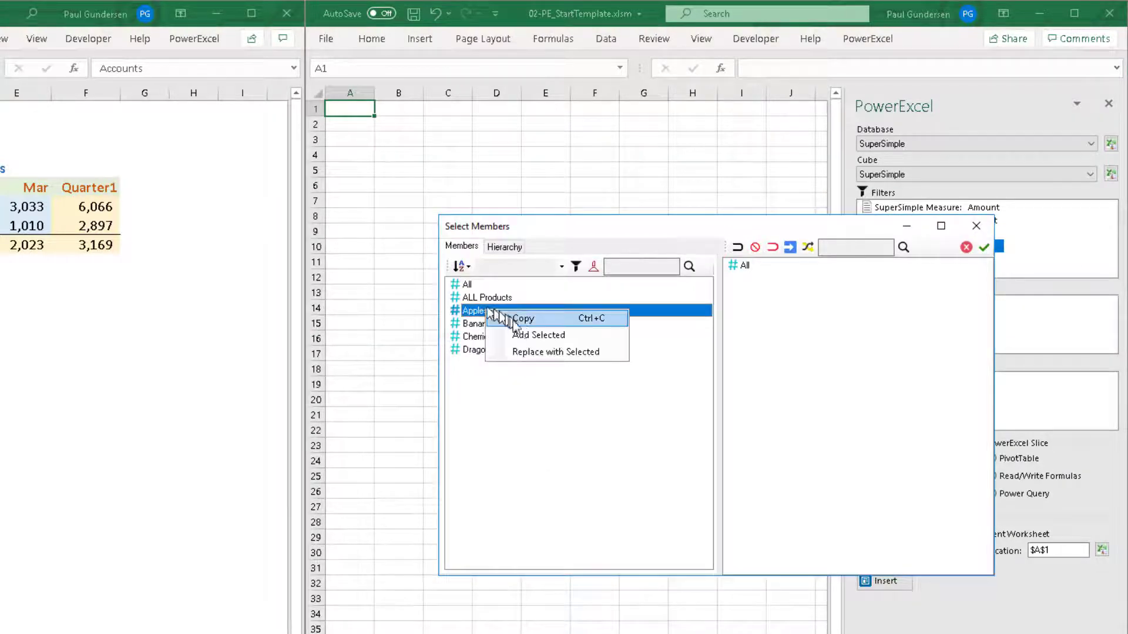
click(538, 335)
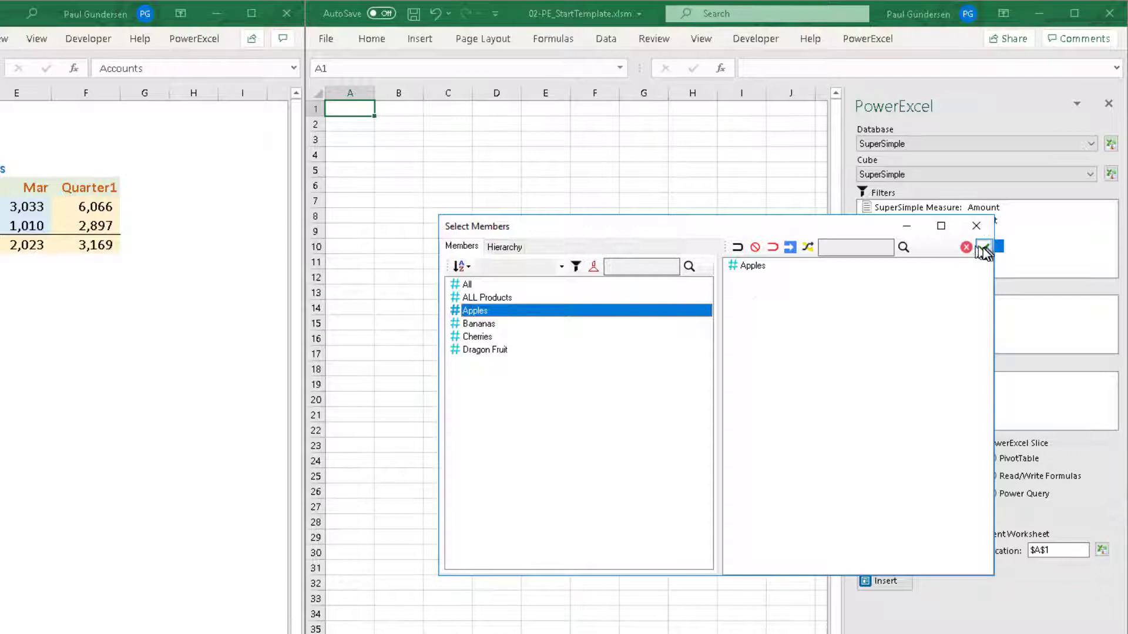
click(984, 247)
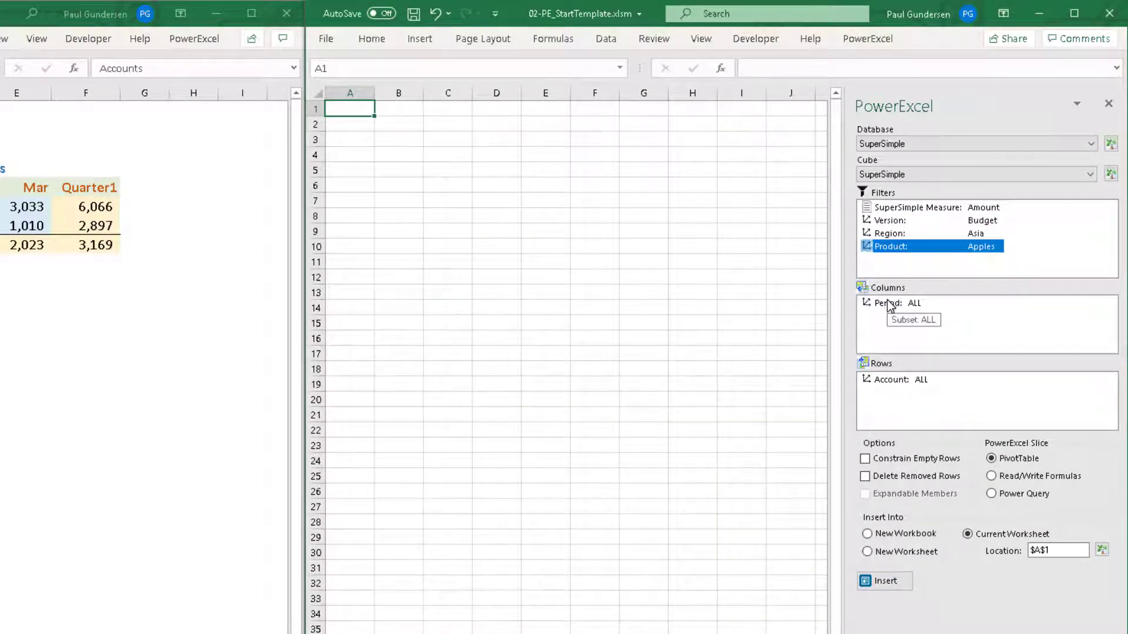
- Bring up the member selection for the Period column dimension
click(899, 303)
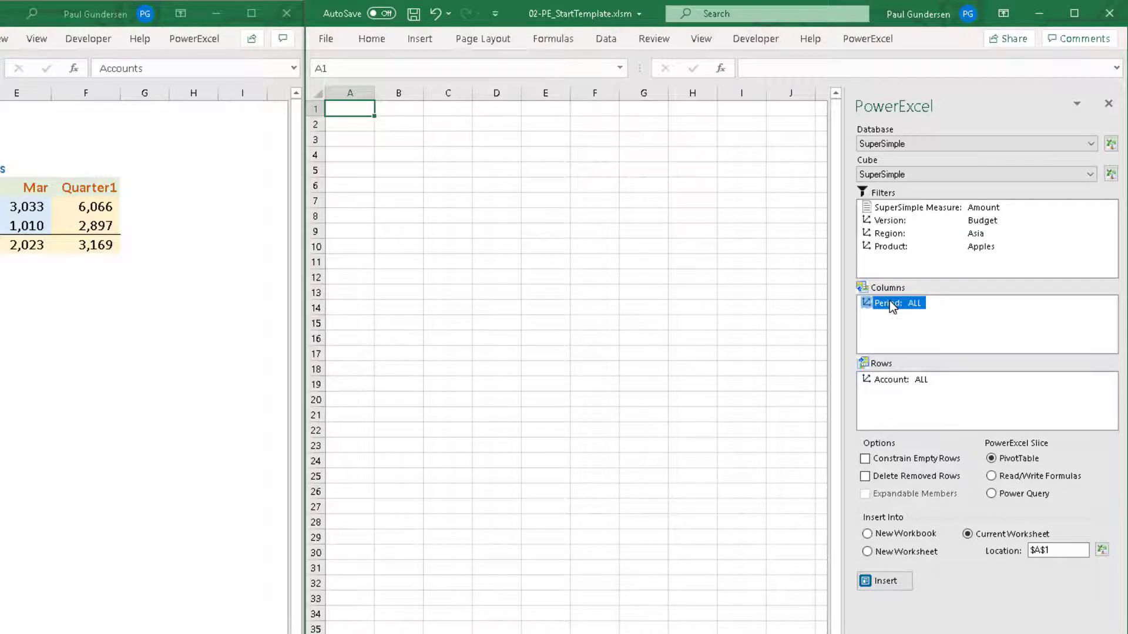
double_click(892, 303)
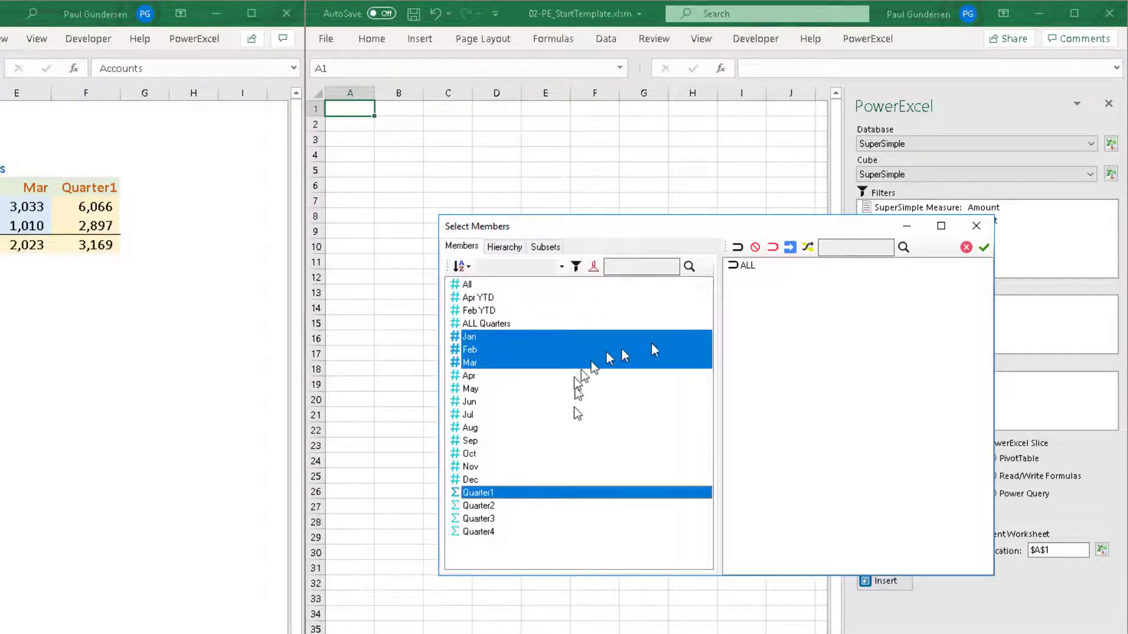
- Choose Jan–Mar and Quarter1 columns, Revenue, Cost of Sales and Gross Margin rows, and insert the slice
click(789, 248)
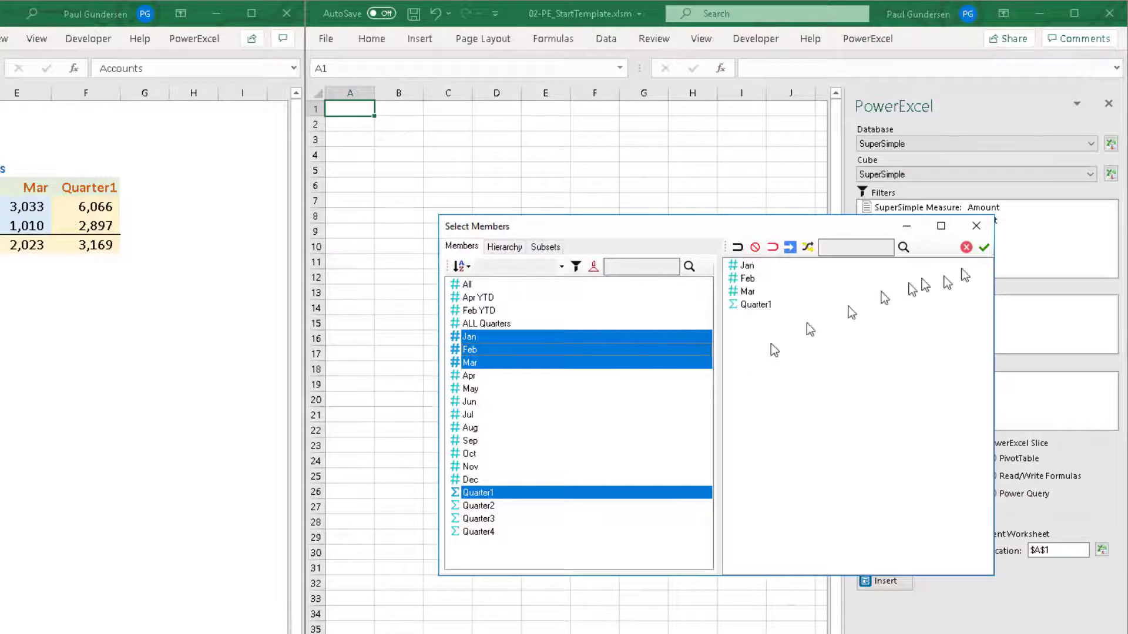
click(984, 248)
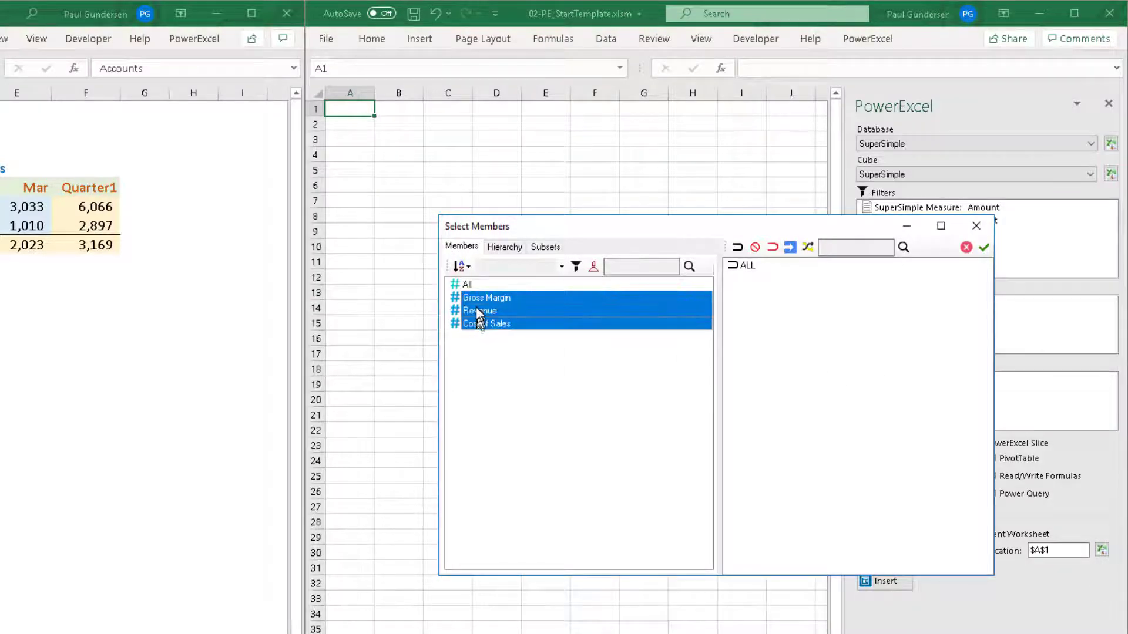
click(790, 248)
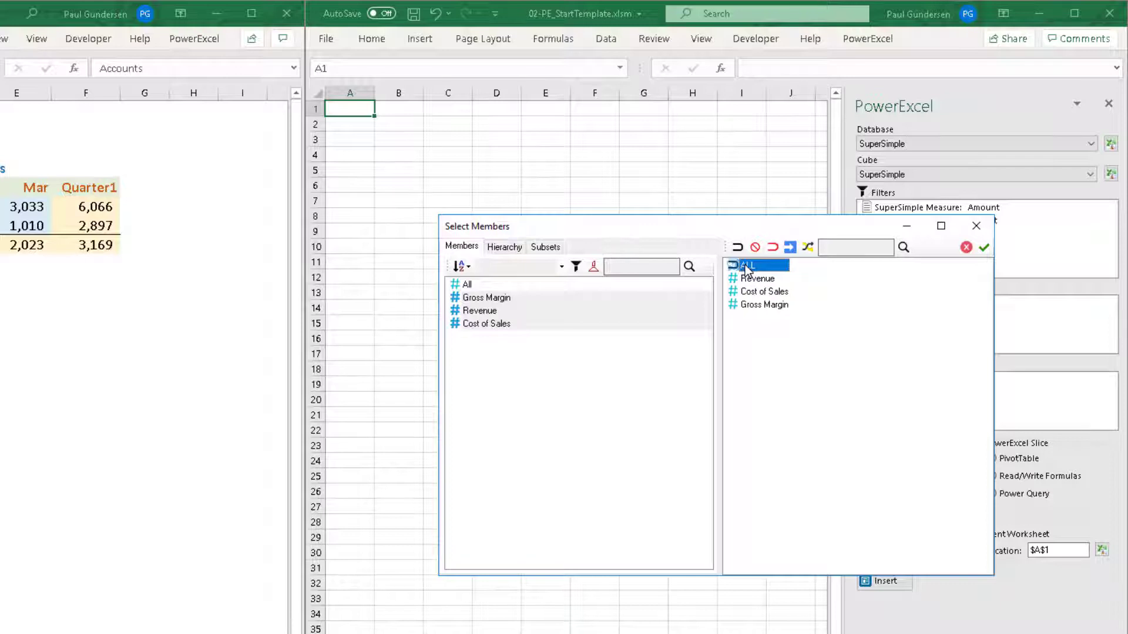
click(983, 247)
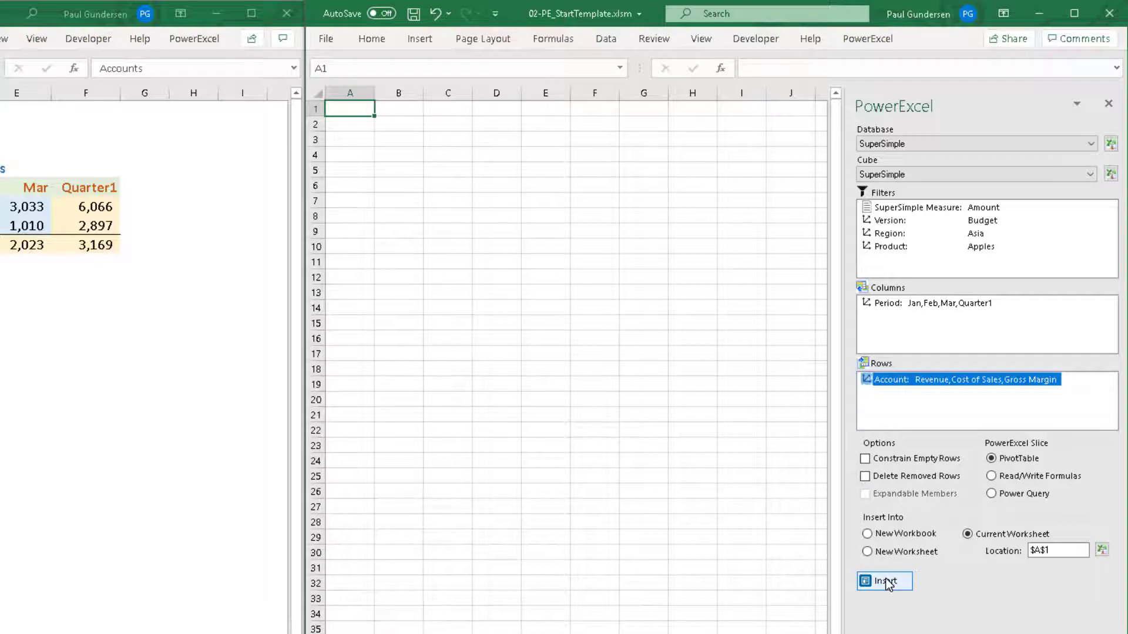
click(883, 581)
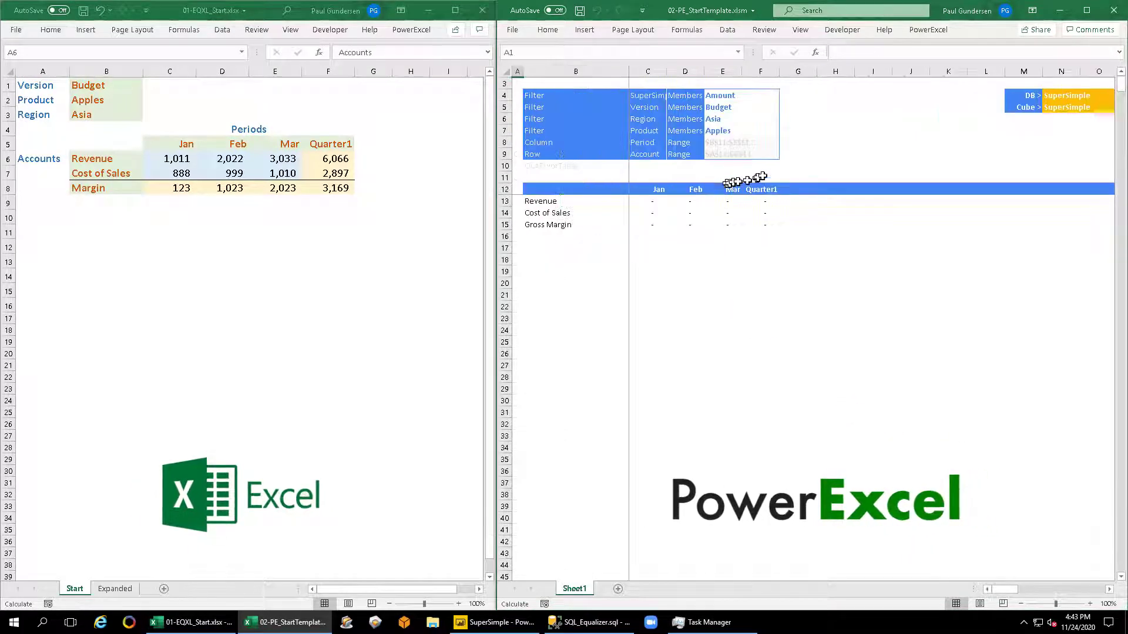
- Paste the Jan–Mar Revenue and Cost of Sales values into the slice and recalculate with F9
click(685, 212)
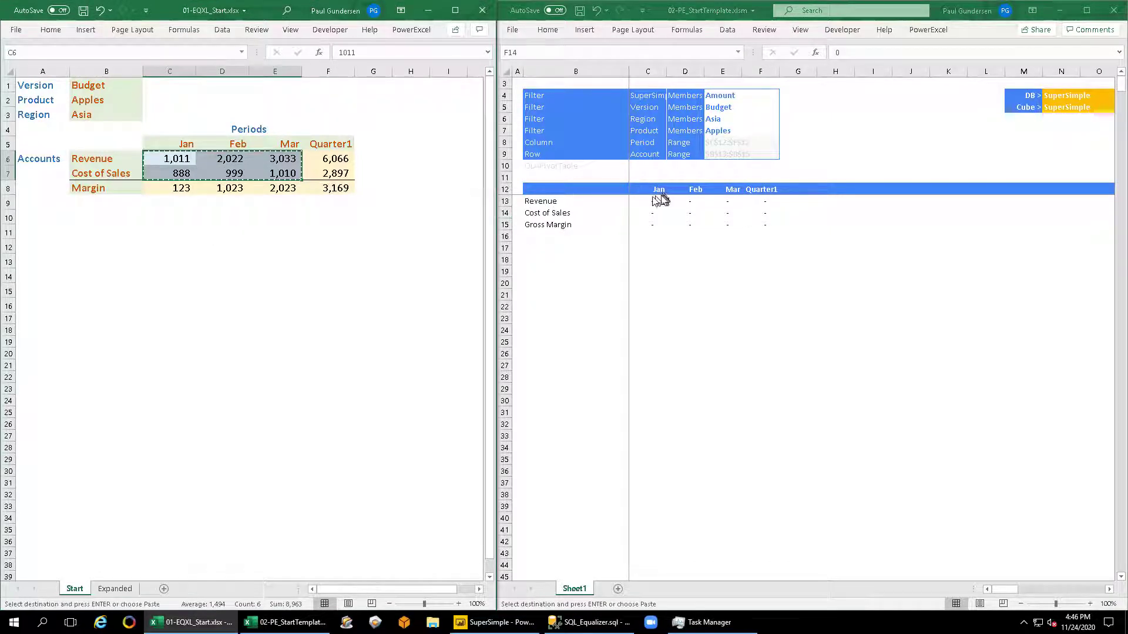
click(649, 201)
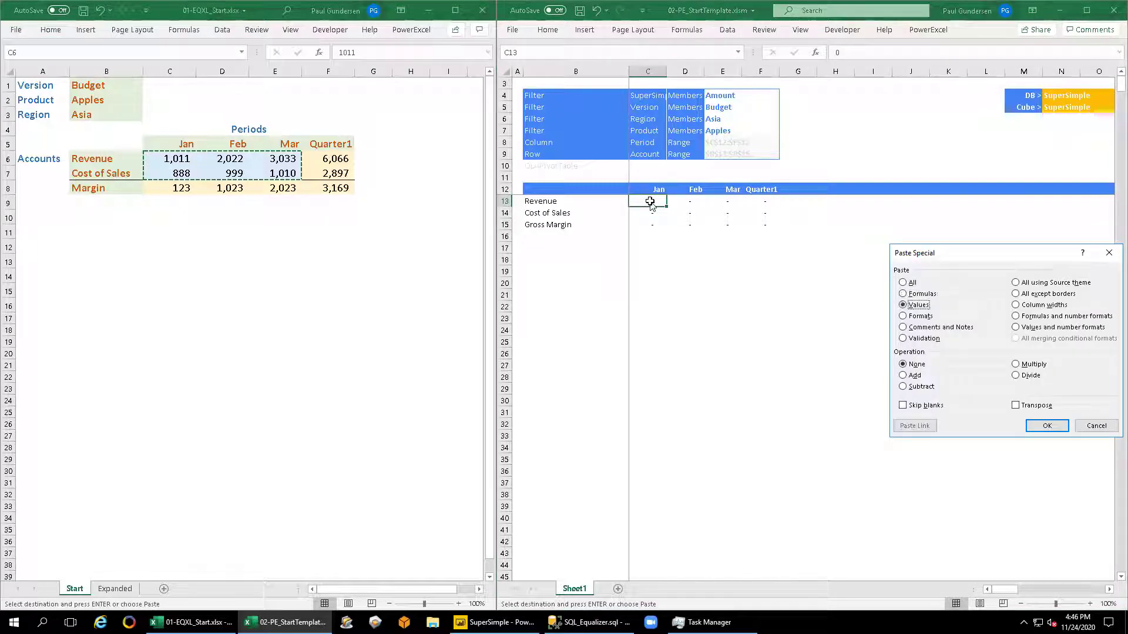
click(1046, 425)
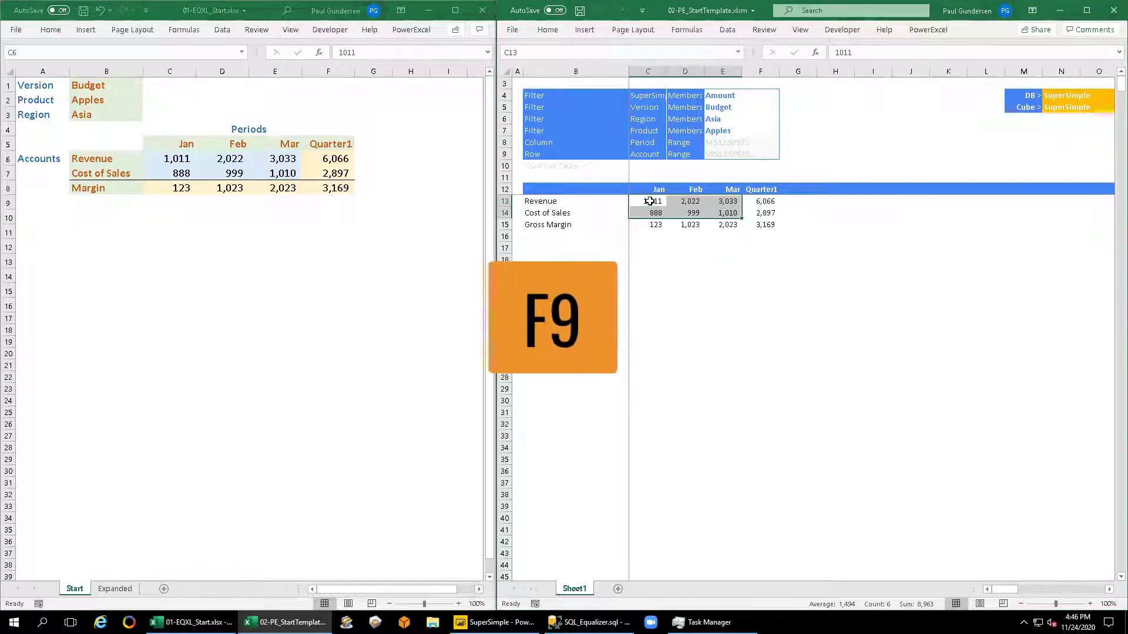
key(f9)
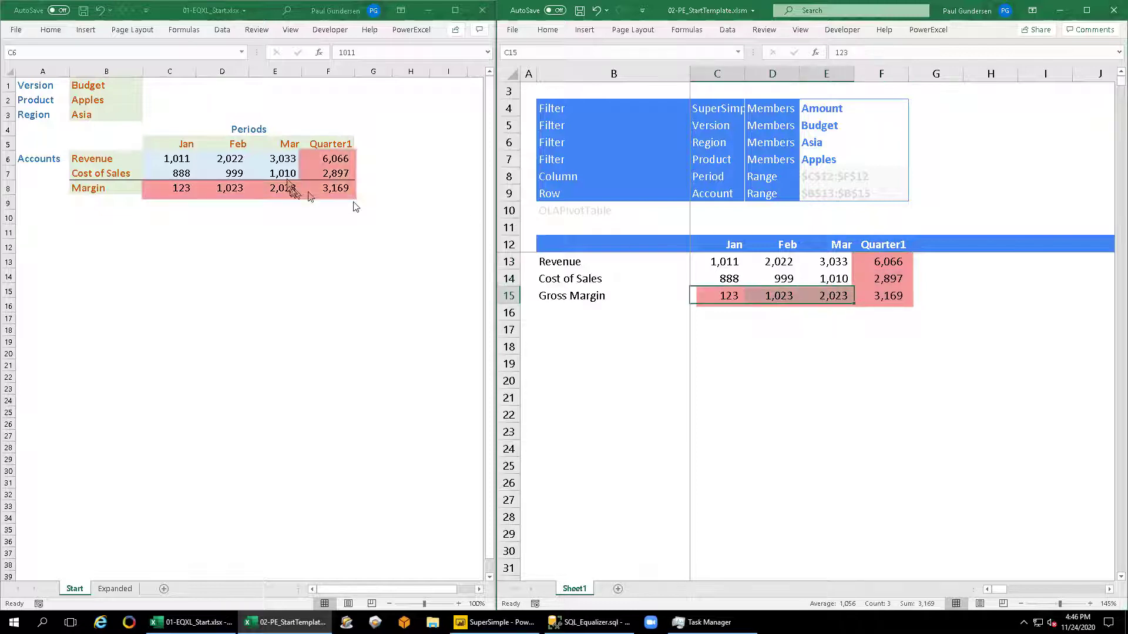
- Inspect the Mar Margin formula and the slice's Quarter1 Revenue, Mar Revenue and Gross Margin values
click(328, 158)
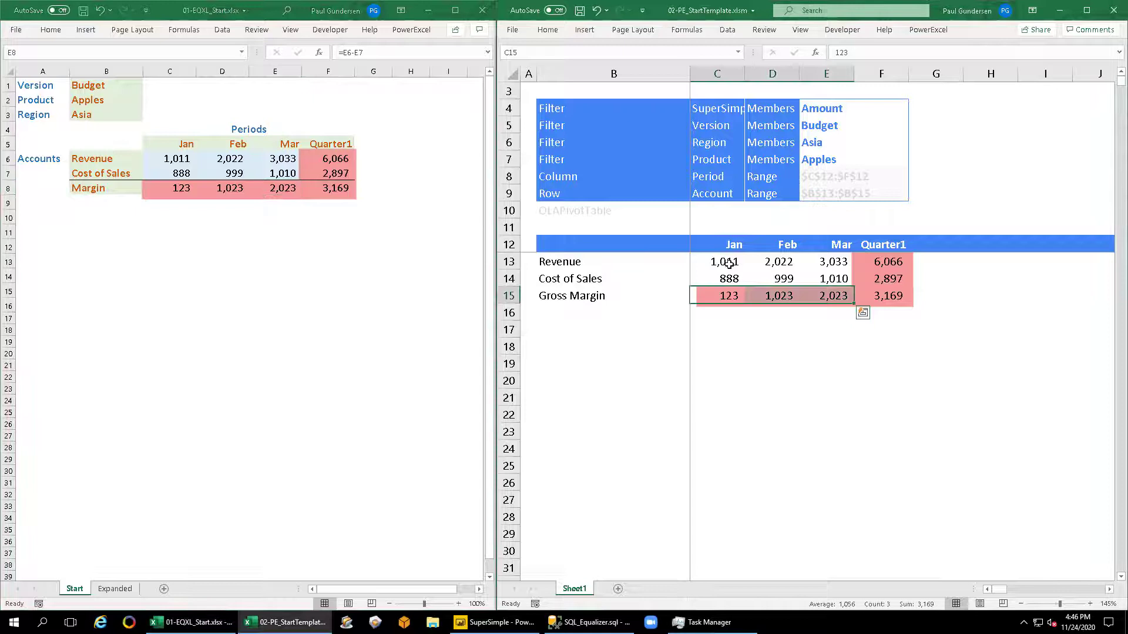
click(886, 260)
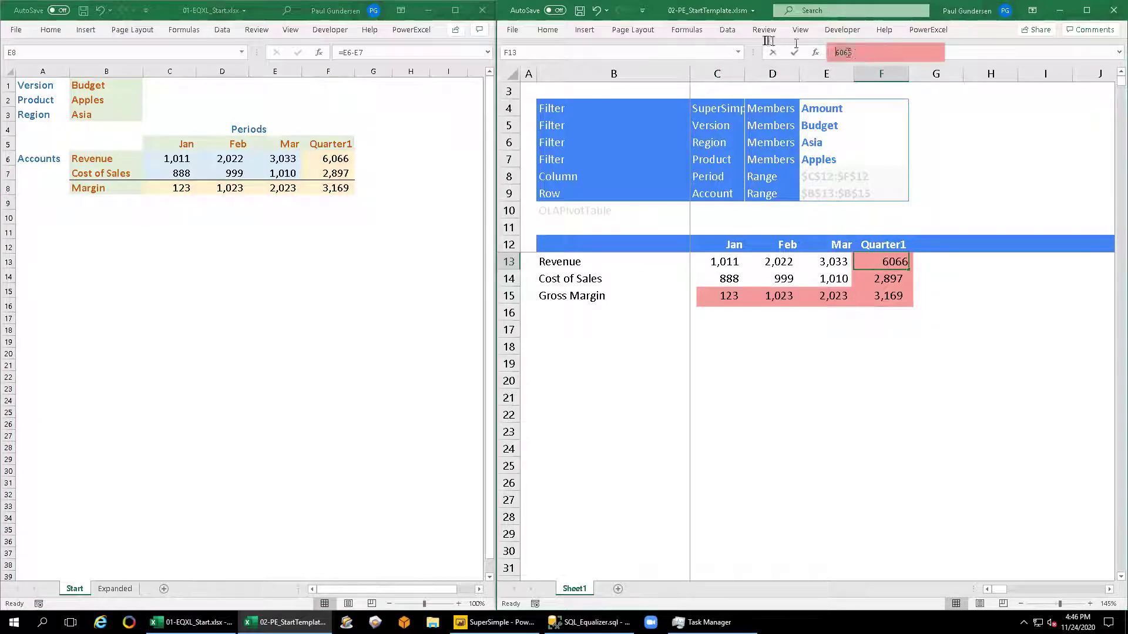
click(826, 260)
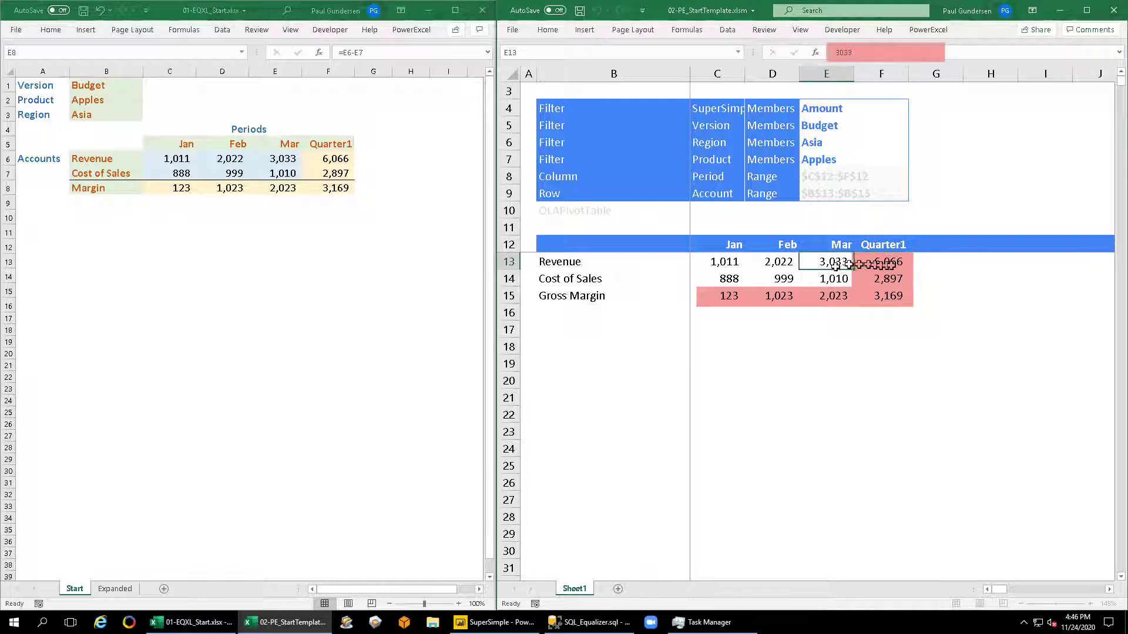
click(833, 296)
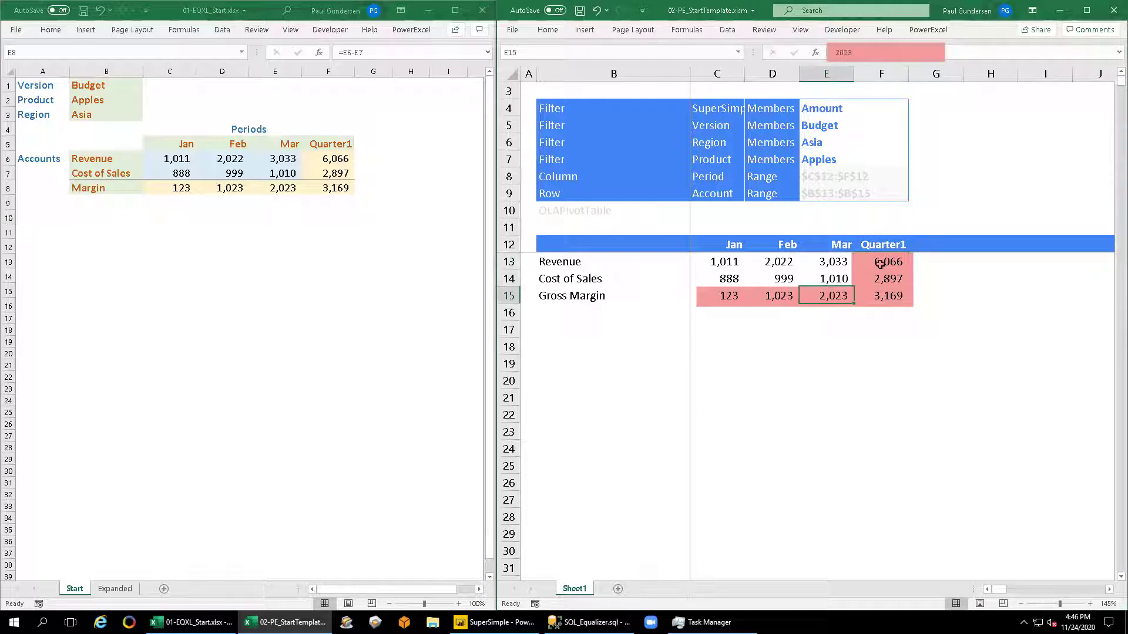
- Write a new Quarter1 Revenue value (383…) back to the database and recalculate the report with F9
click(886, 261)
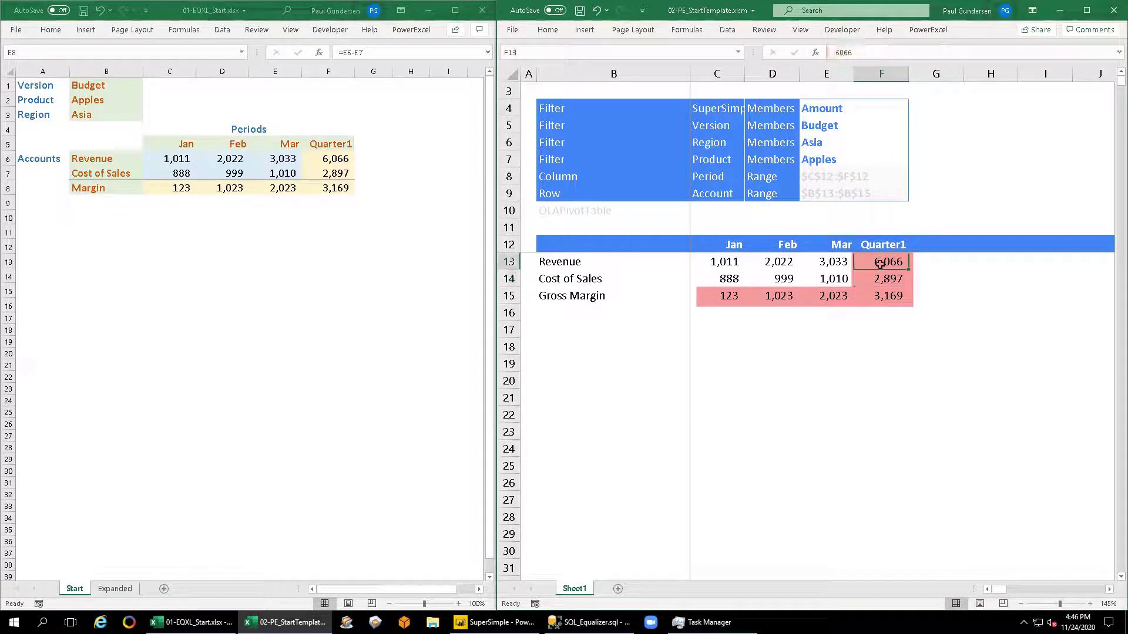
text(383)
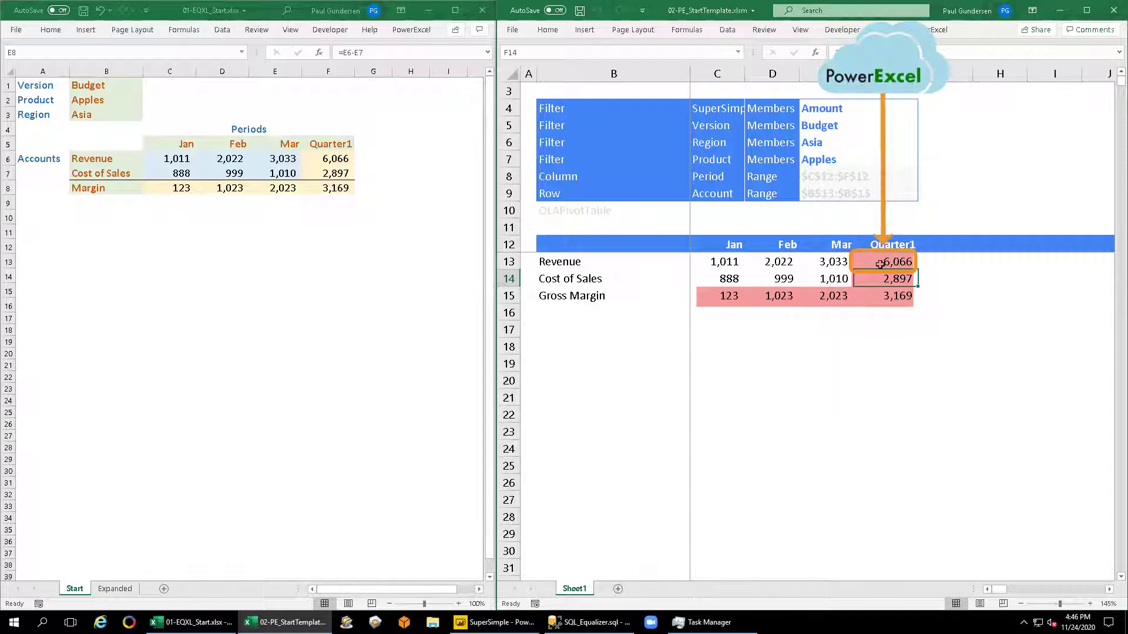
click(826, 296)
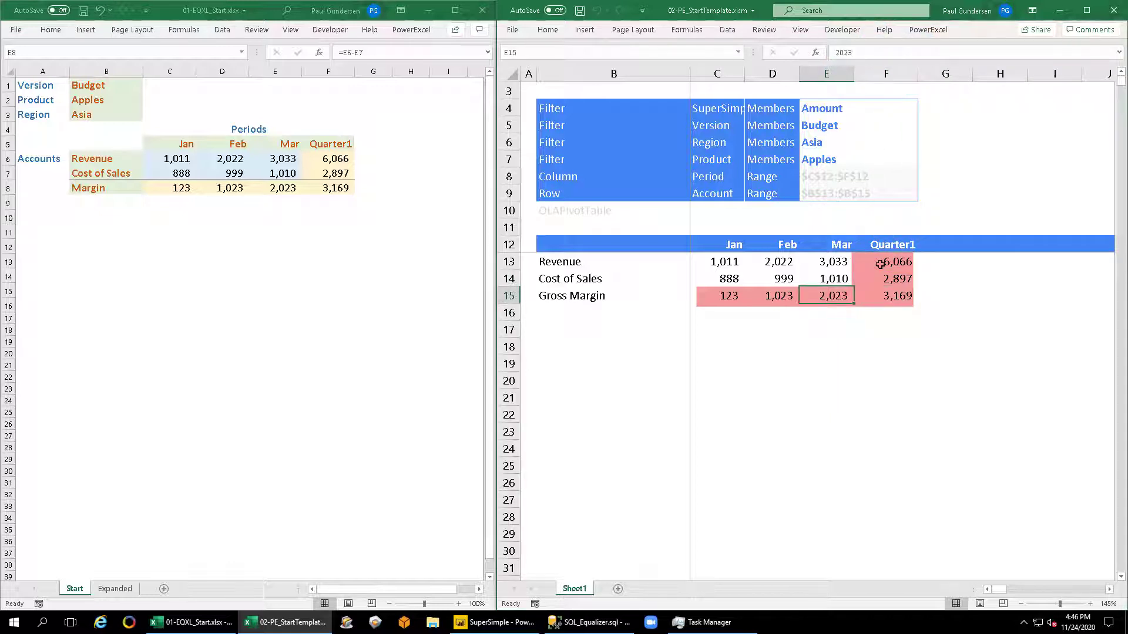
key(F9)
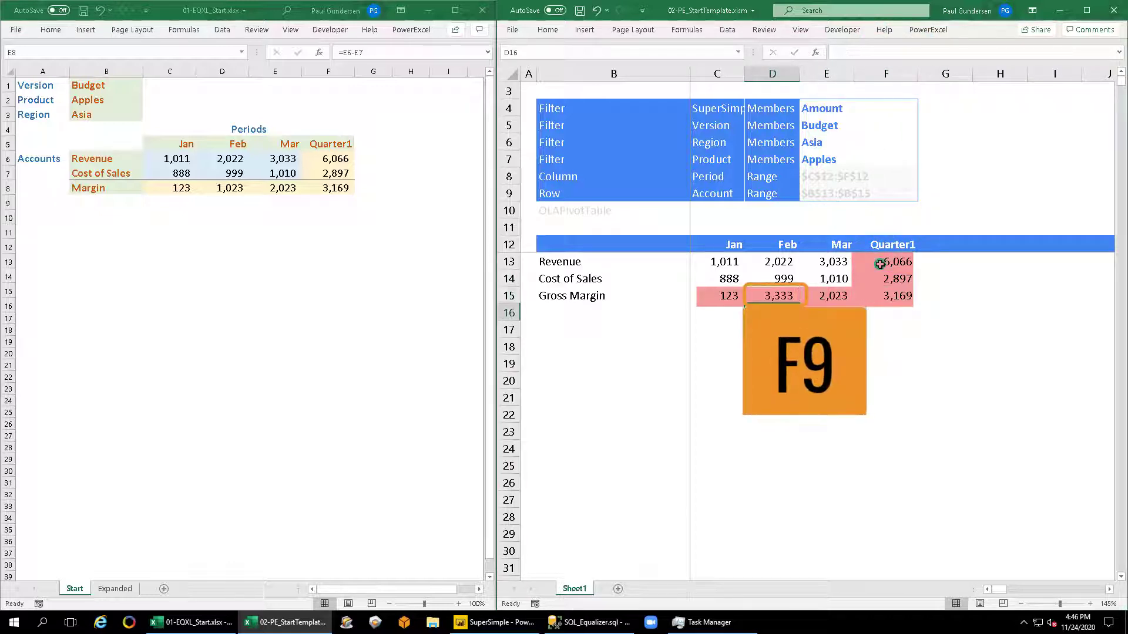
key(f9)
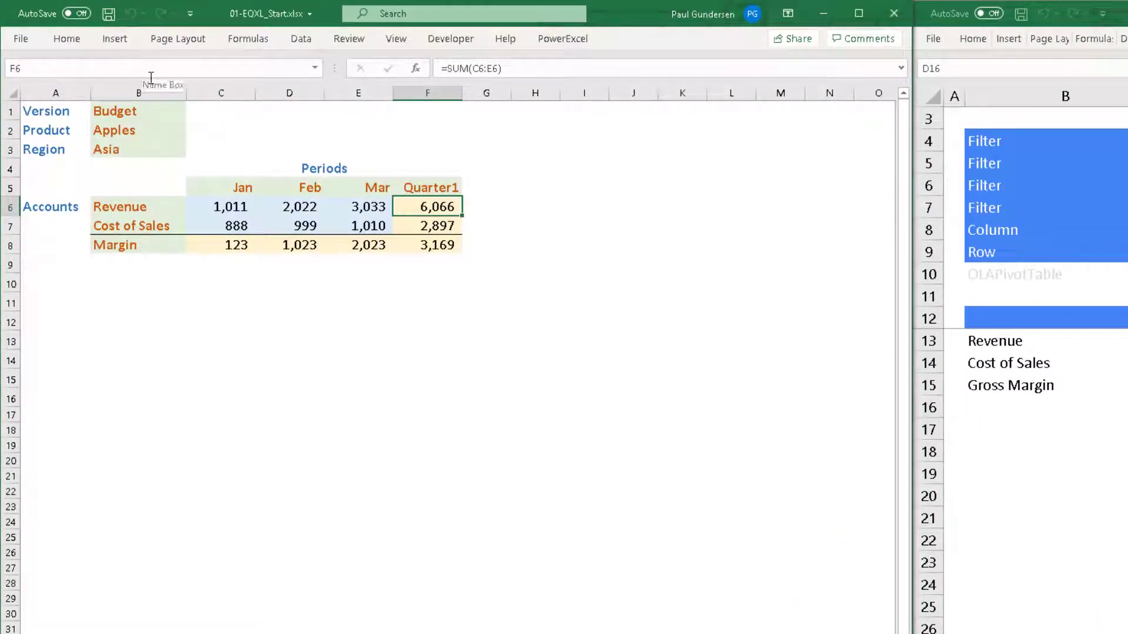
- Replace the Quarter1 Revenue sum with 3838 and fill that cell red
text(3838)
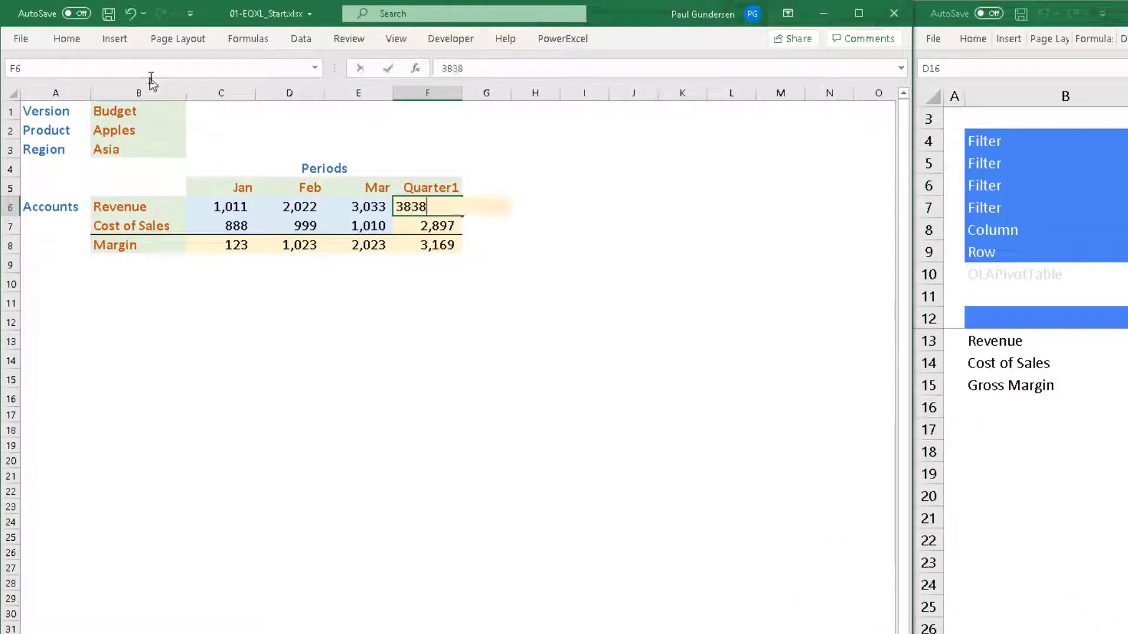
key(Return)
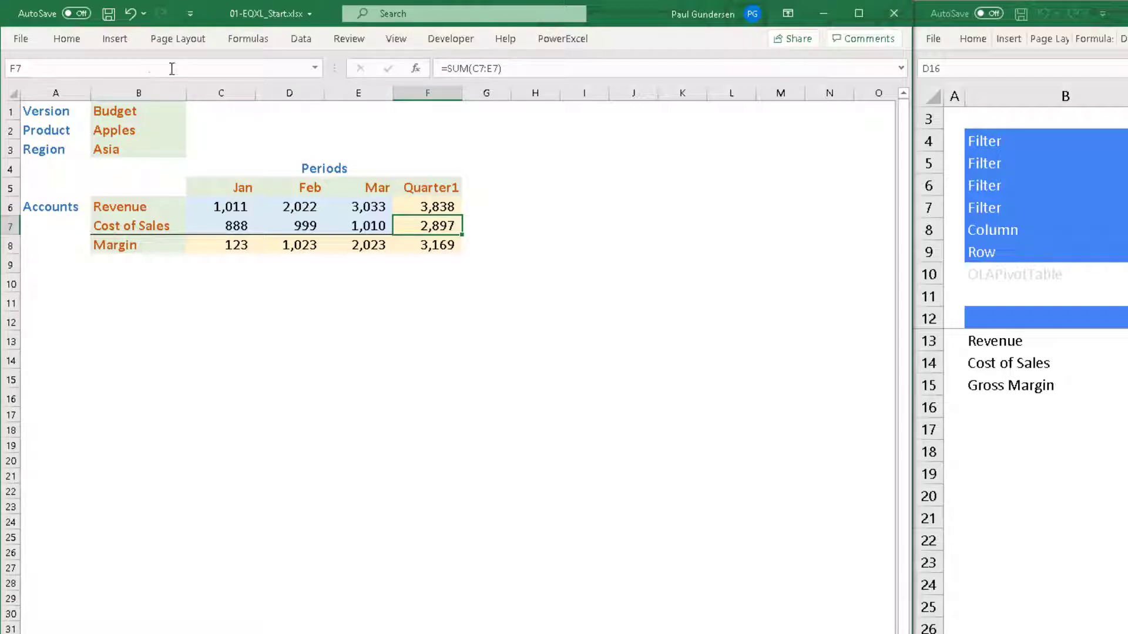
mouse_move(395, 203)
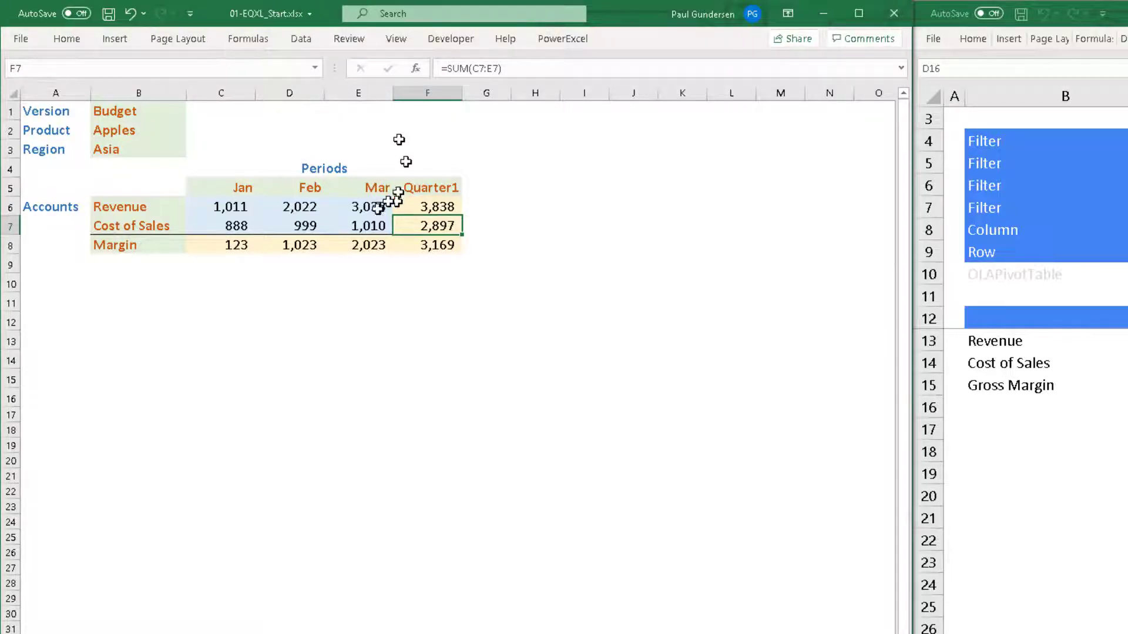
click(426, 206)
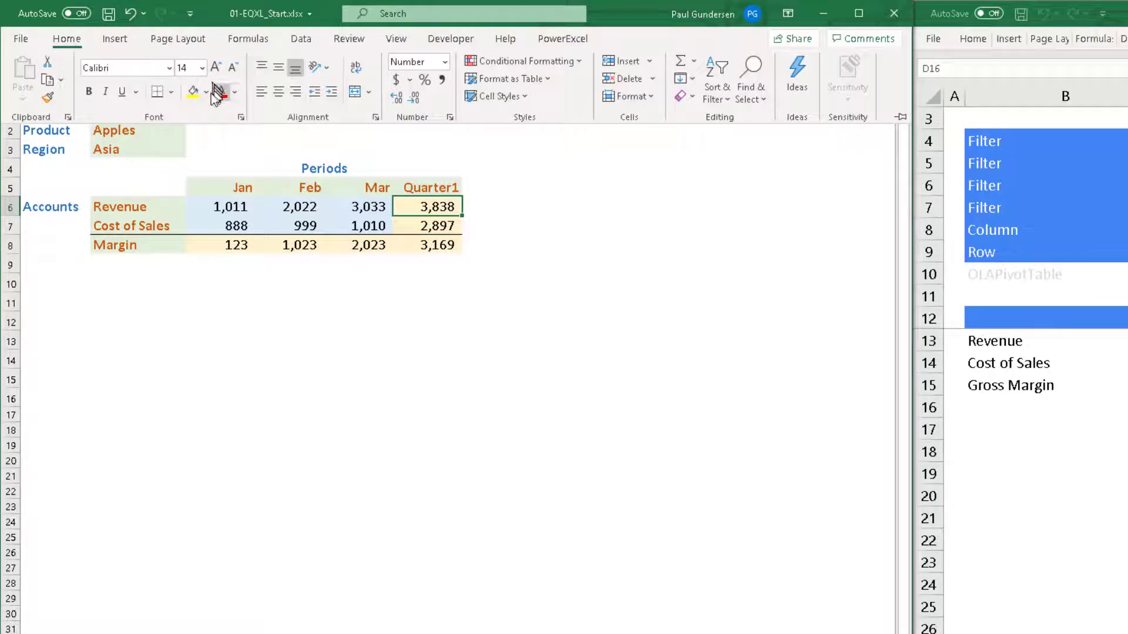
click(209, 91)
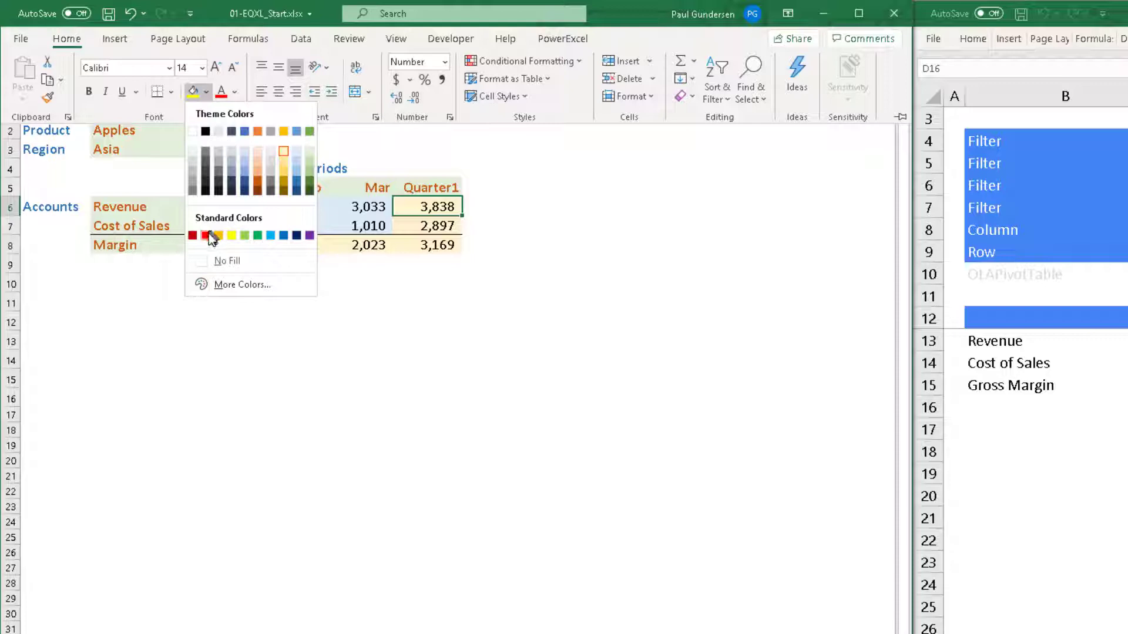
click(204, 234)
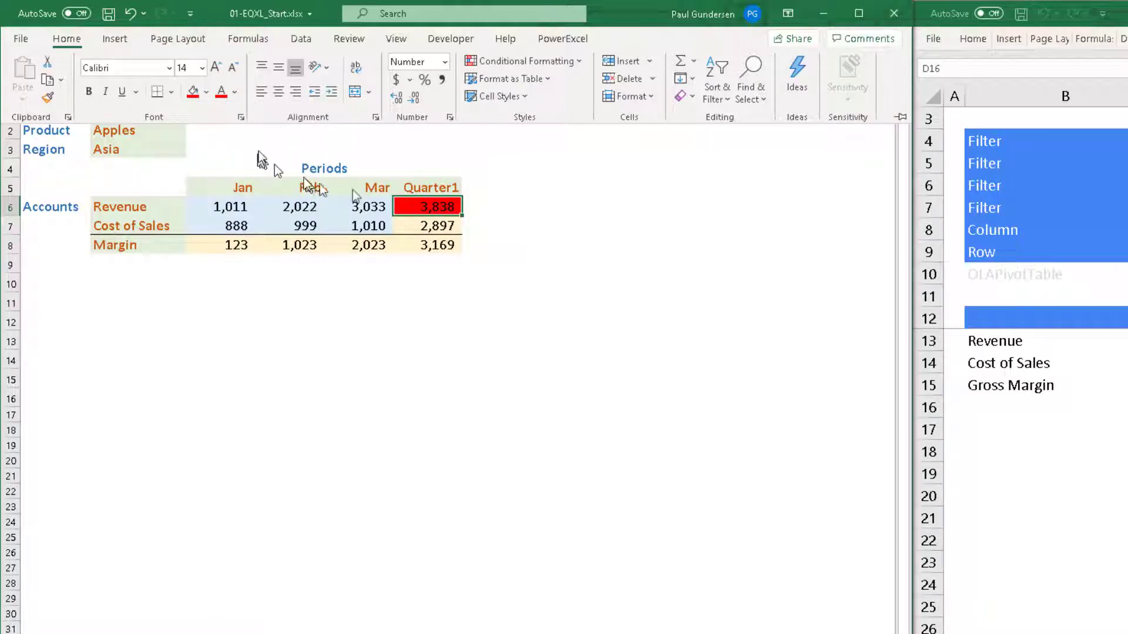
click(234, 91)
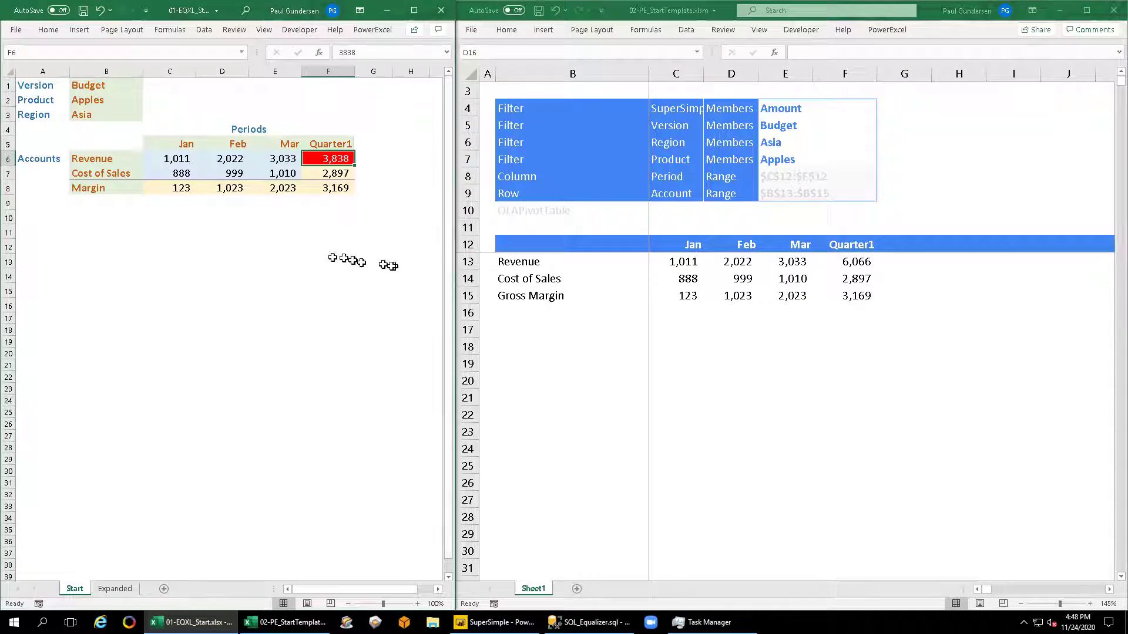
mouse_move(856, 280)
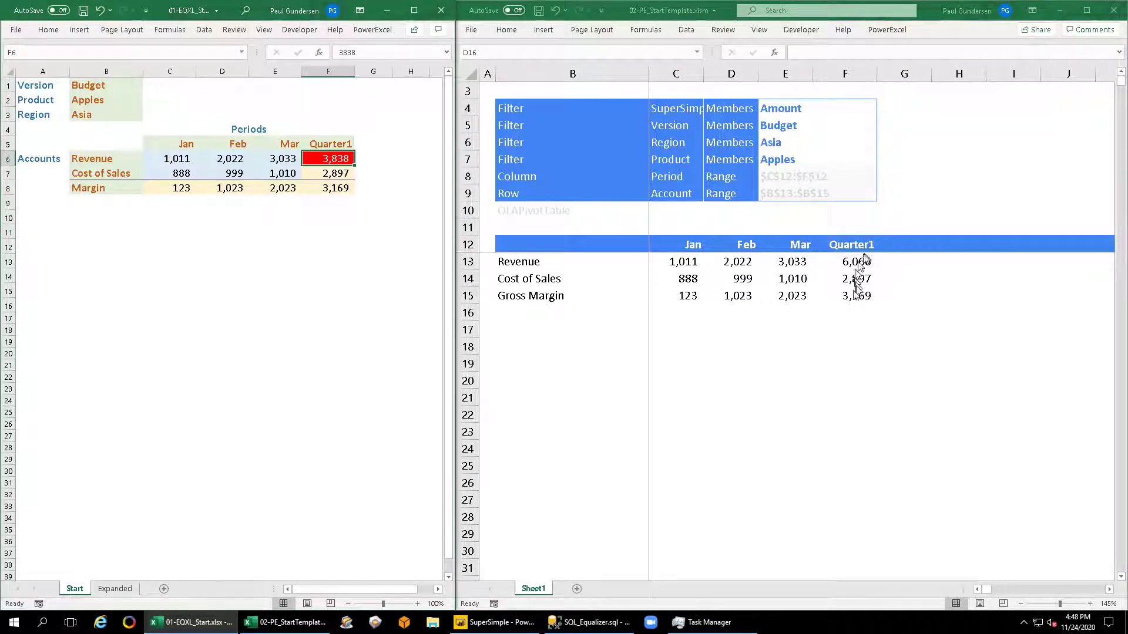
mouse_move(831, 300)
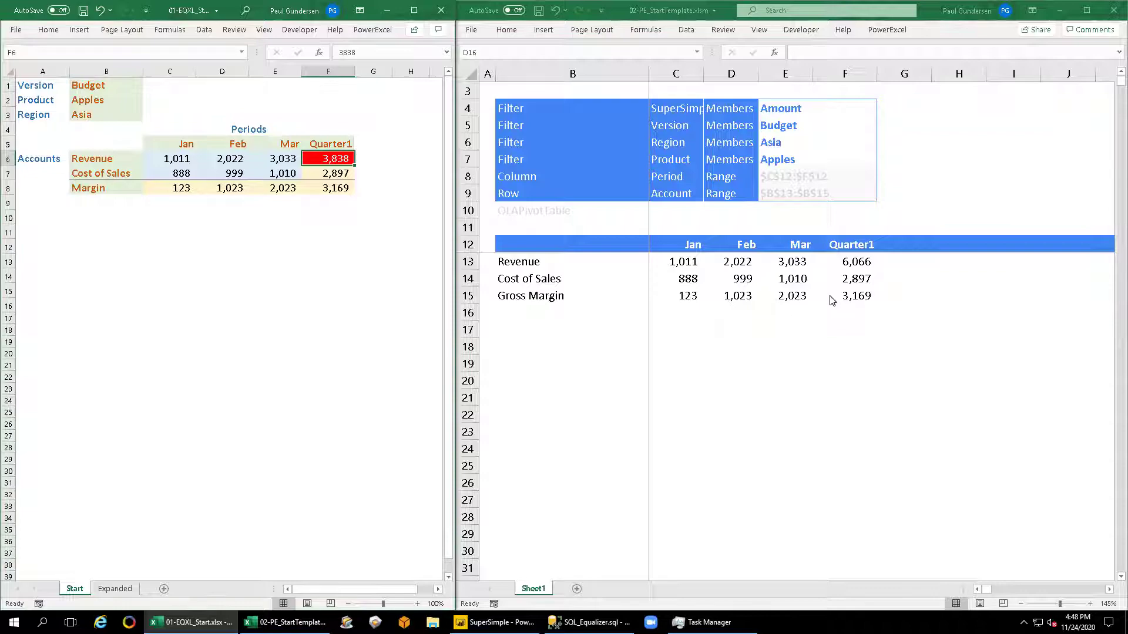
- Enter 88,888 in the February Revenue cell and check Gross Margin recalculates to 87,889
click(731, 279)
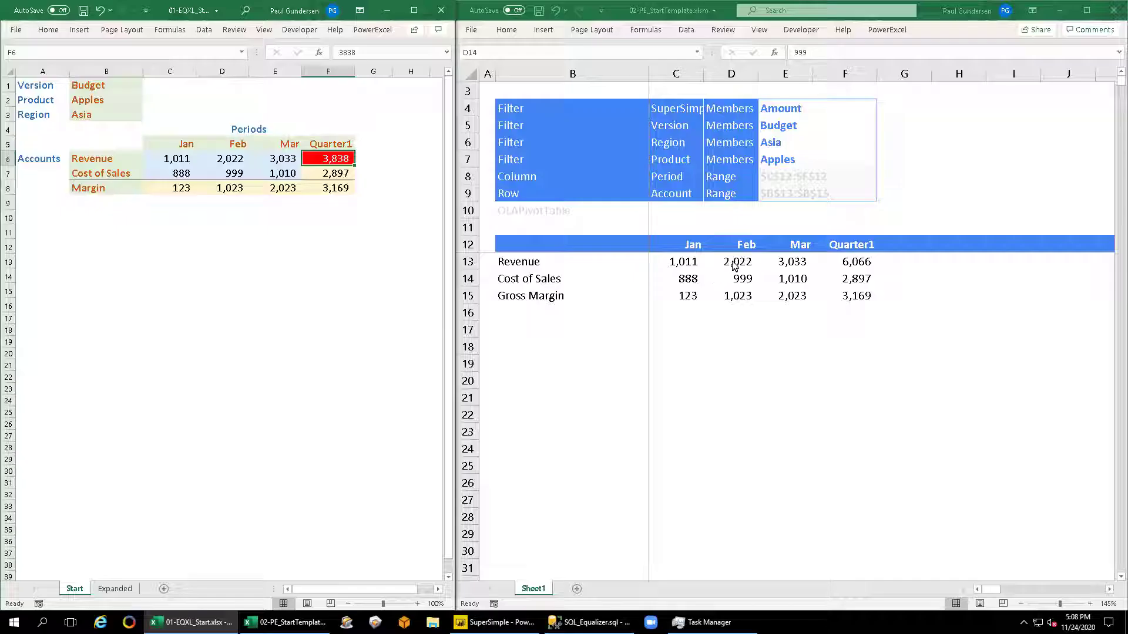
click(731, 261)
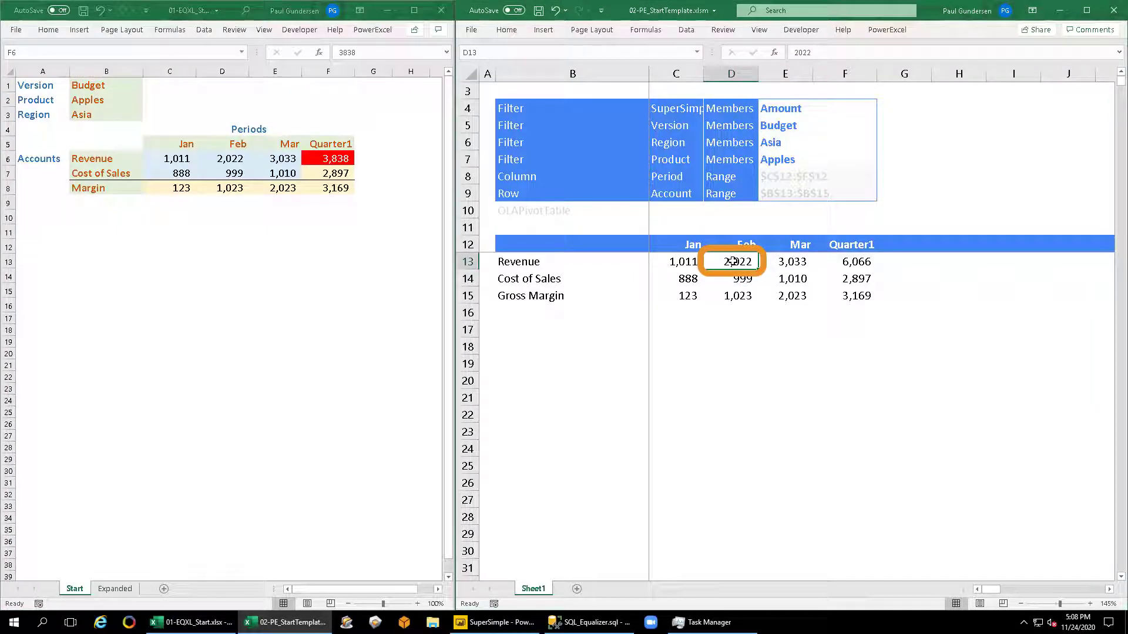
text(888888)
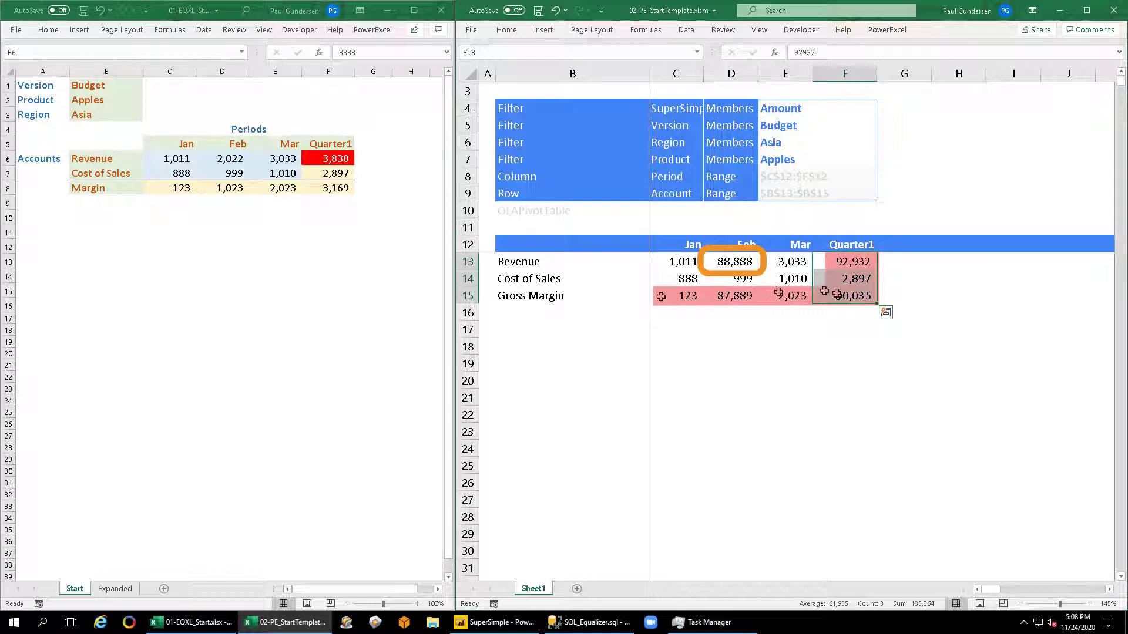
click(687, 296)
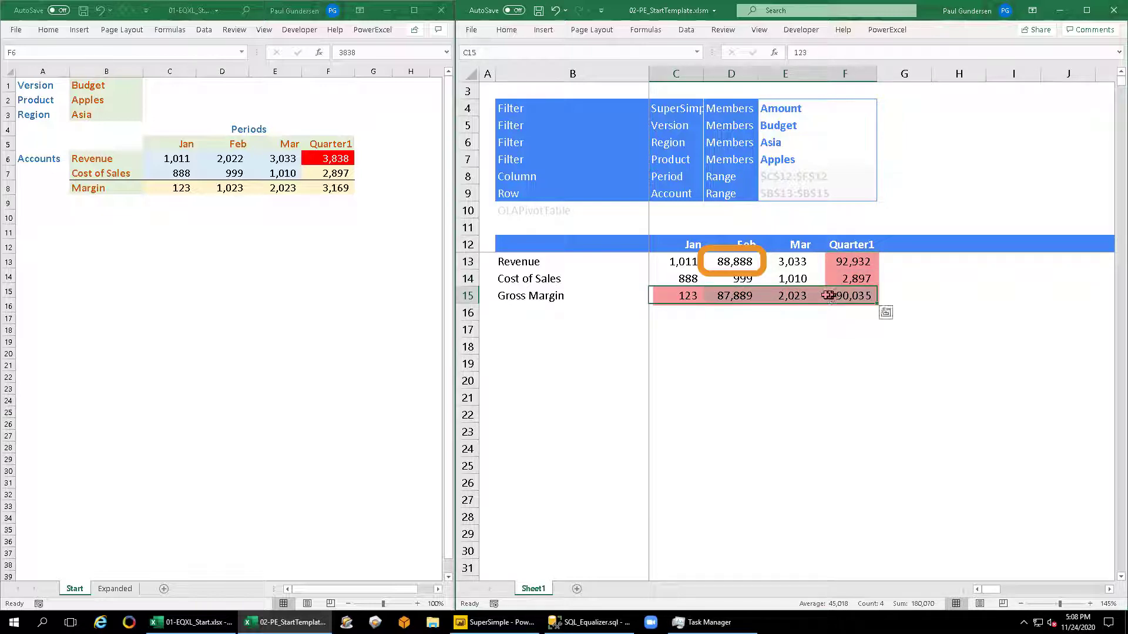
click(730, 260)
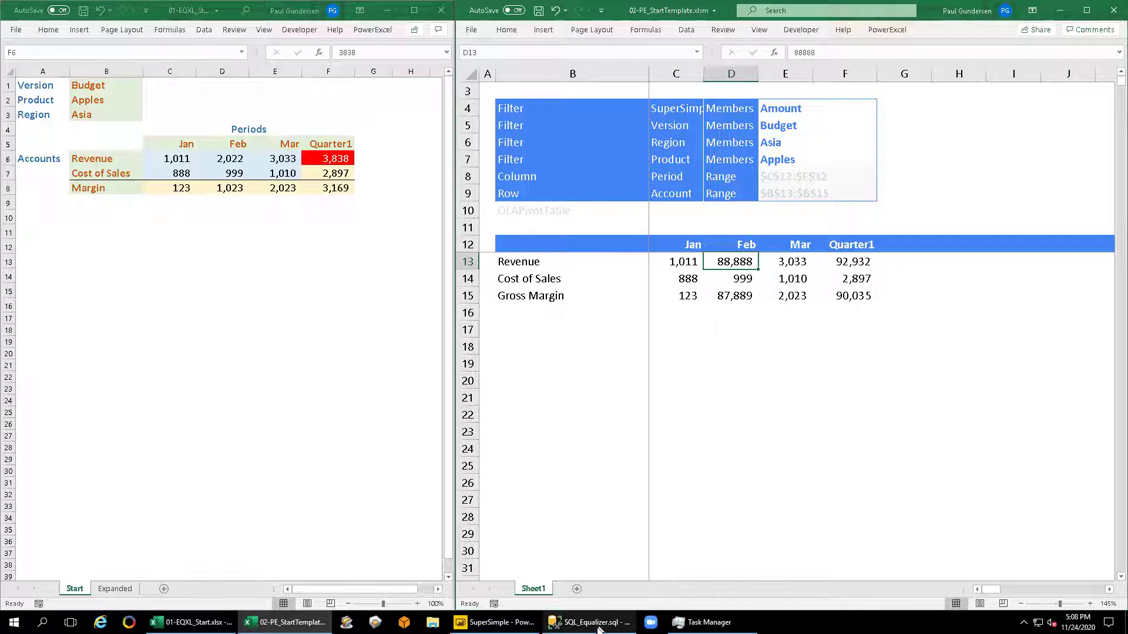
- Rerun the SSMS query and locate the February Apples Revenue record in the results
click(587, 622)
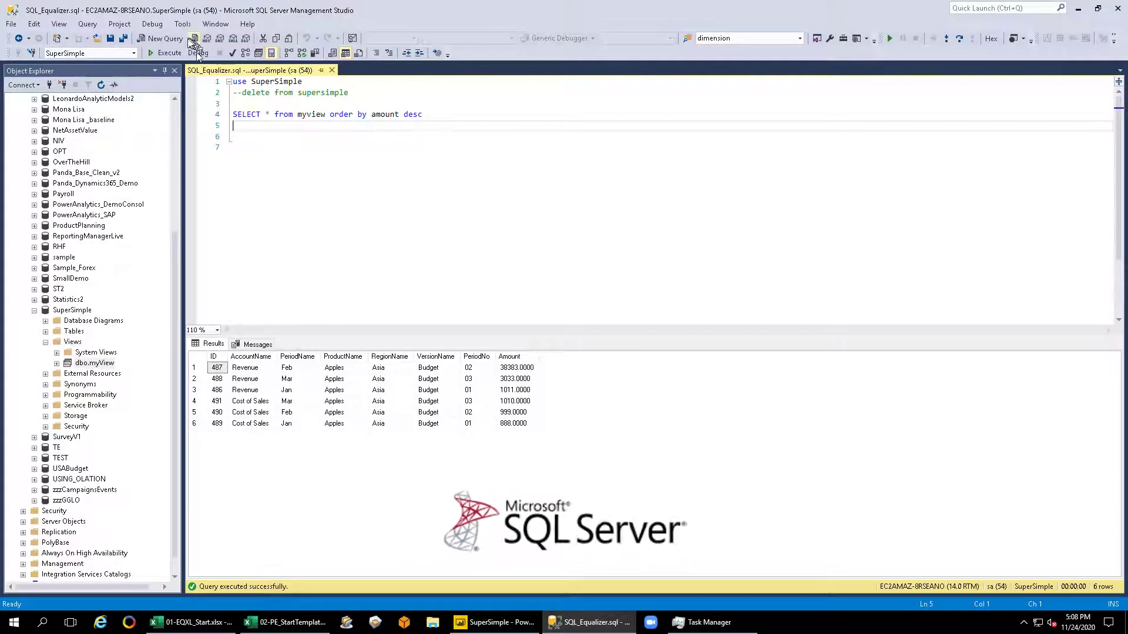
click(517, 367)
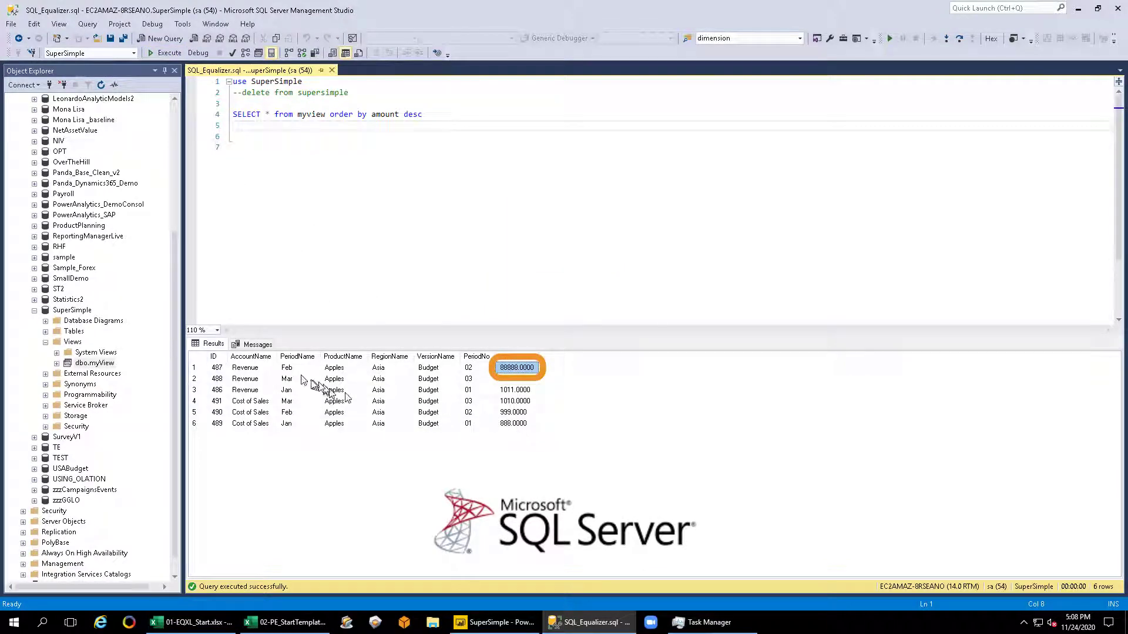
click(287, 367)
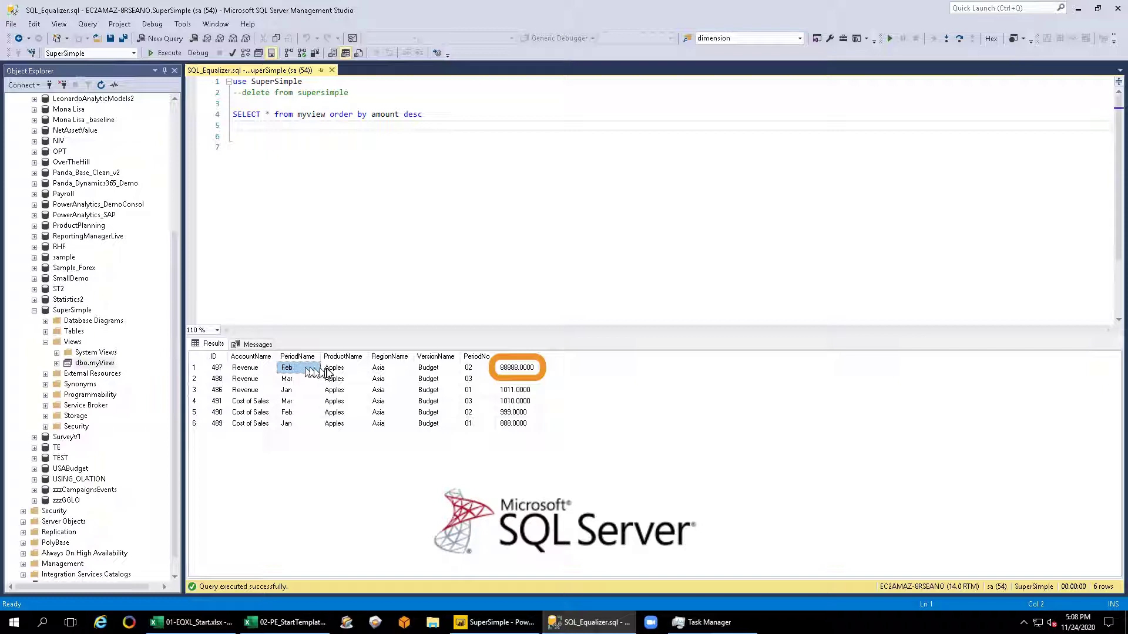
click(428, 367)
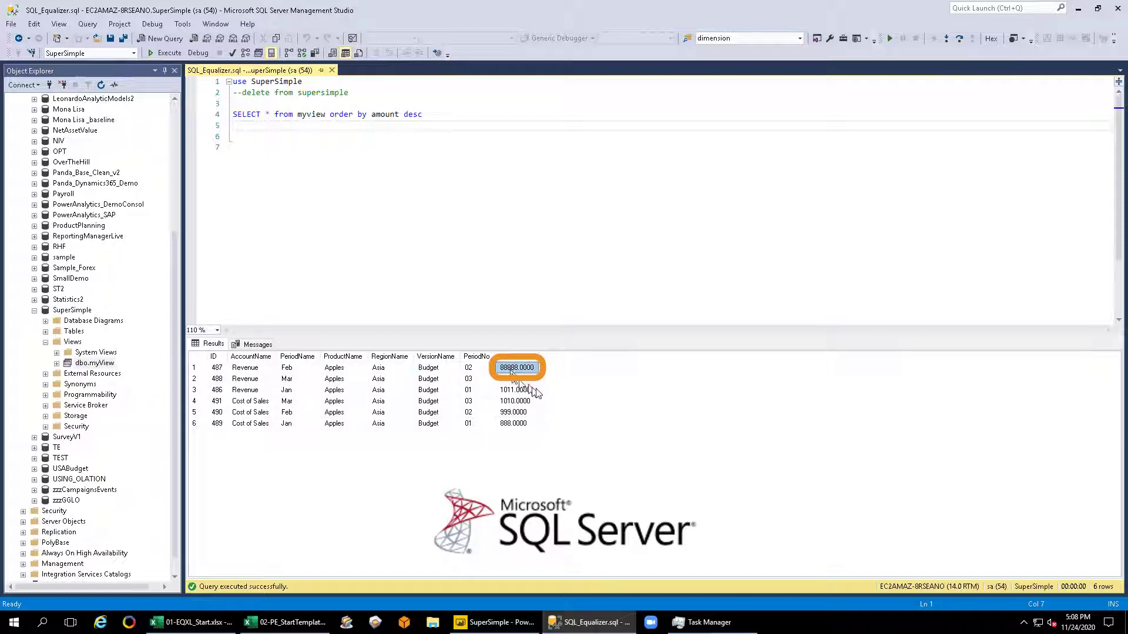
- Re-enter February Revenue in the PowerExcel workbook and confirm the query now returns 99,999
click(283, 623)
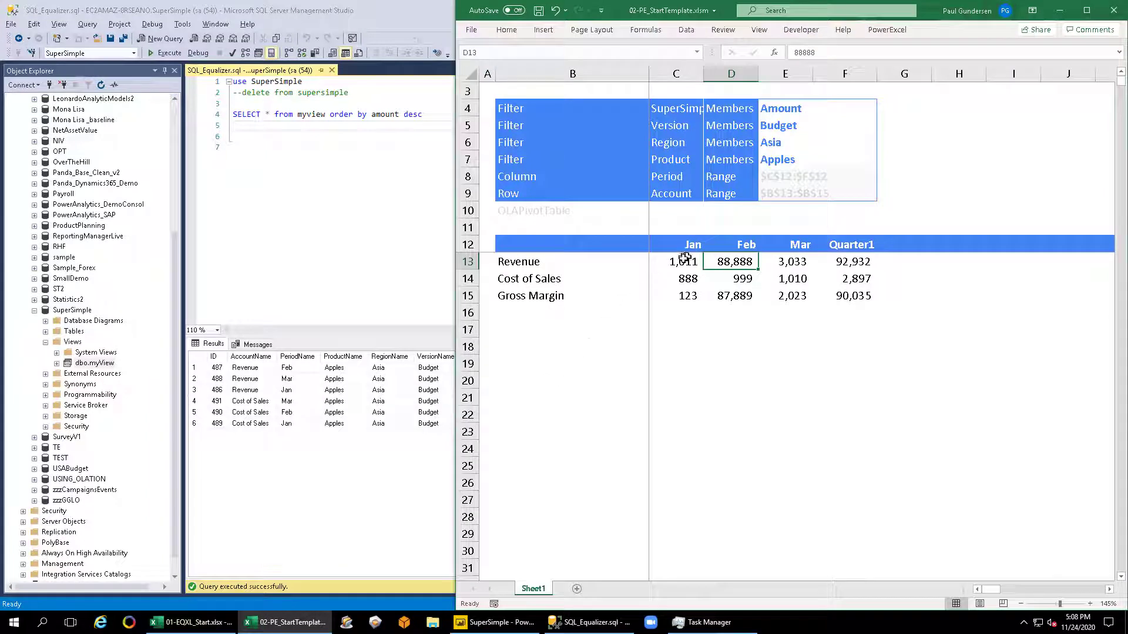
text(9999)
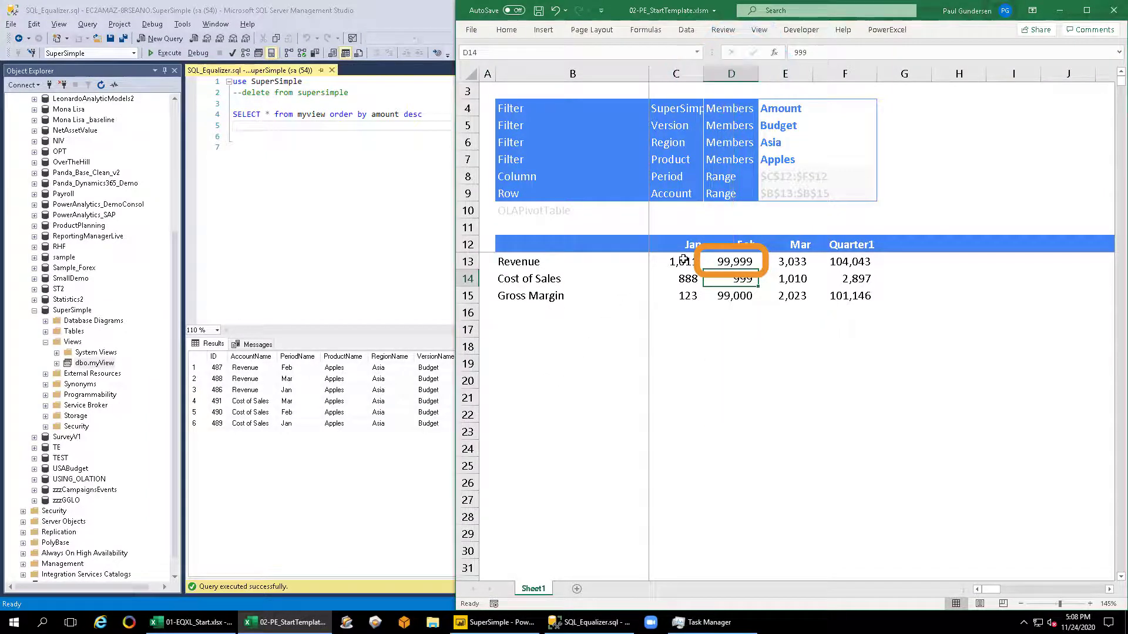
click(589, 623)
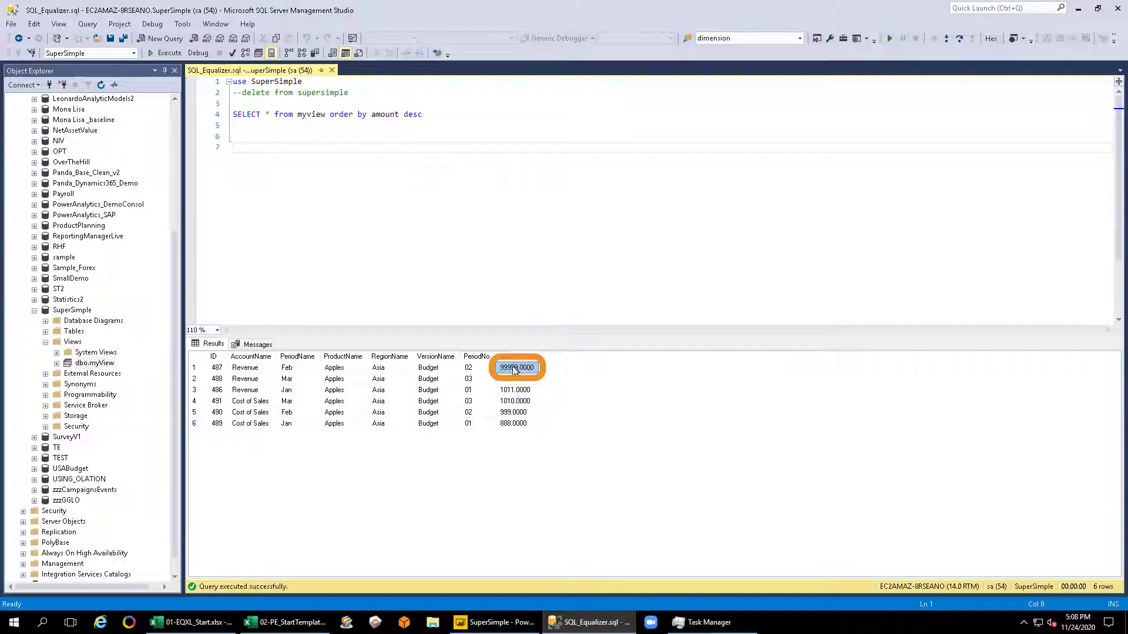
click(493, 623)
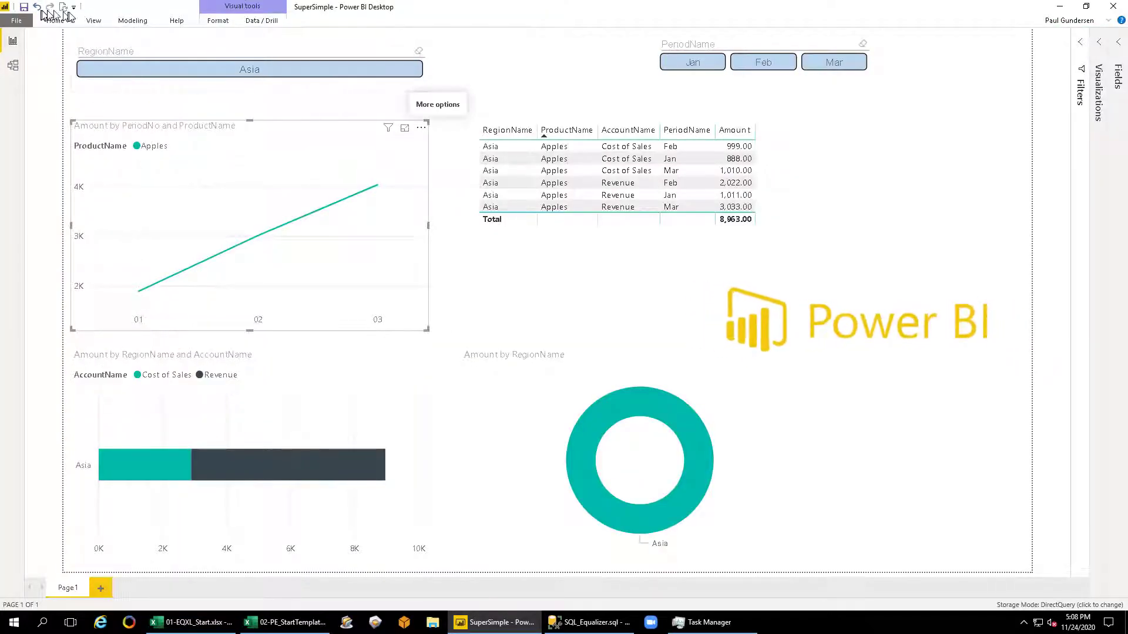
- Change February Revenue to 2,220 in the PowerExcel workbook so the Power BI report totals 9,161
click(62, 7)
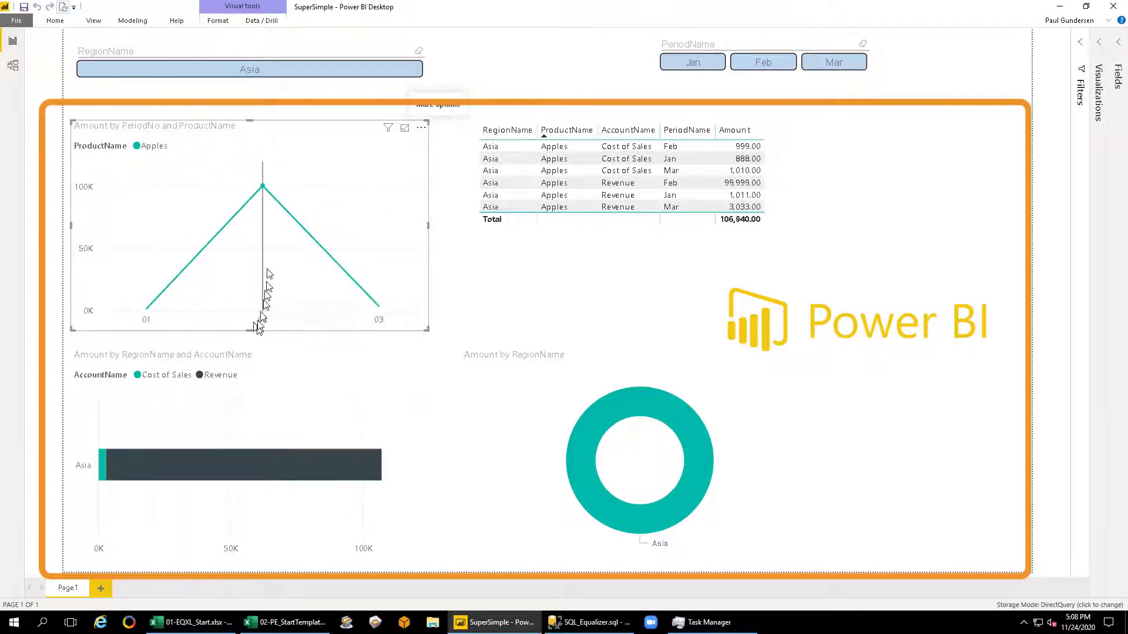
mouse_move(264, 197)
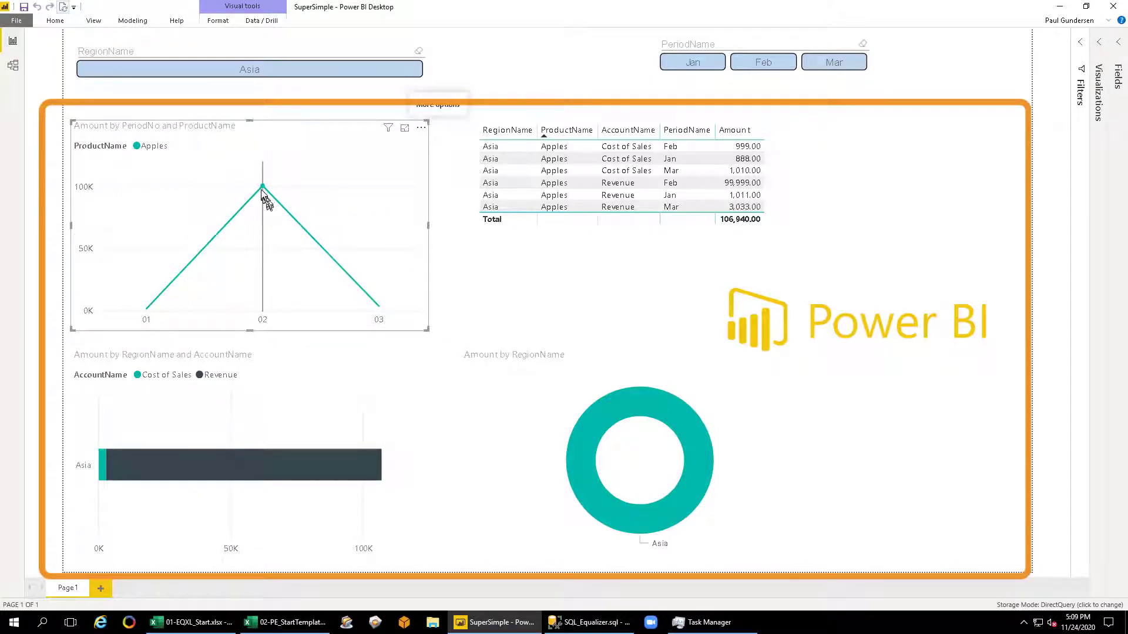
click(284, 622)
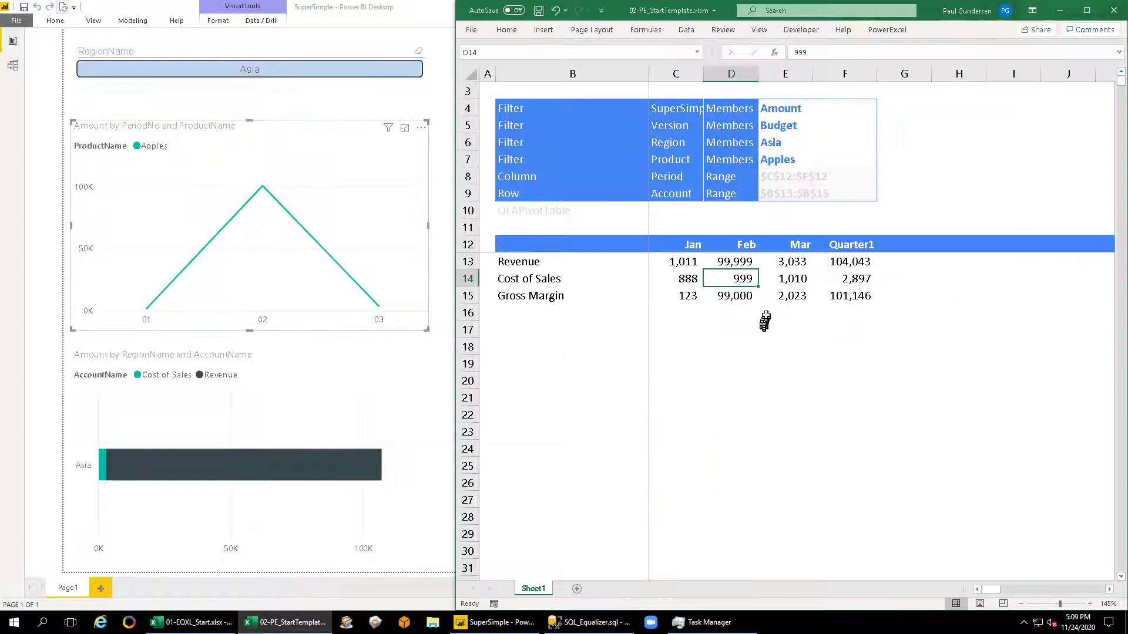
mouse_move(766, 315)
text(2220)
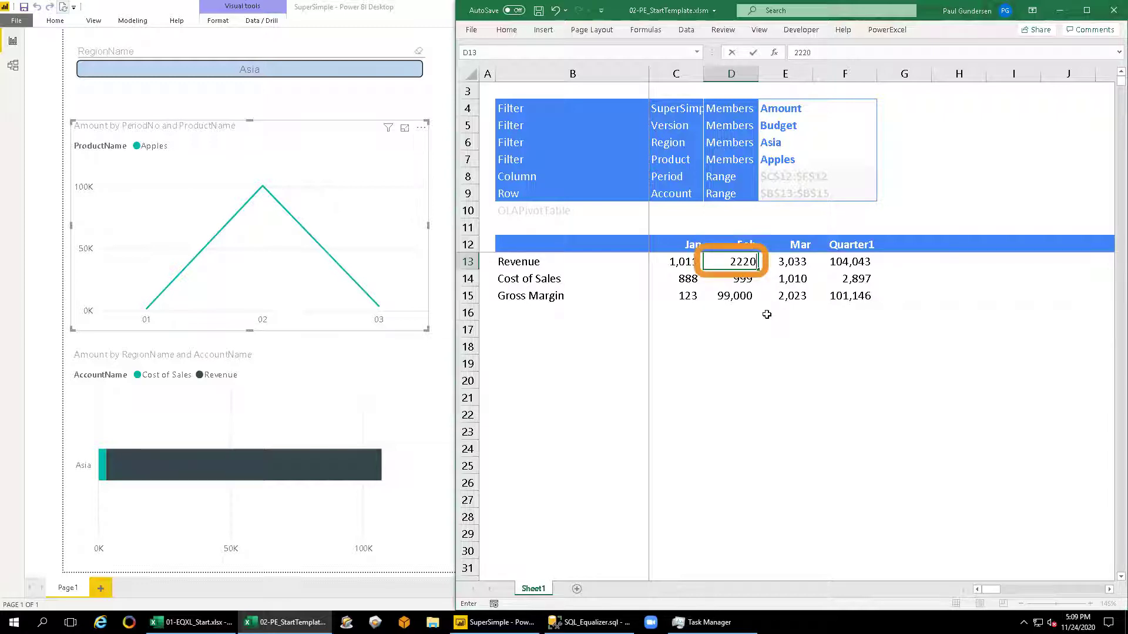
key(Return)
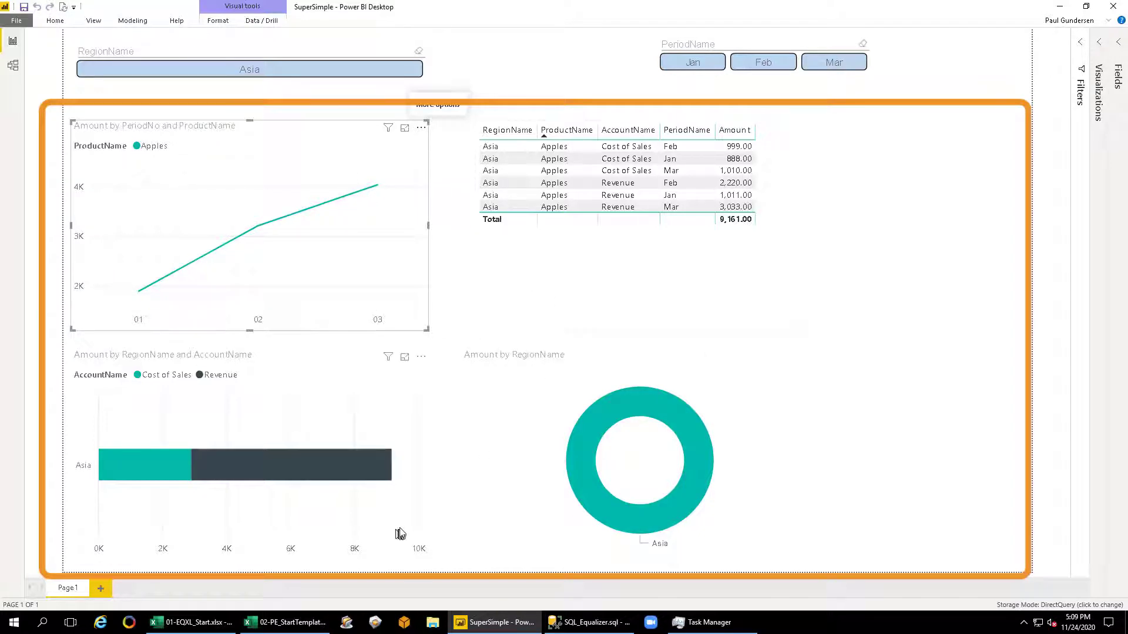
mouse_move(191, 623)
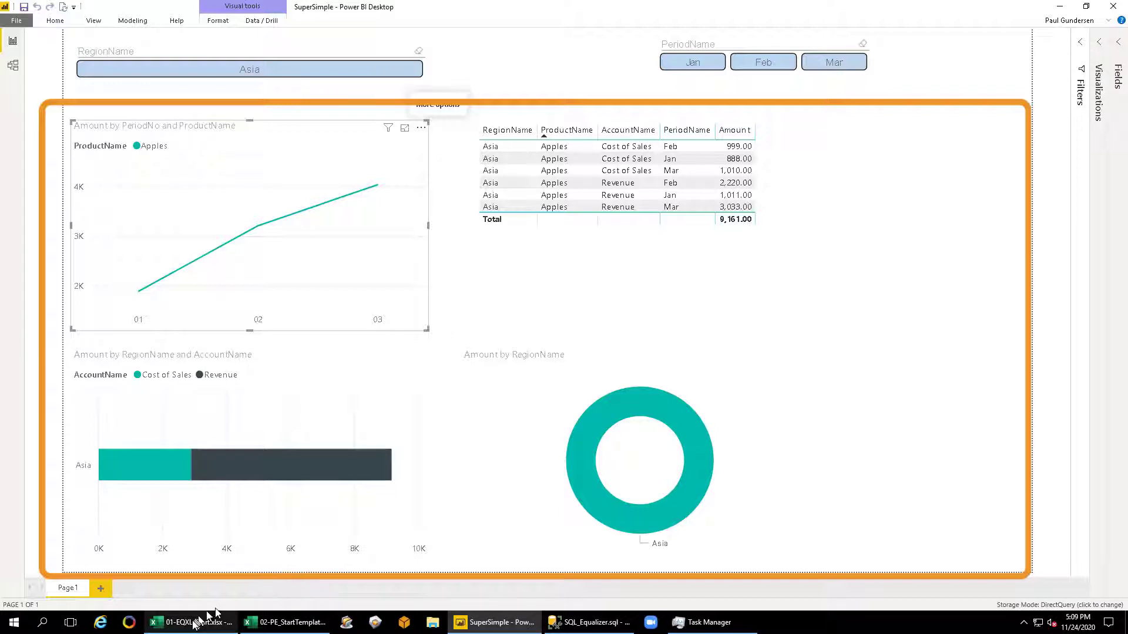
click(284, 623)
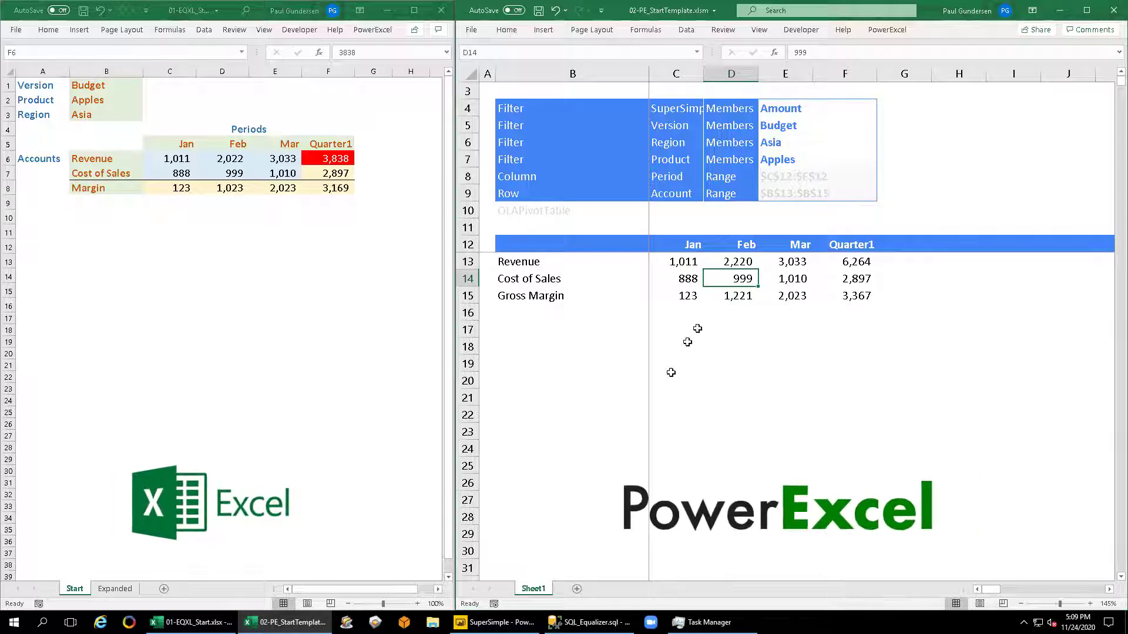
- Check the myview budget rows in SSMS, then return to the two side-by-side Excel workbooks
click(588, 622)
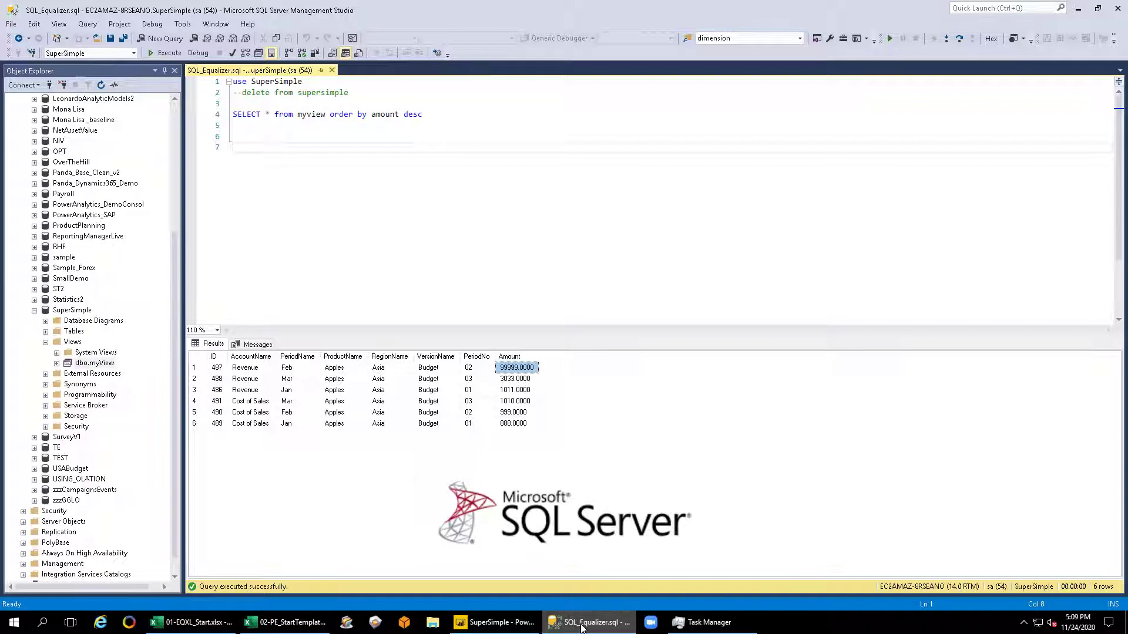
click(495, 622)
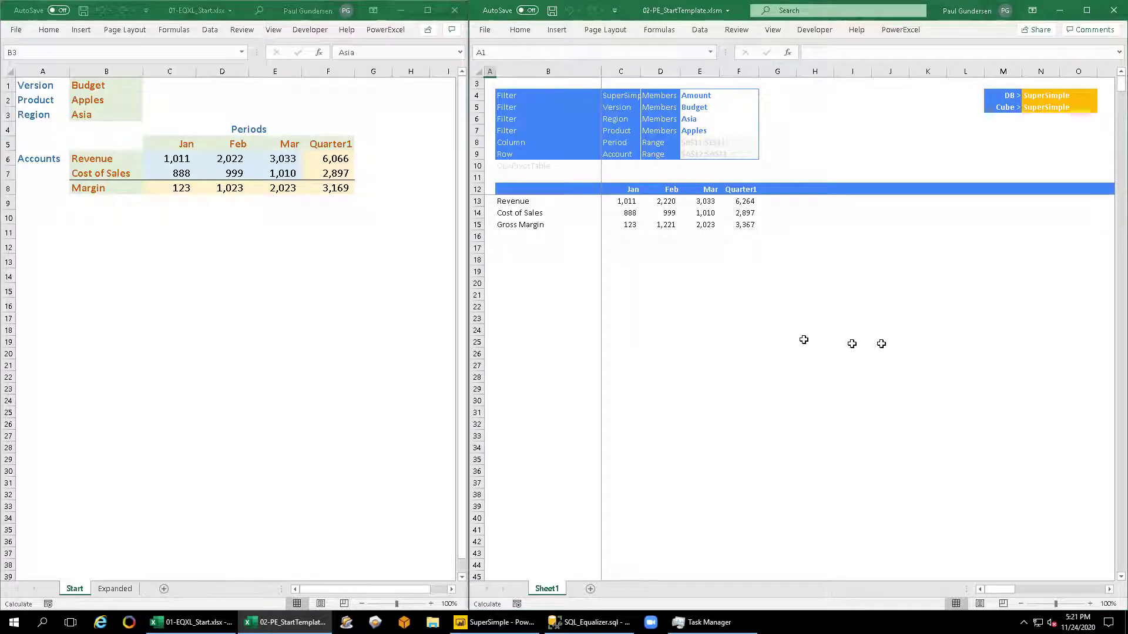
mouse_move(693, 312)
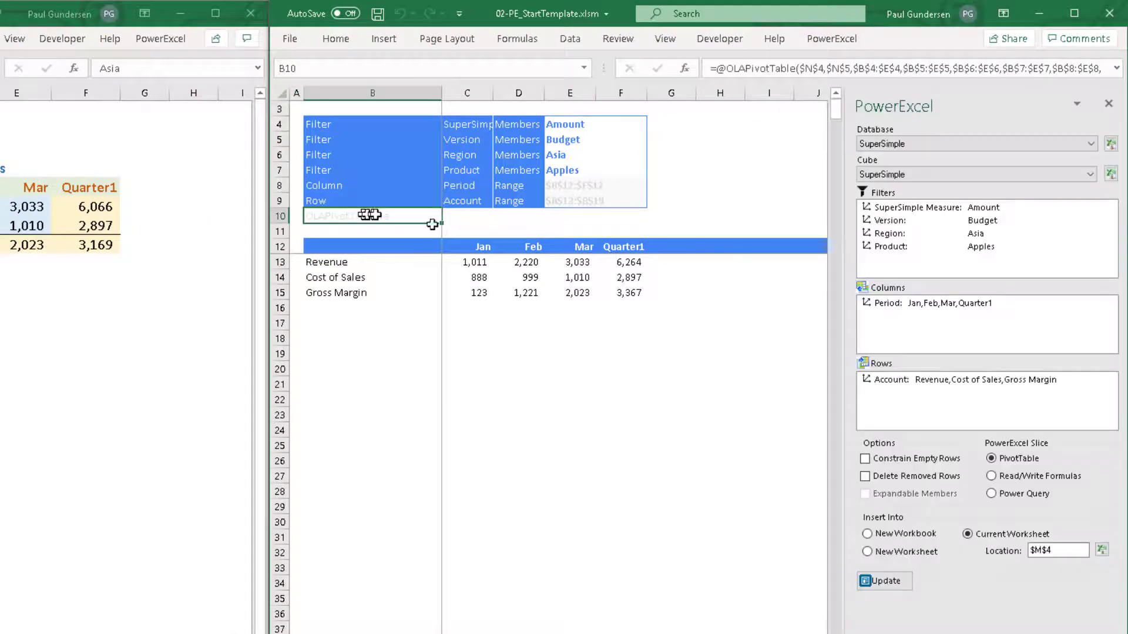
- Move Product from Filters to Rows with all members selected and update the slice to nest accounts under products
click(928, 246)
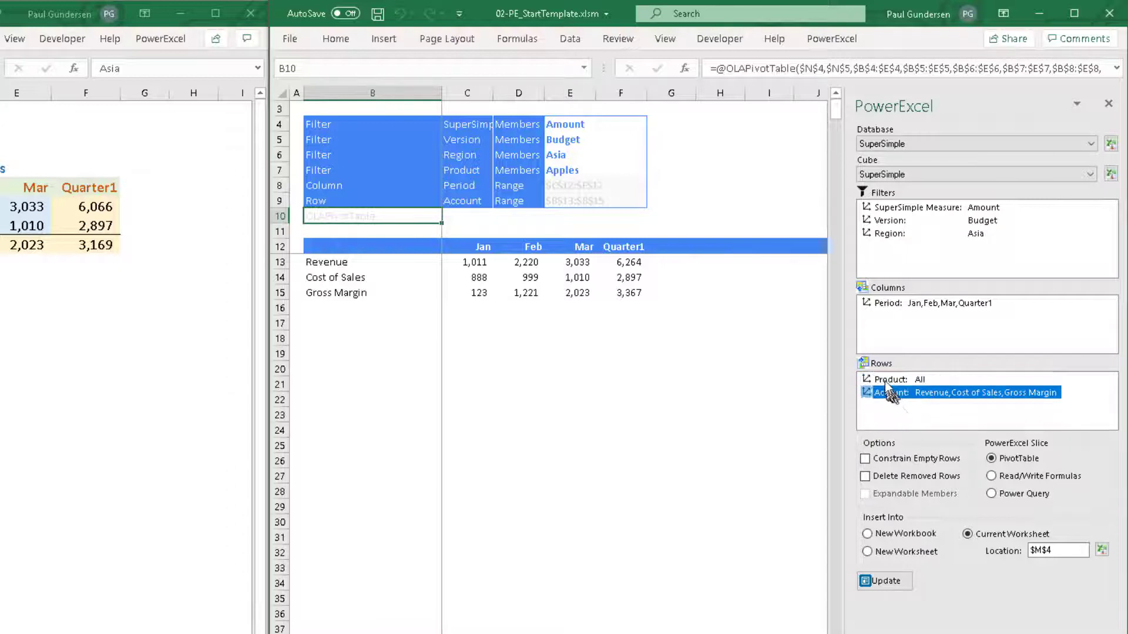
click(919, 379)
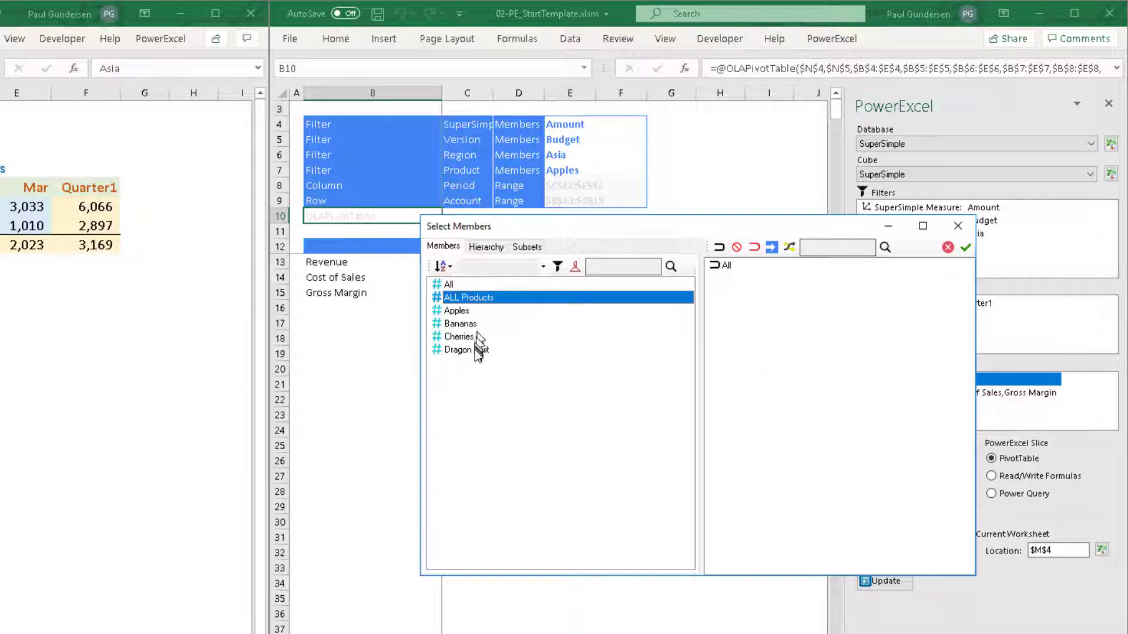
right_click(468, 350)
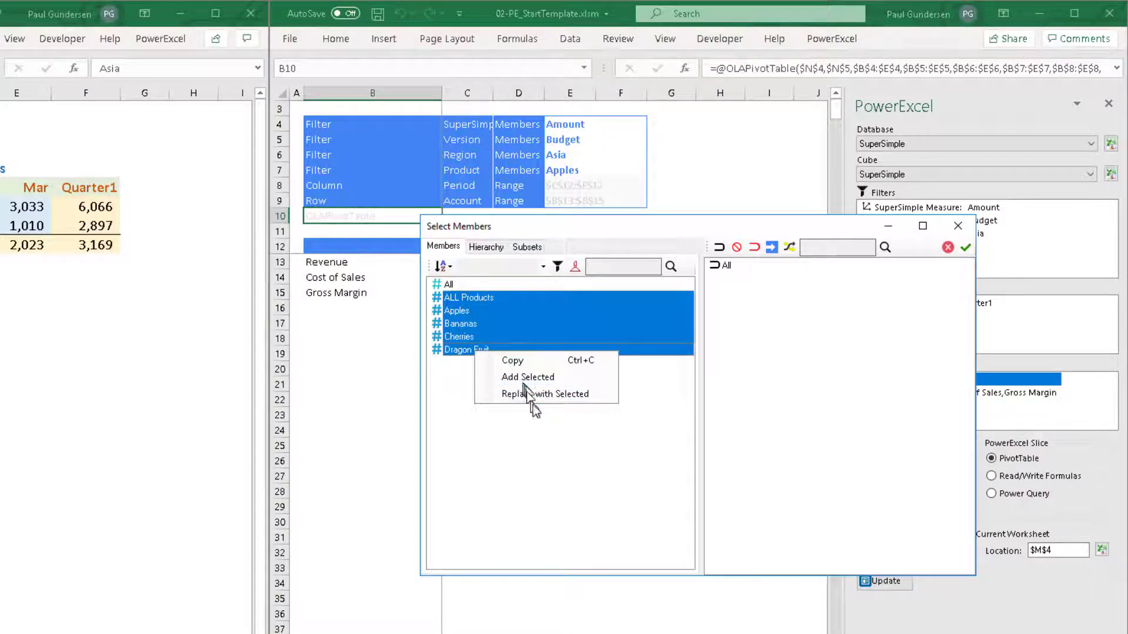
click(526, 377)
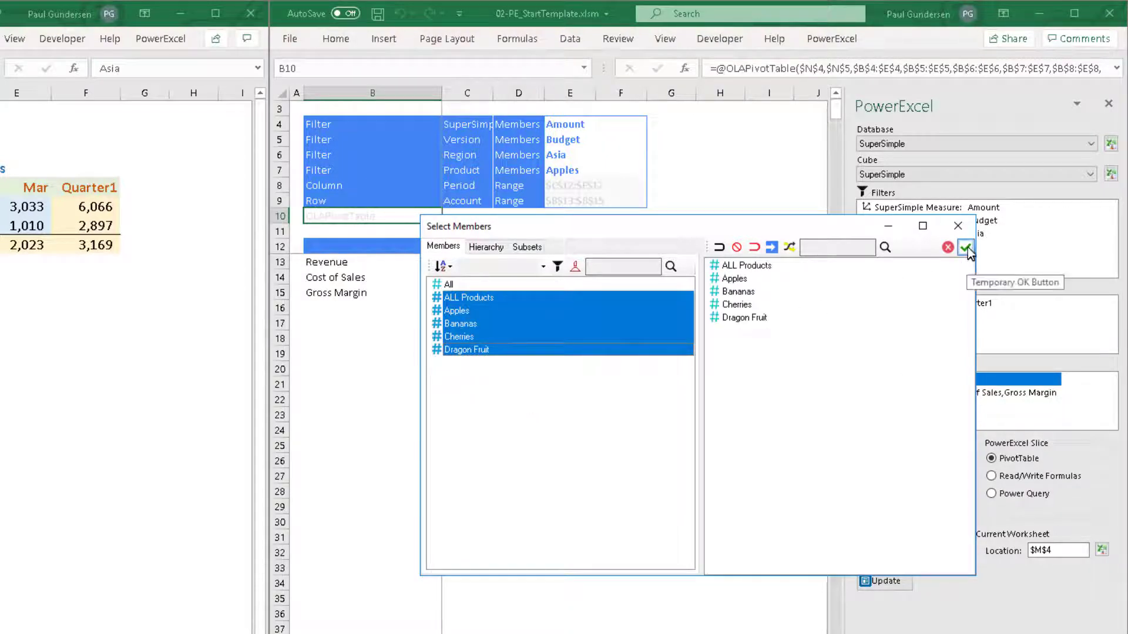
click(966, 247)
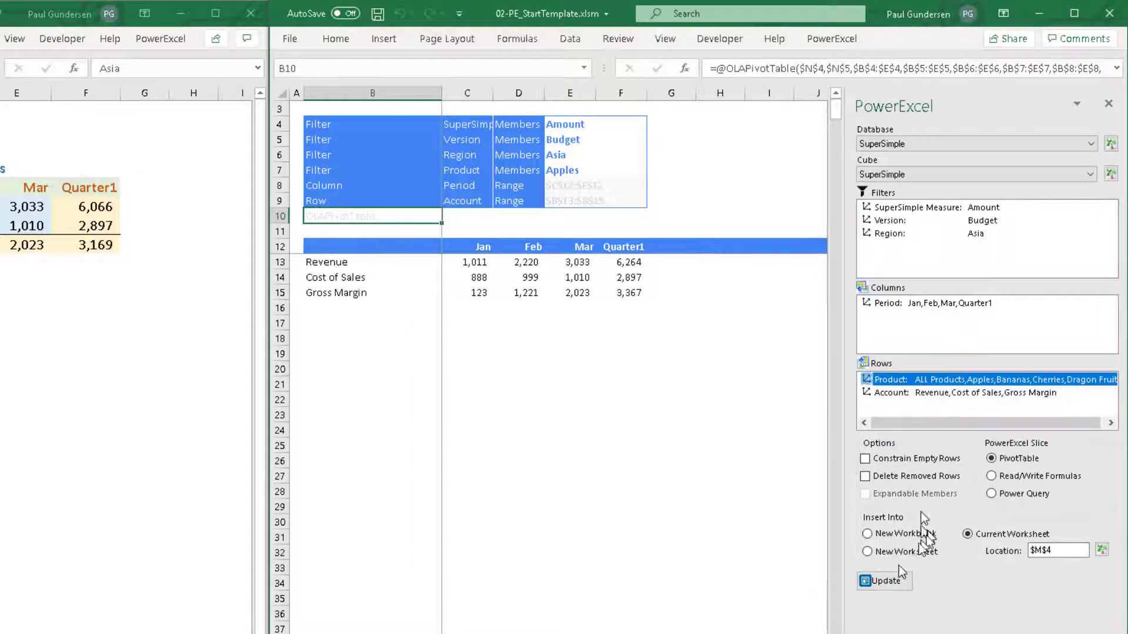
click(884, 580)
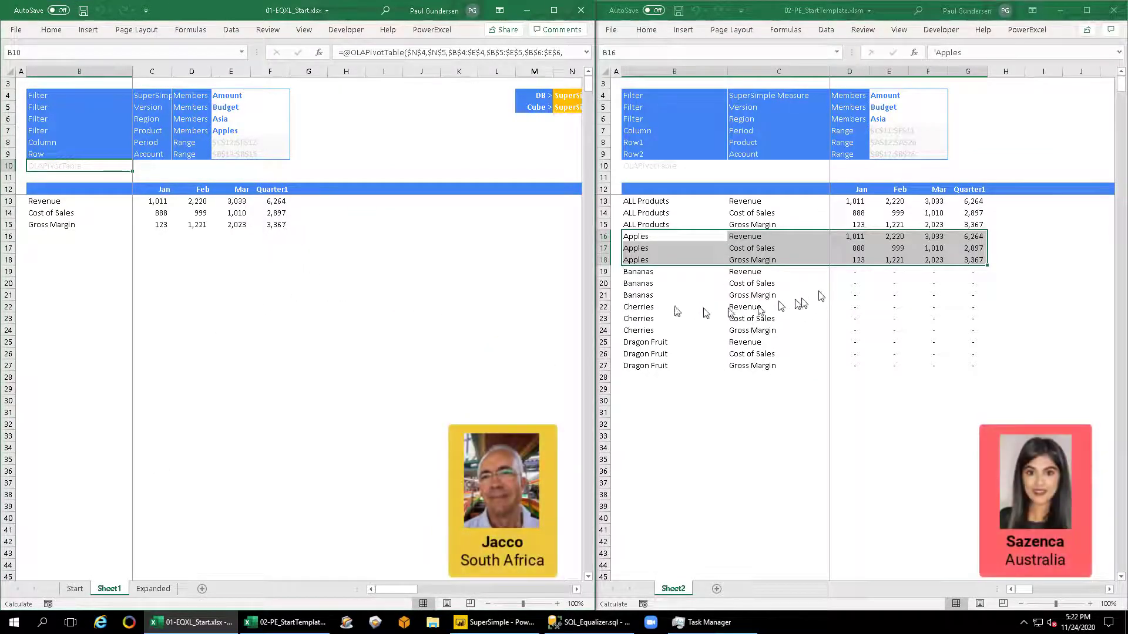
- Enter February Apples Revenue 77,777, then recalculate both workbooks so each shows the shared 66,666
click(888, 236)
text(77,777)
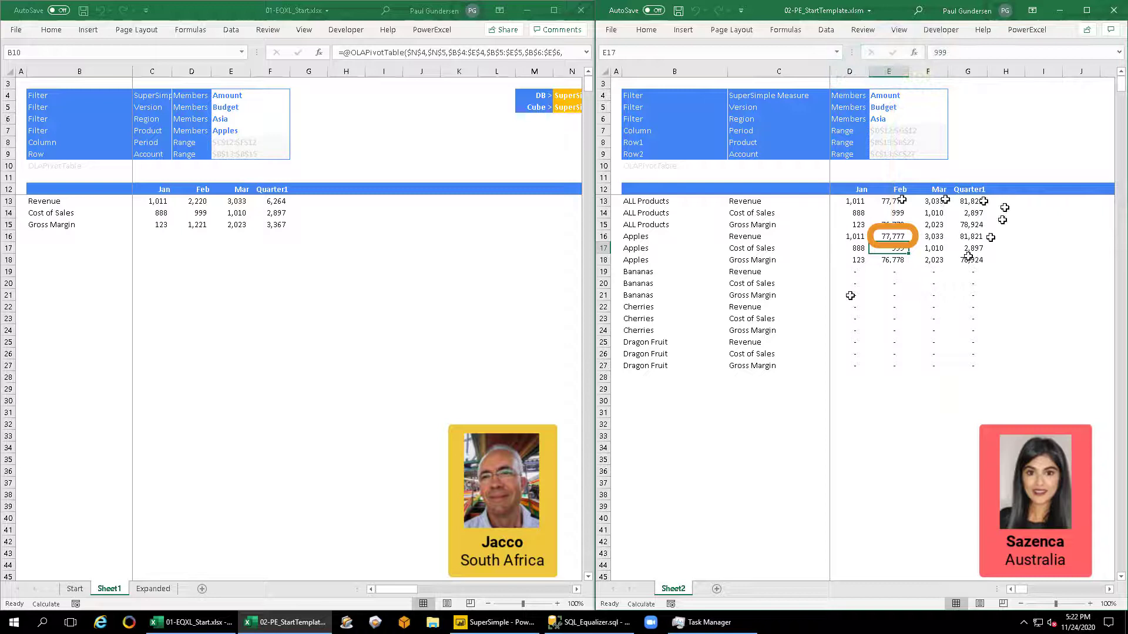
key(f9)
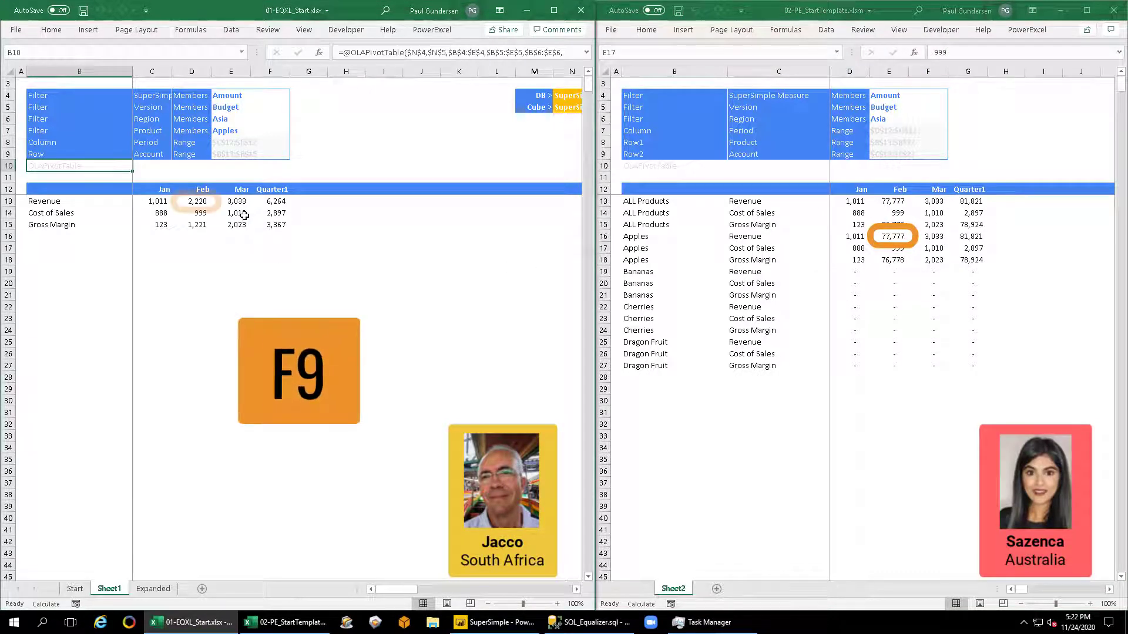
key(f9)
text(66,666)
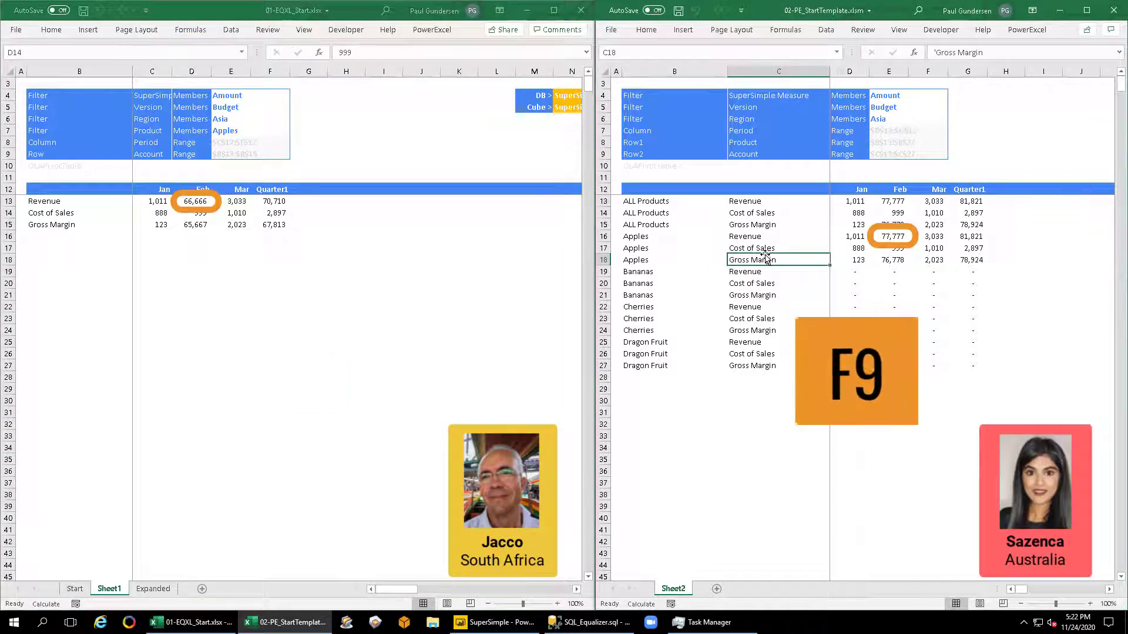
key(f9)
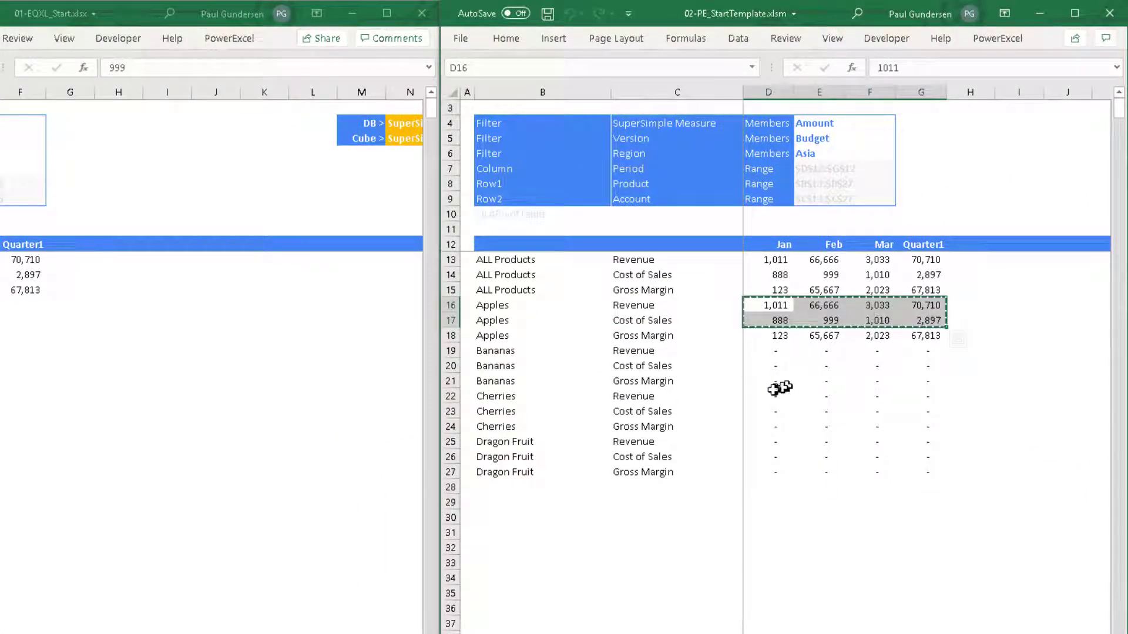
- Paste Apples' Revenue and Cost rows onto Cherries, clear the Feb–Mar overrides and recalculate from the database
click(768, 395)
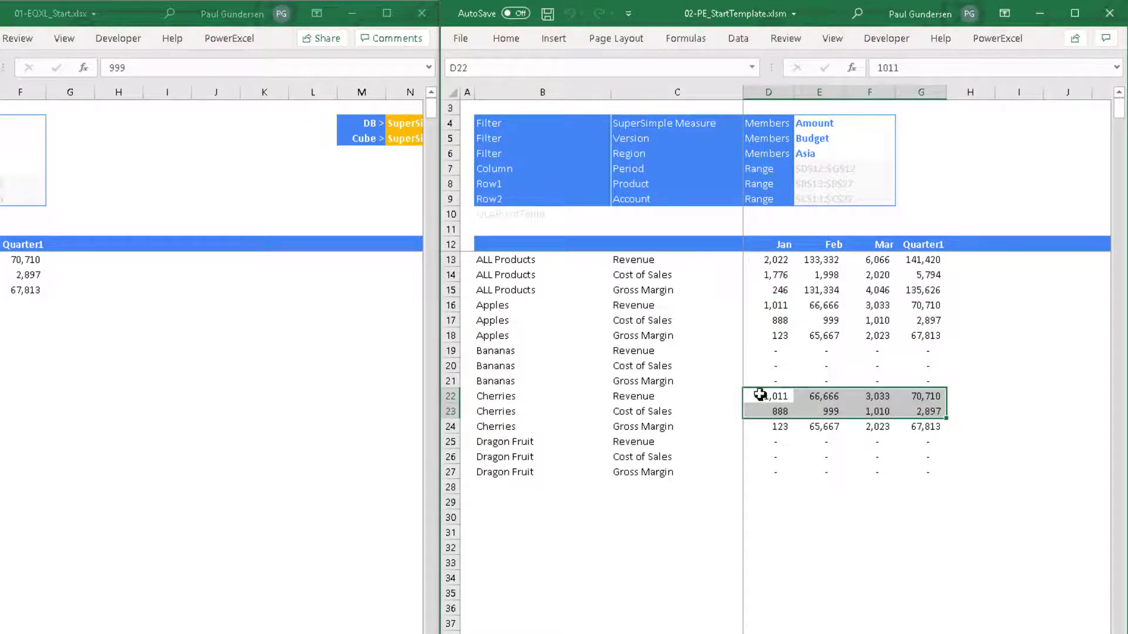
mouse_move(802, 441)
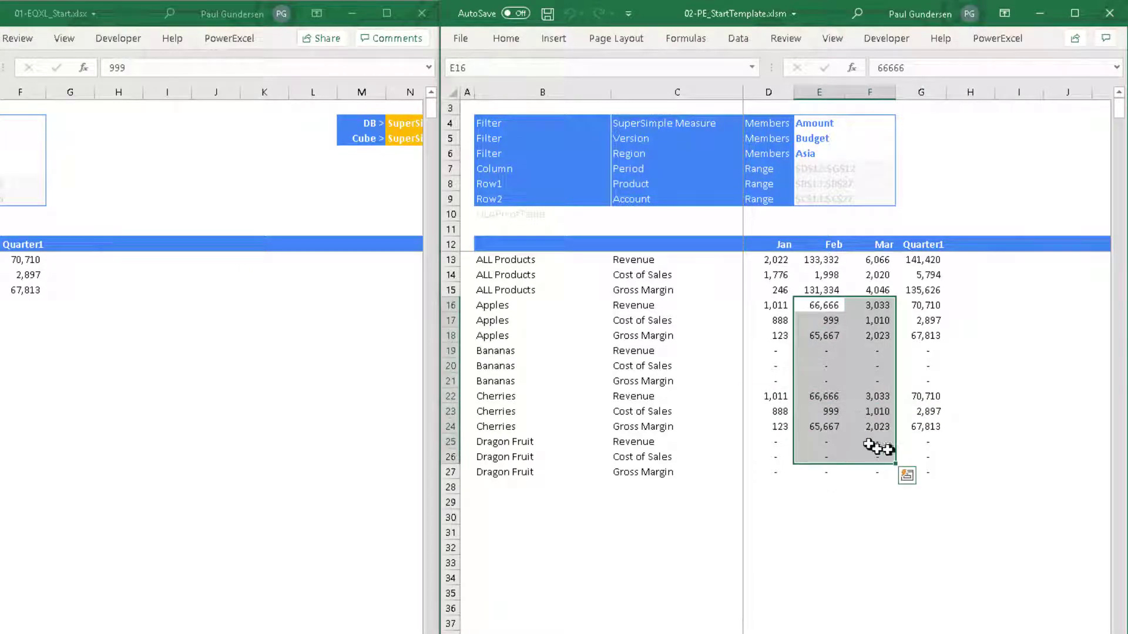
key(Delete)
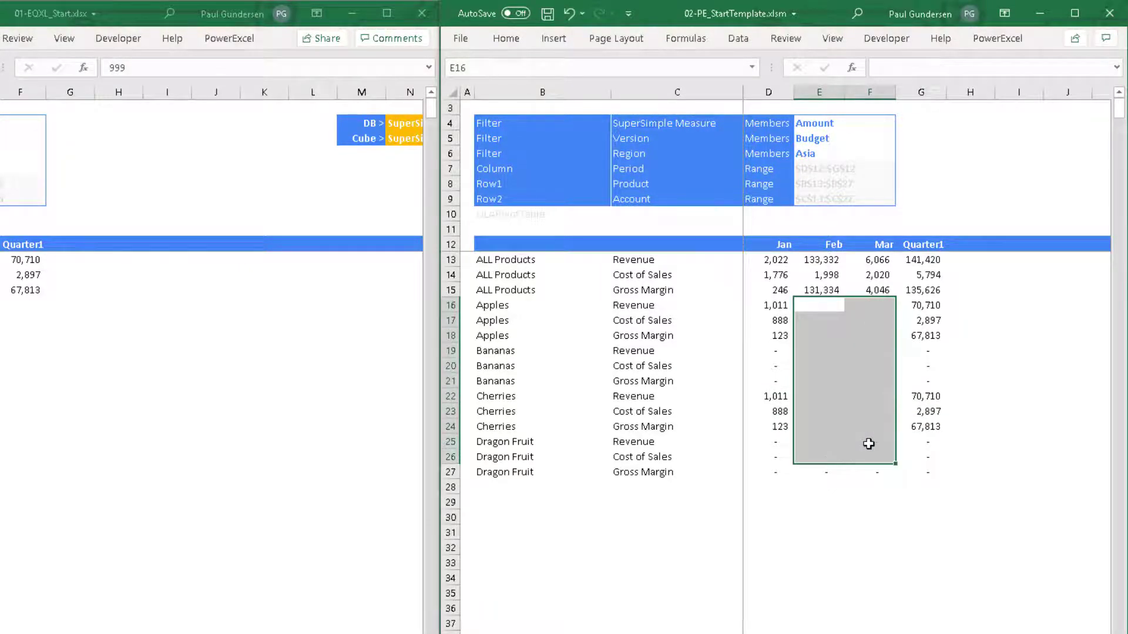
key(f9)
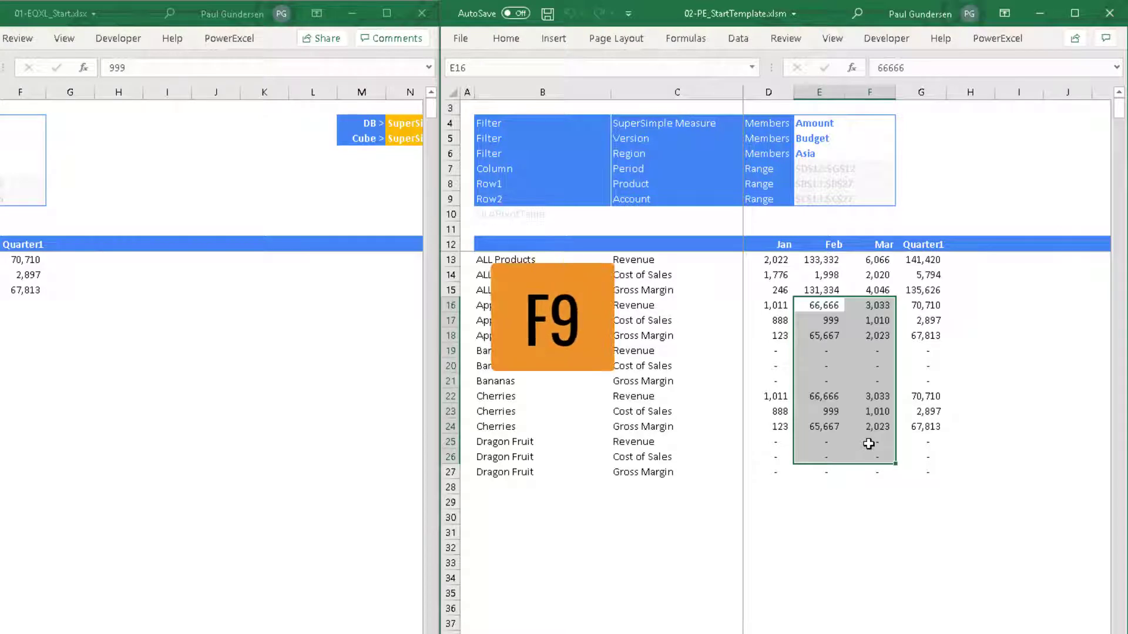
key(f9)
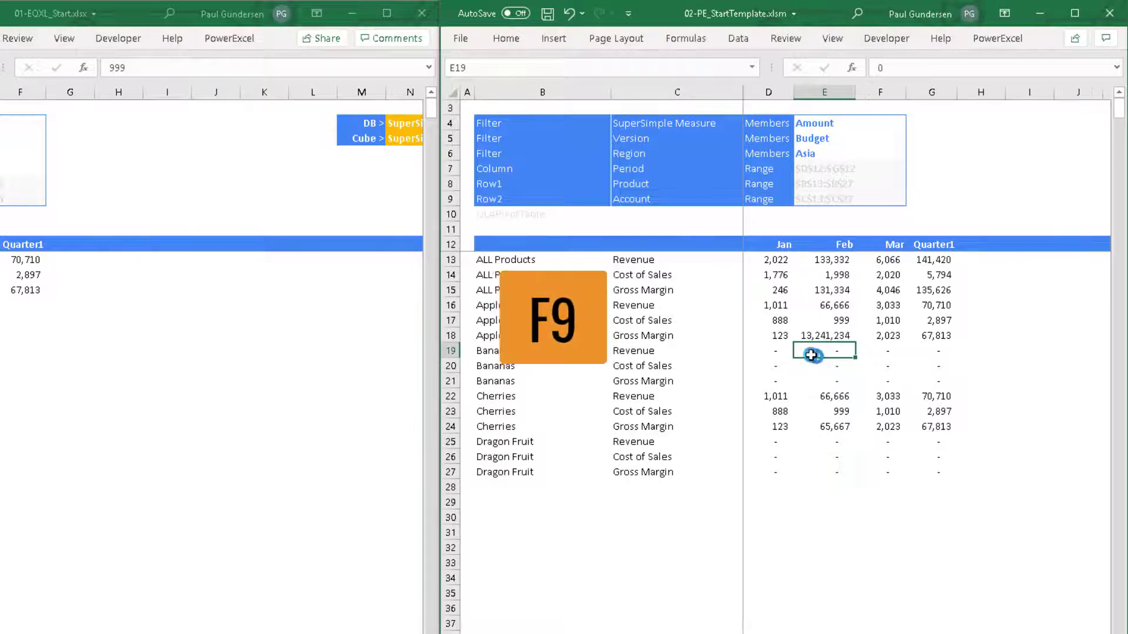
key(f9)
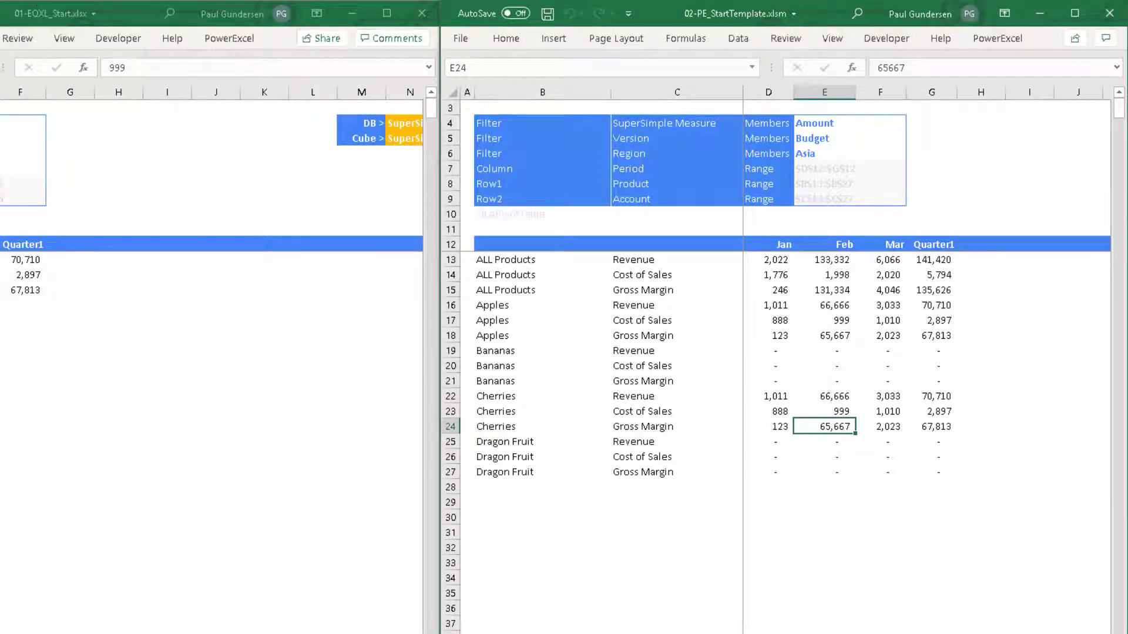
mouse_move(541, 200)
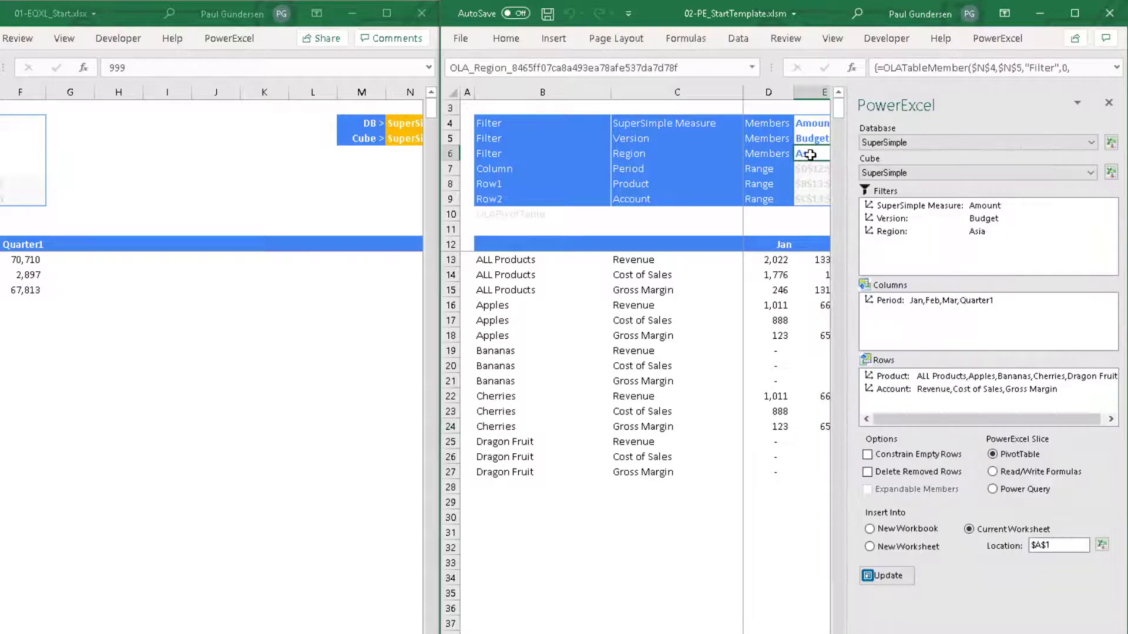
- Switch the slice's Region filter to Europe and recalculate it
click(810, 154)
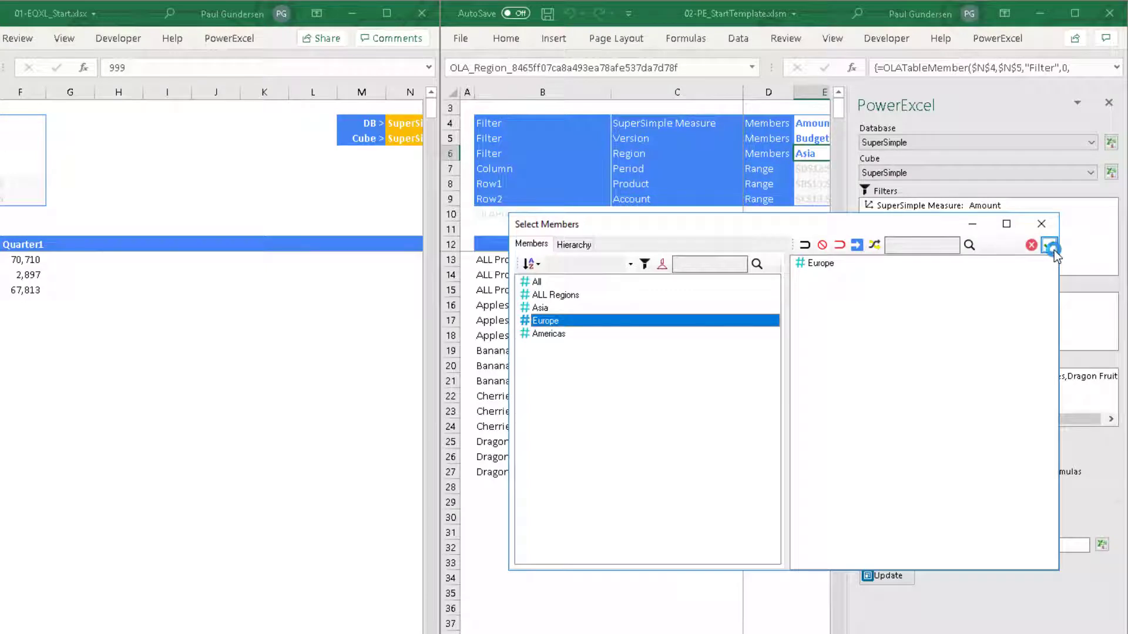
click(1050, 246)
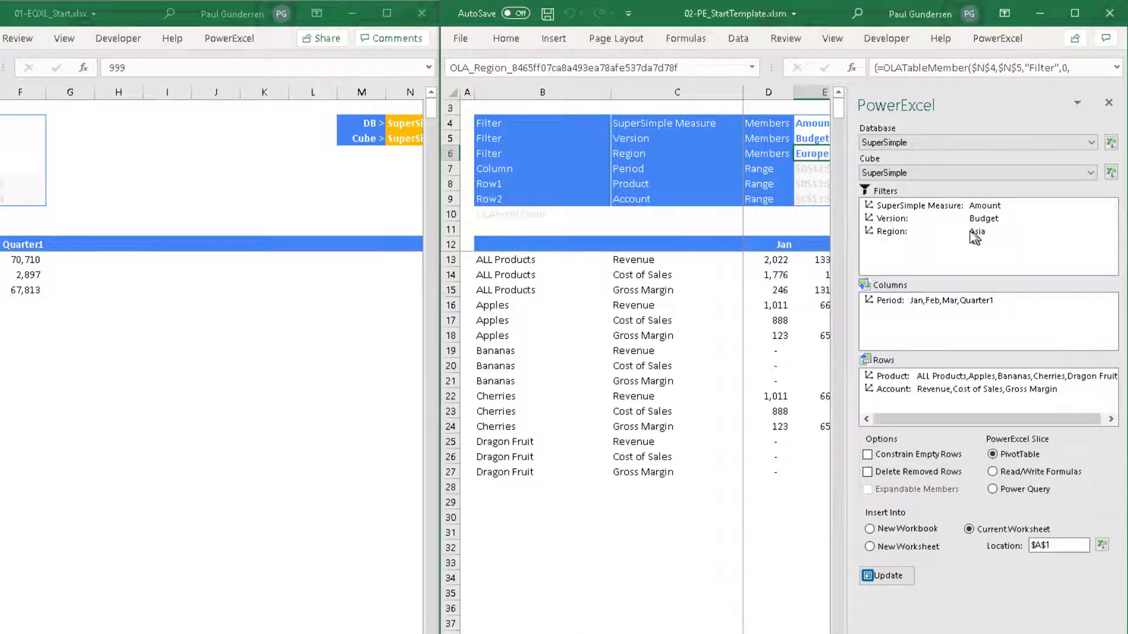
click(786, 168)
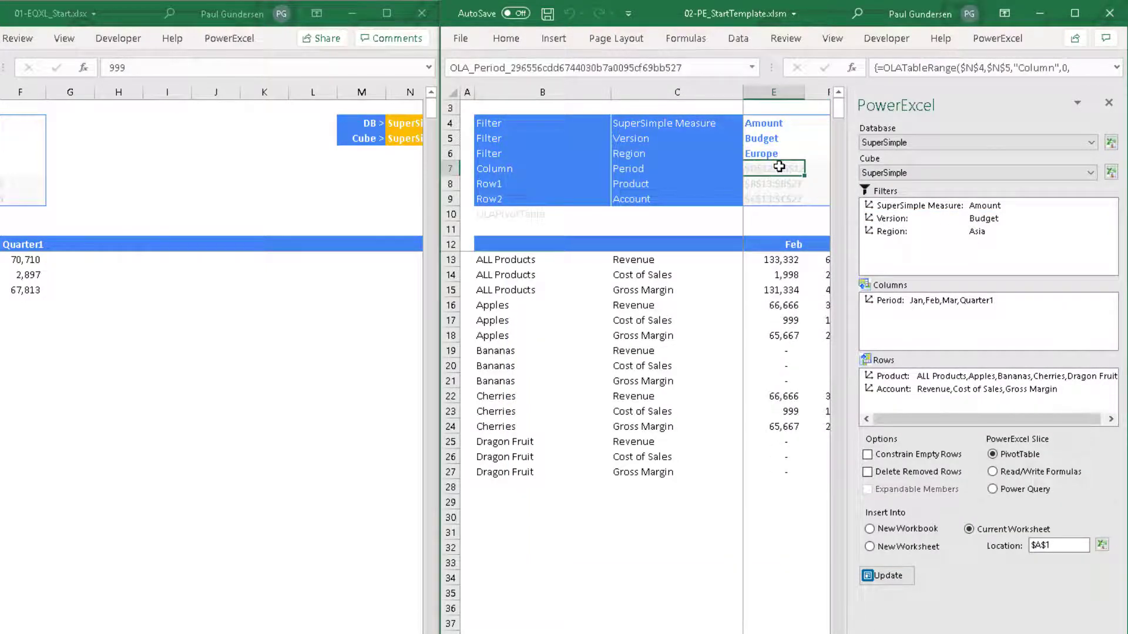
key(f9)
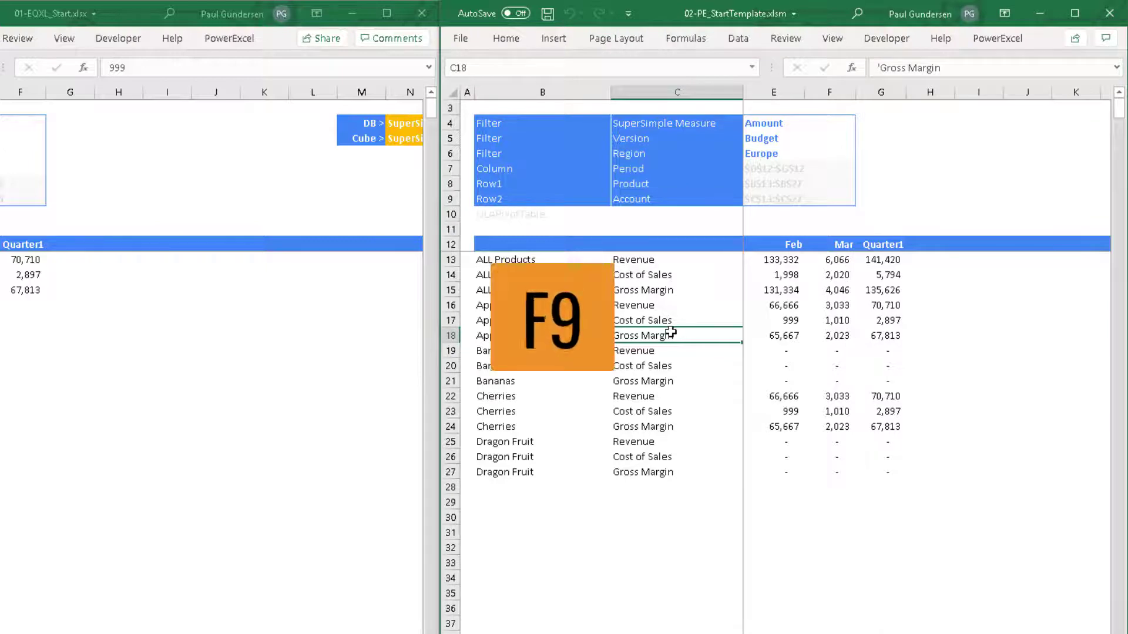
key(f9)
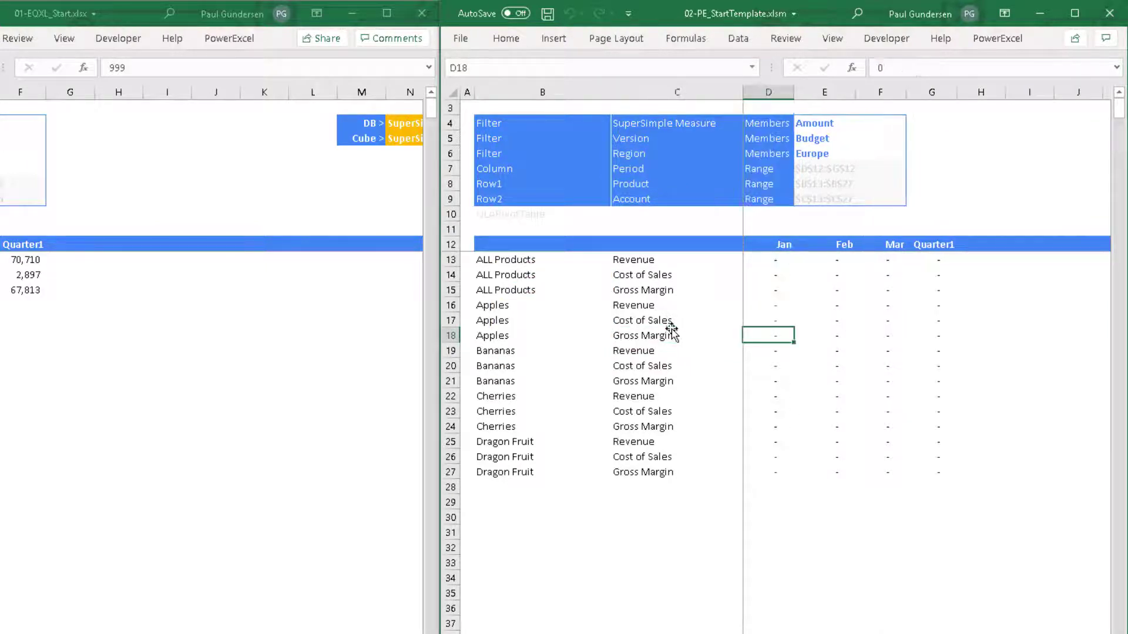
mouse_move(748, 279)
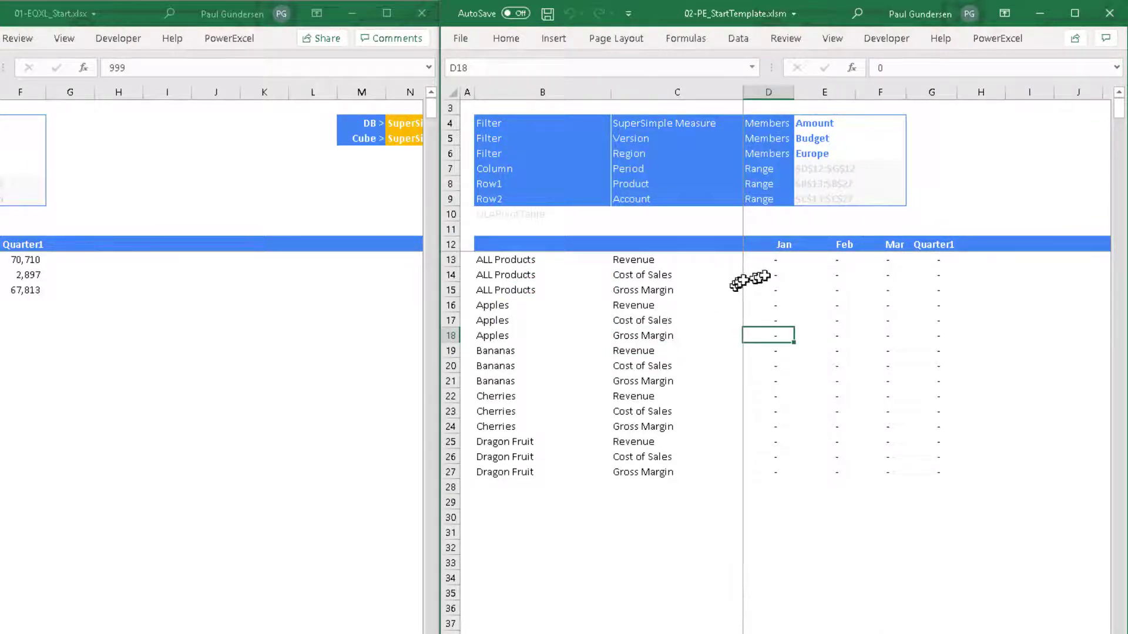
mouse_move(763, 356)
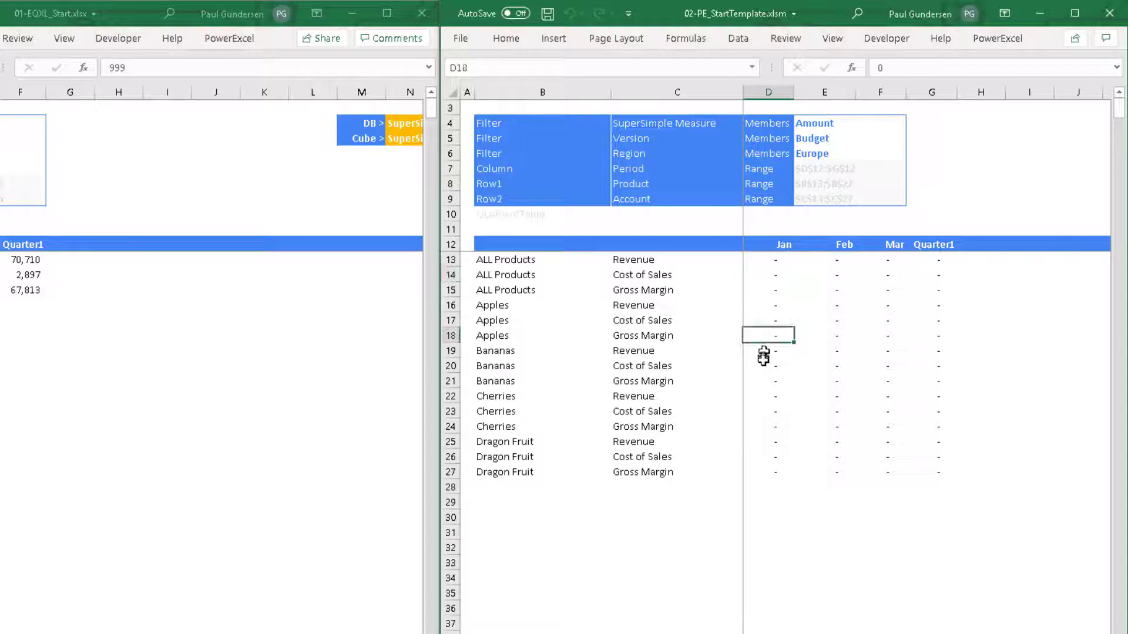
- Enter Dragon Fruit Jan–Mar figures starting with January Revenue 1,111 and Cost 333
click(767, 441)
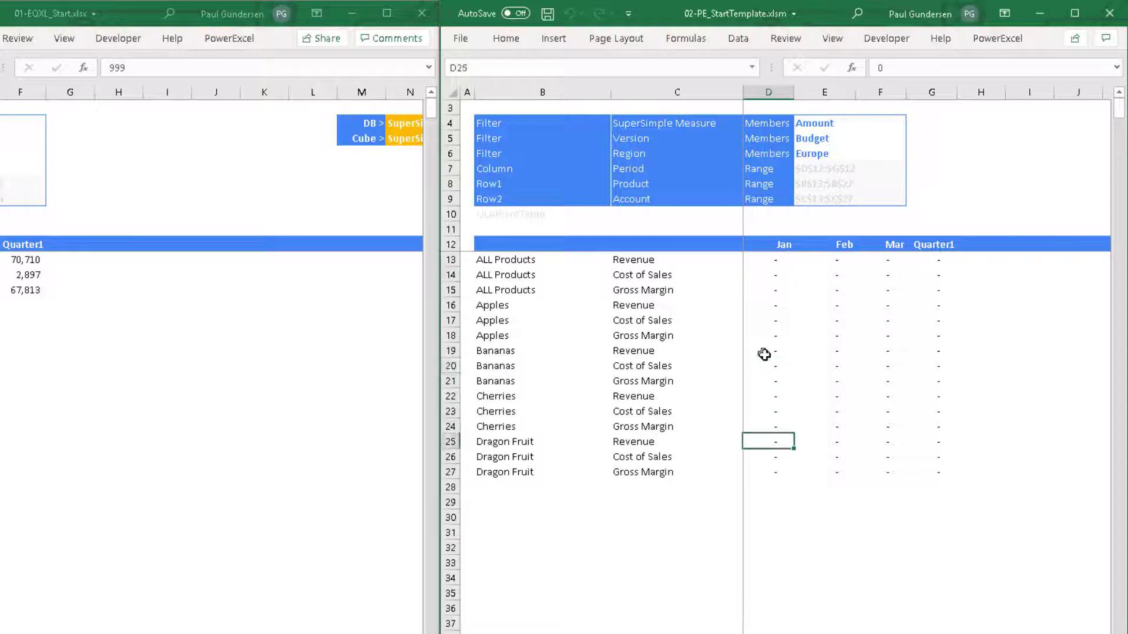
text(1111)
click(880, 456)
text(5555)
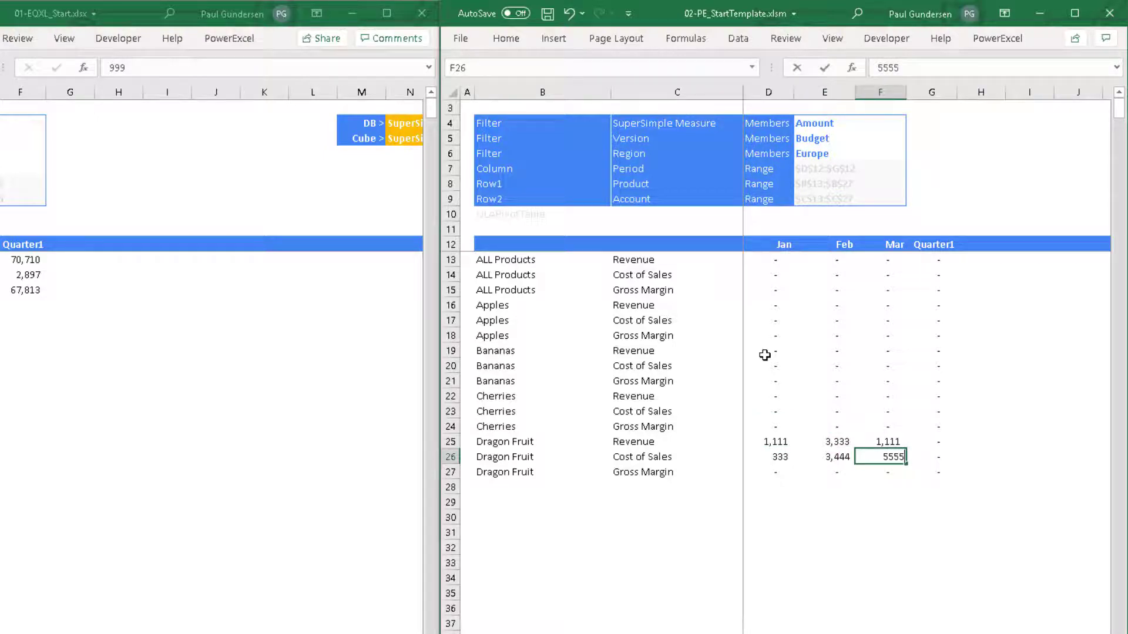
key(Return)
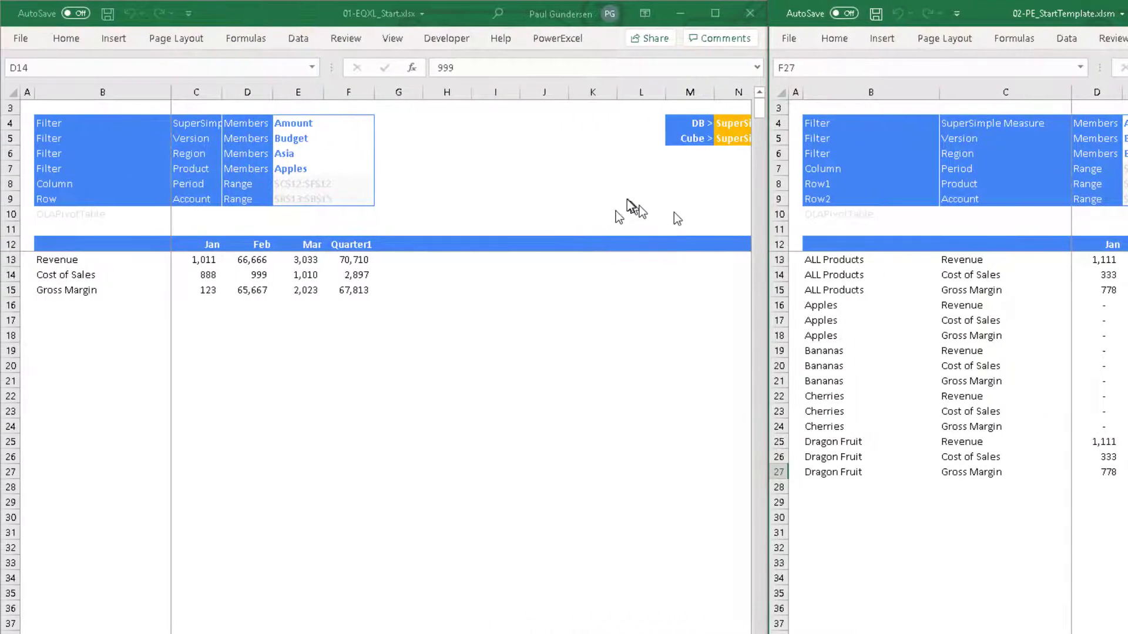
- Set the first workbook's Region filter to Europe via Select Members
click(248, 275)
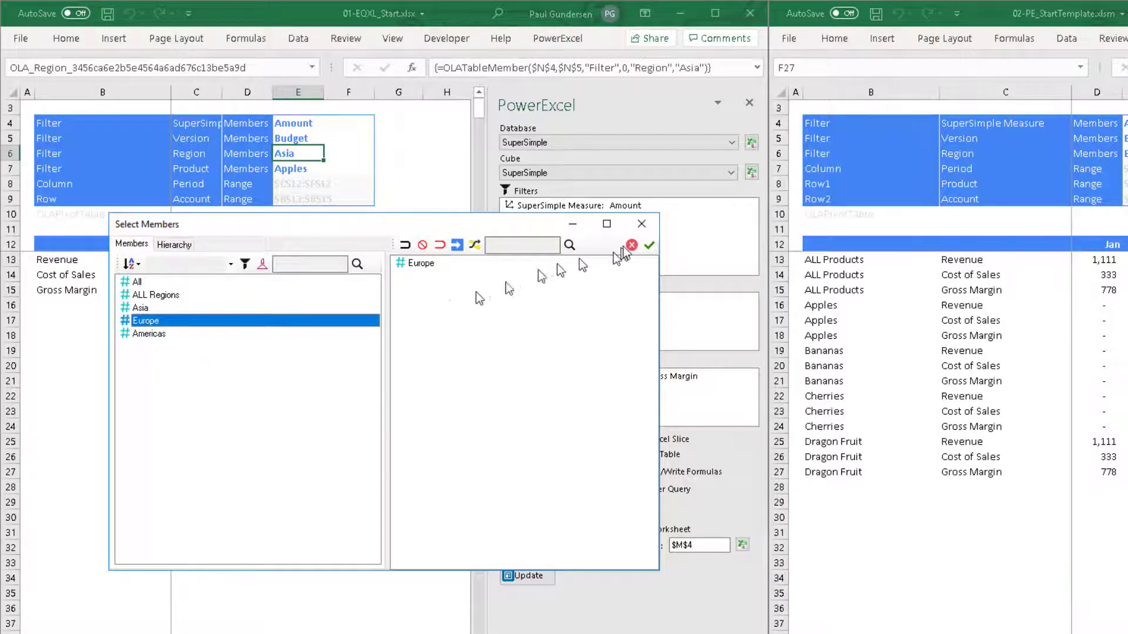
click(649, 246)
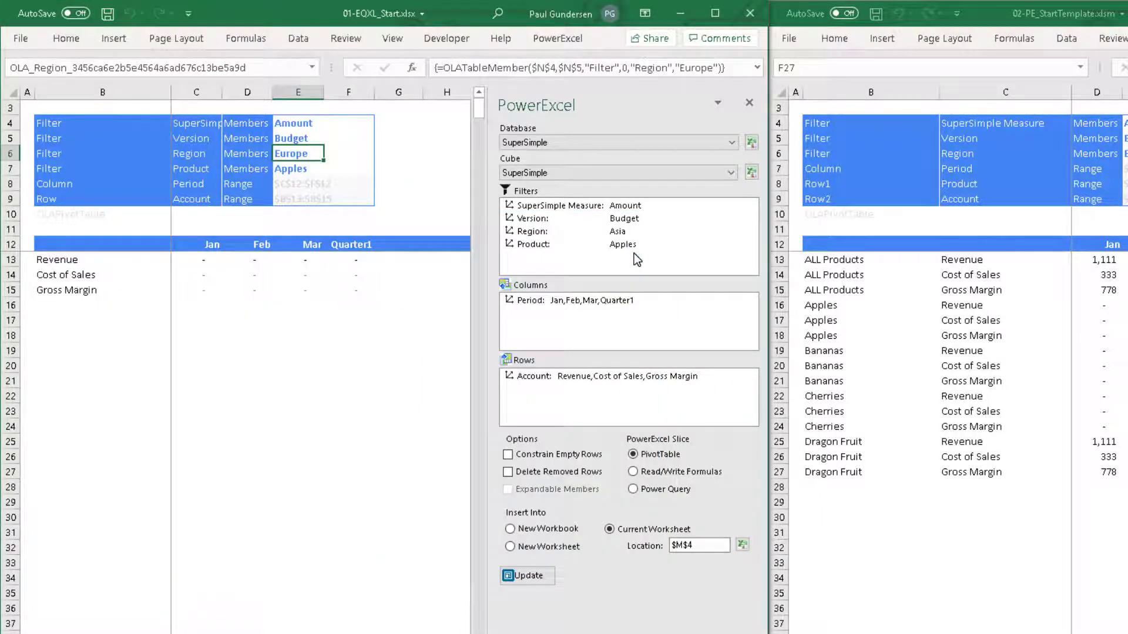
click(527, 575)
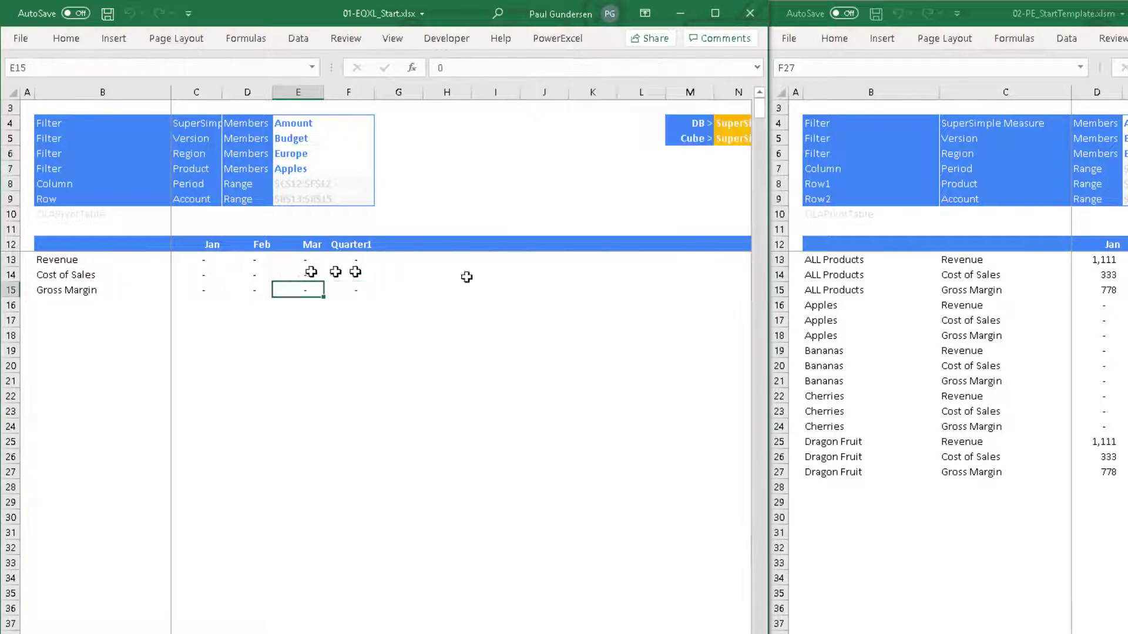
mouse_move(289, 168)
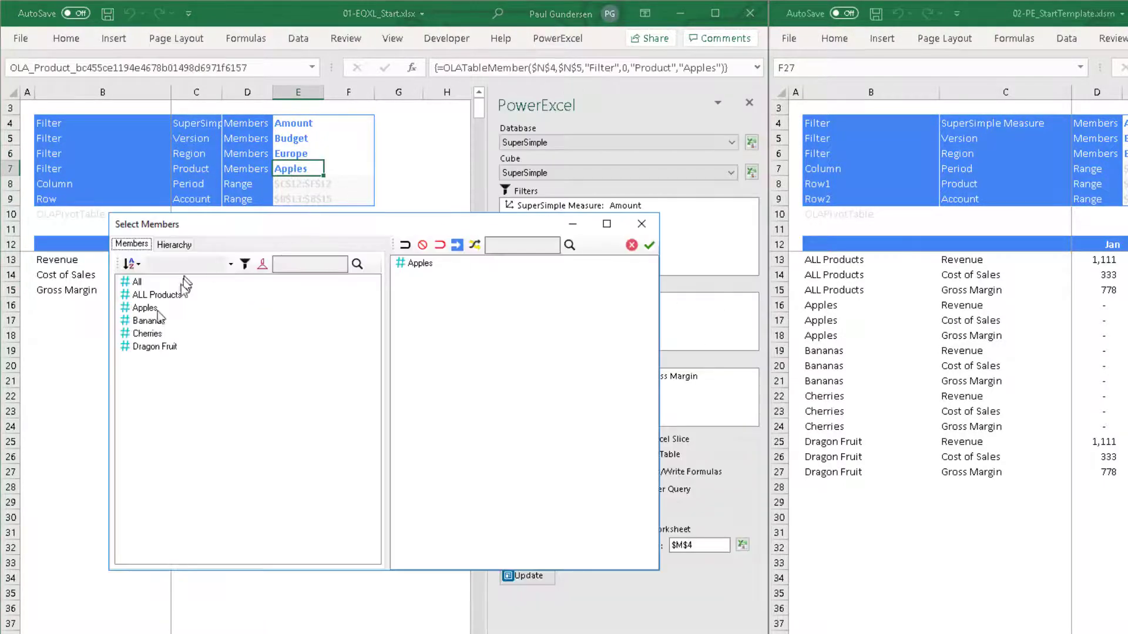
- Replace Apples with Dragon Fruit as the Product filter, showing Revenue 1,111/3,333/1,111
right_click(153, 345)
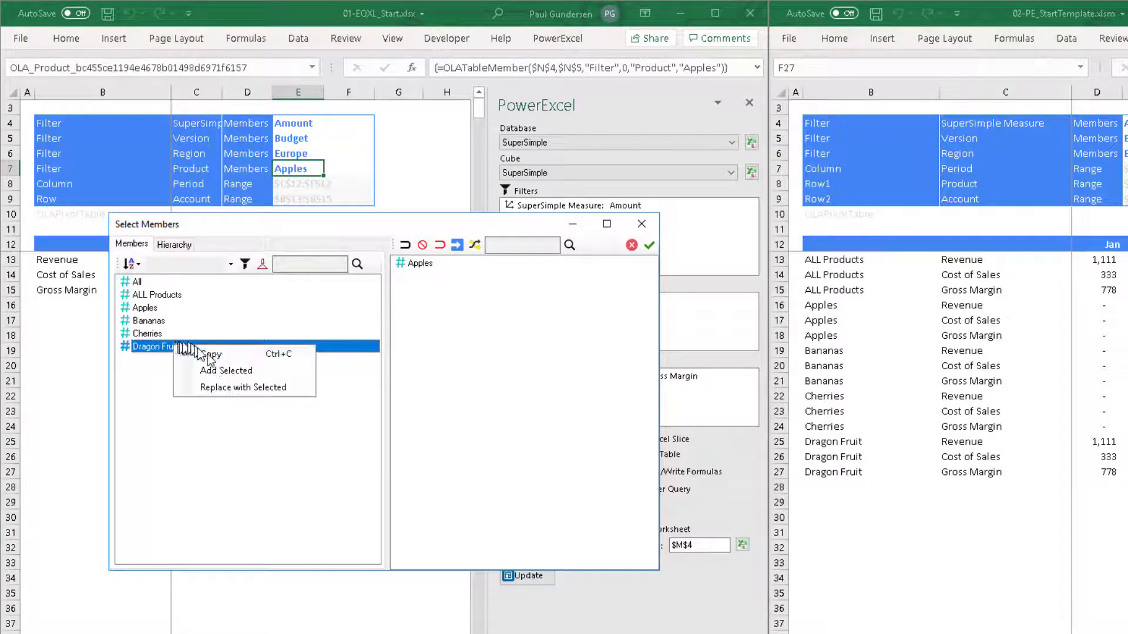
click(243, 386)
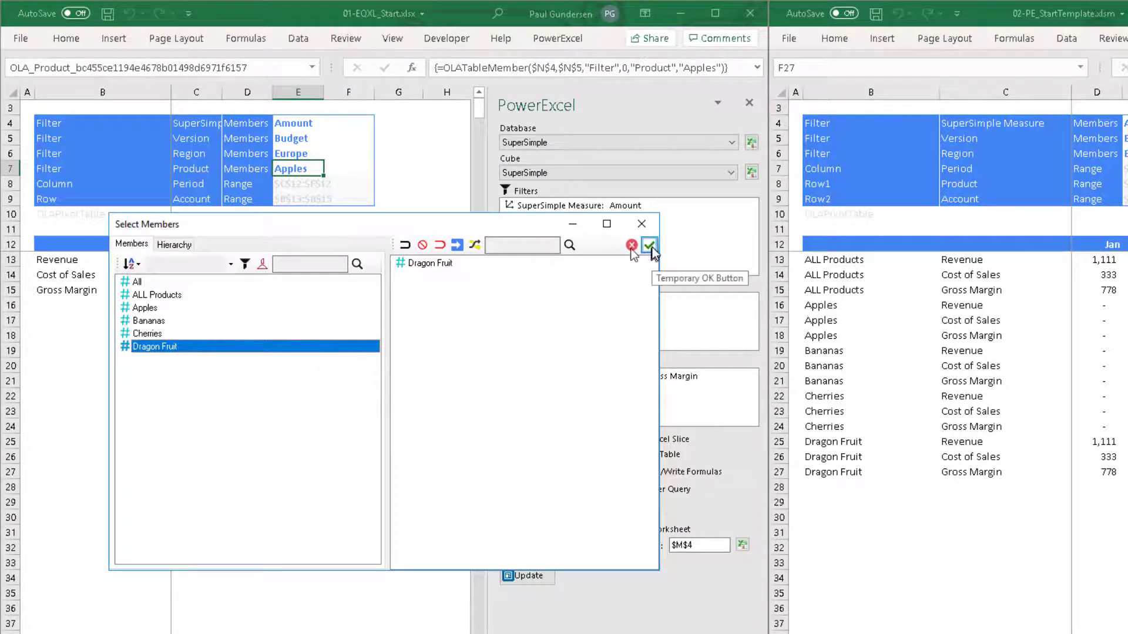
click(648, 245)
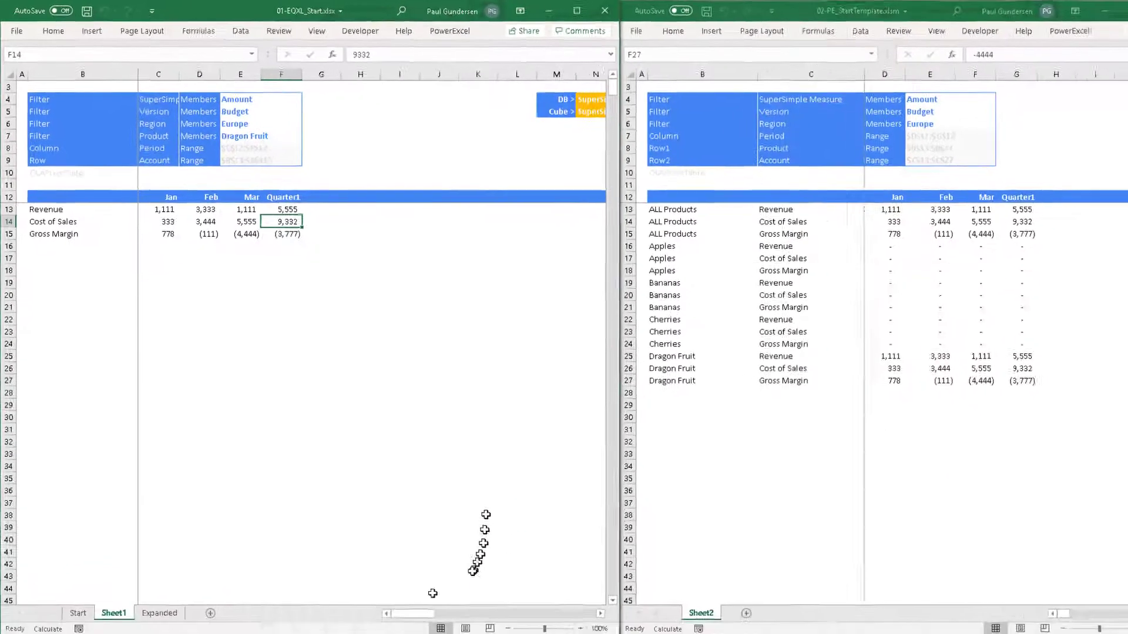
- Refresh the Power BI report so Europe Dragon Fruit appears, totalling 162,101, then return to Excel
click(496, 623)
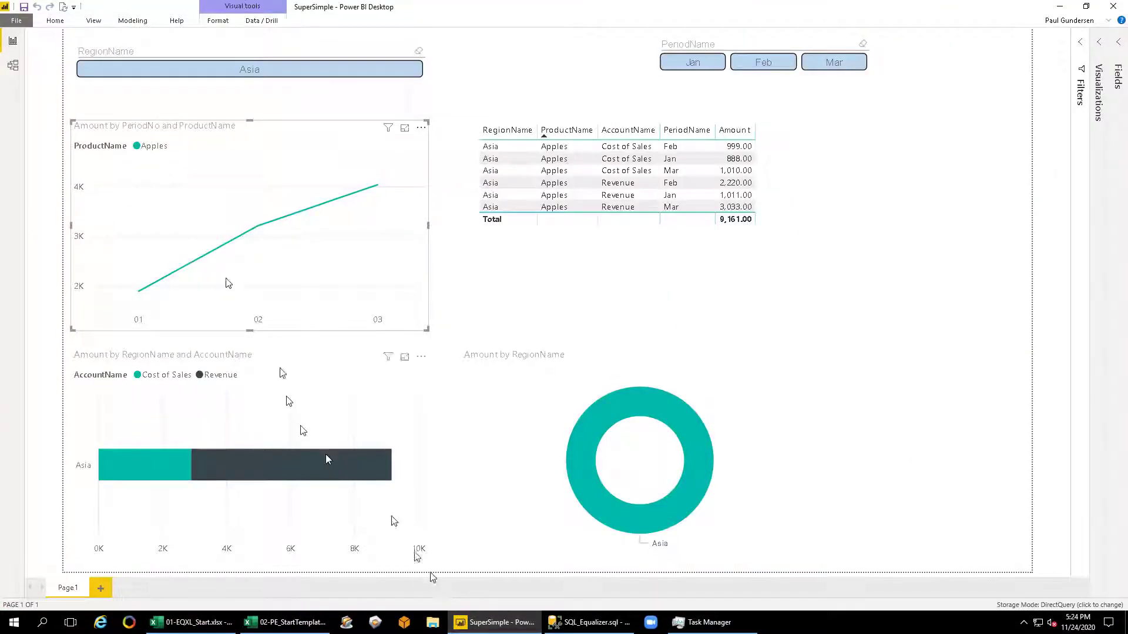
click(72, 7)
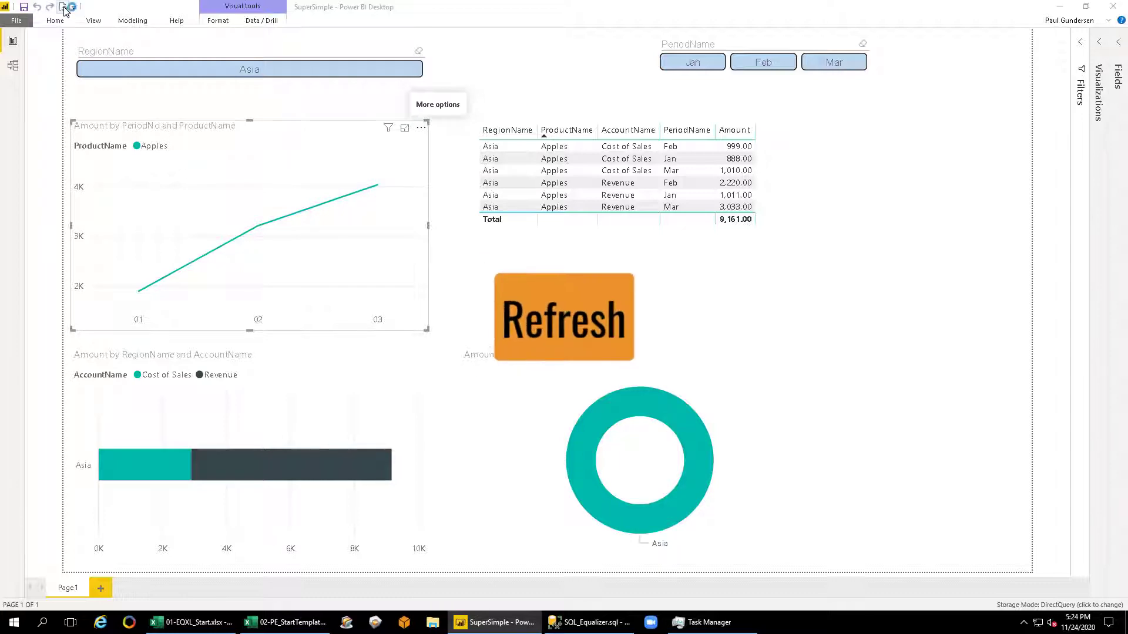
click(564, 317)
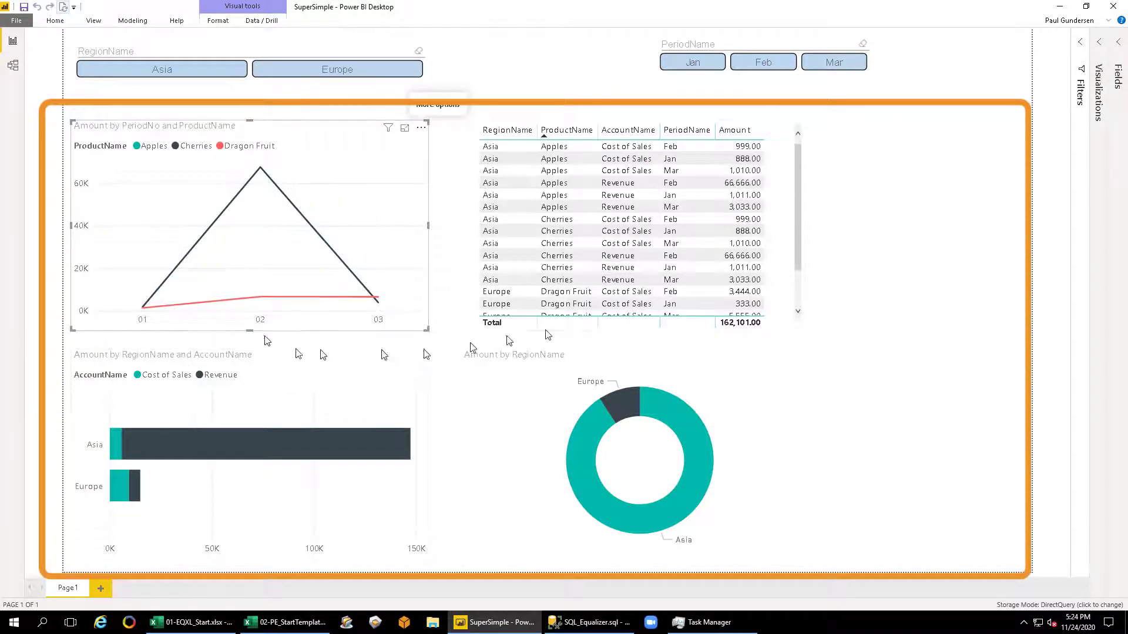
mouse_move(348, 315)
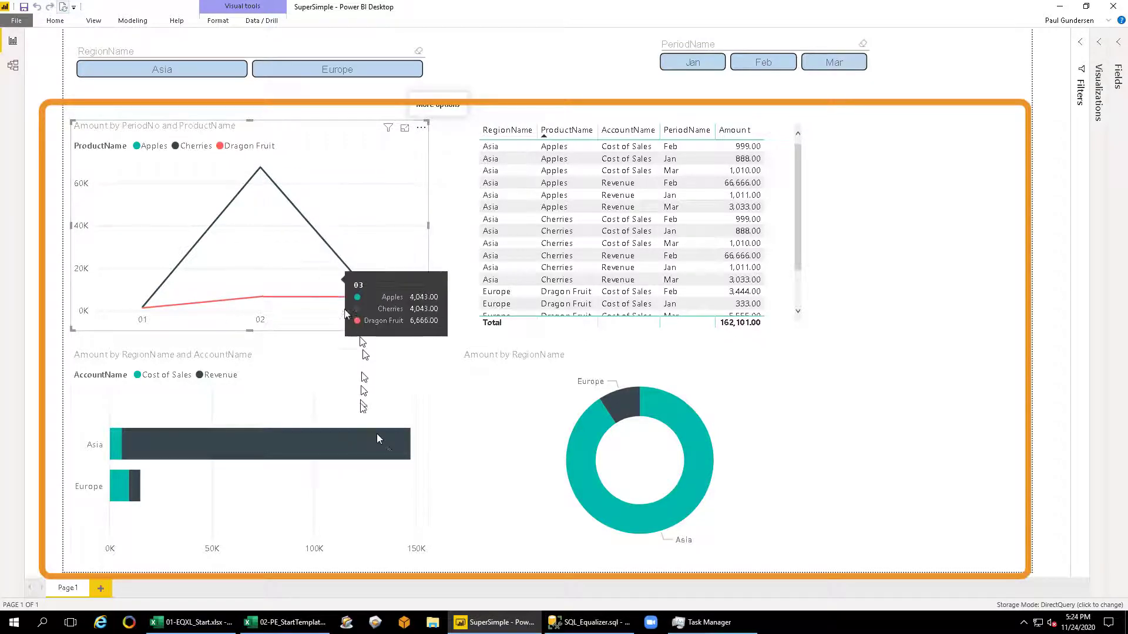
mouse_move(439, 494)
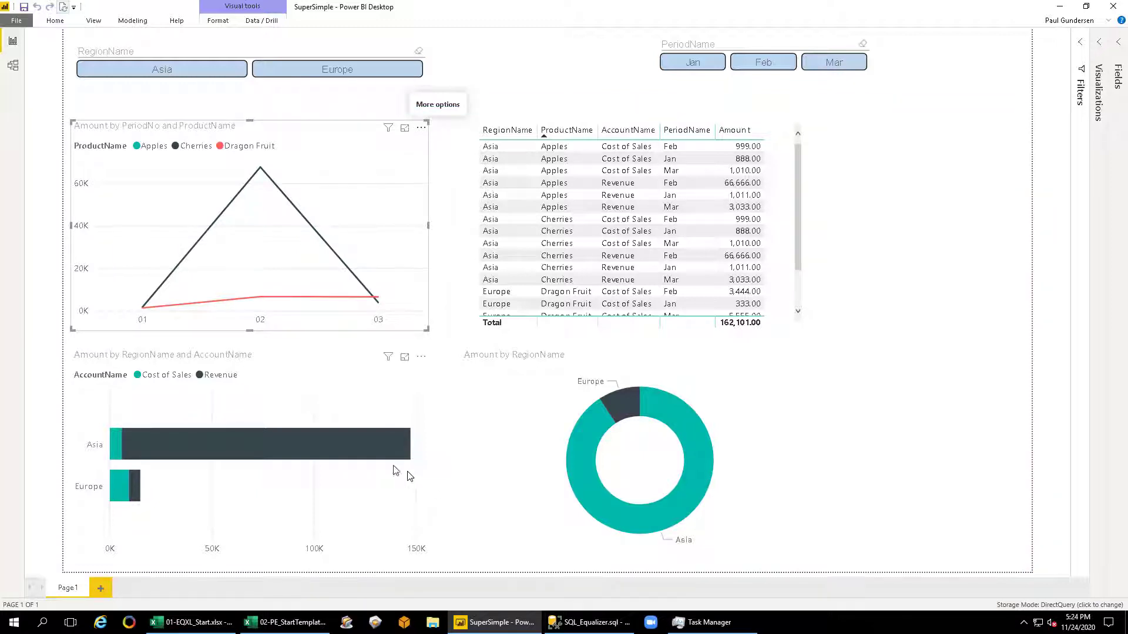
click(286, 623)
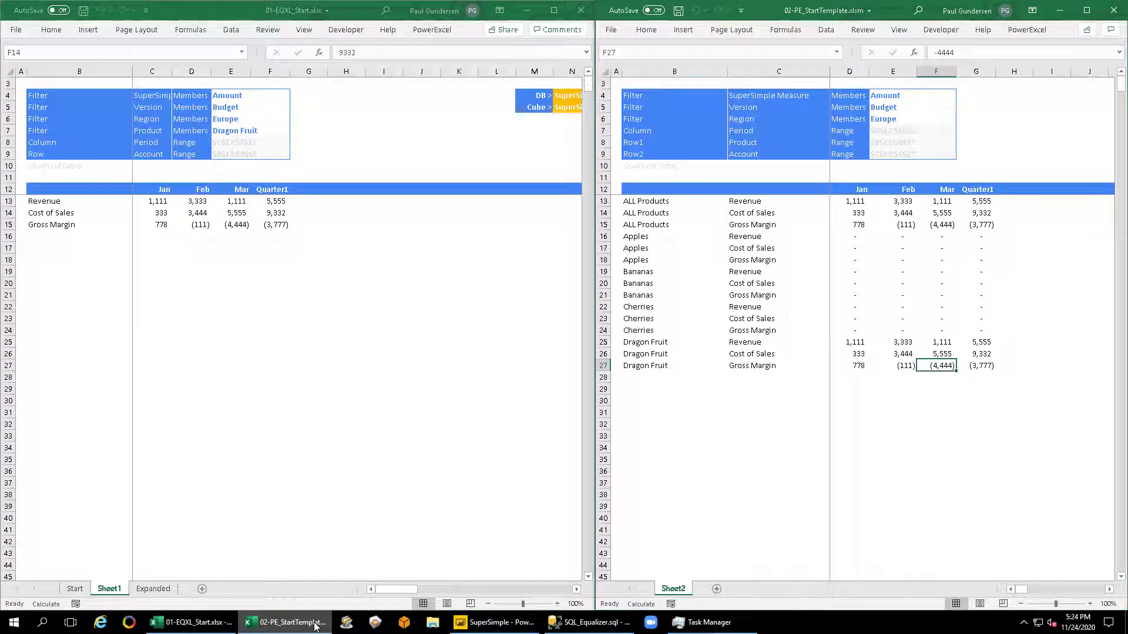
mouse_move(251, 626)
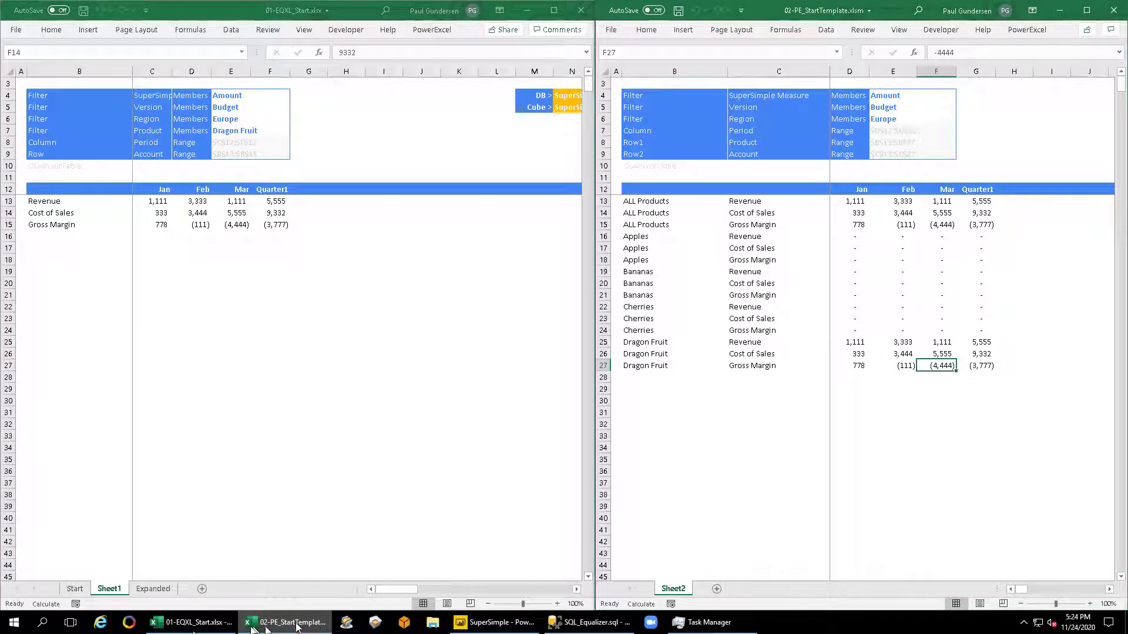
- Show the original Budget/Apples/Asia table on the first workbook's Start sheet
click(270, 212)
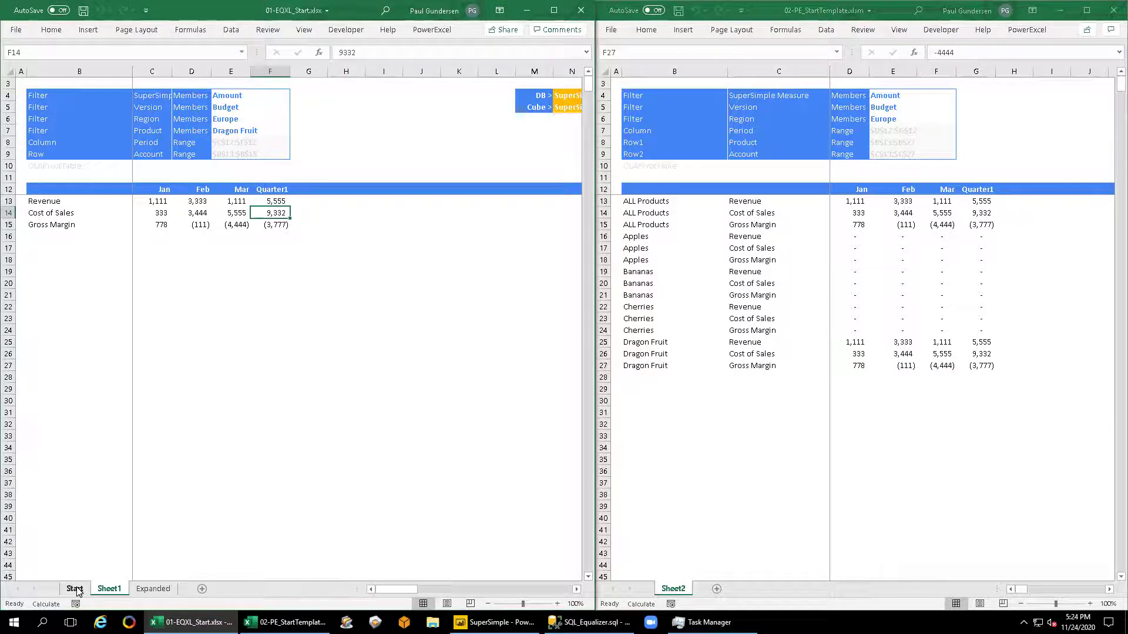
click(74, 588)
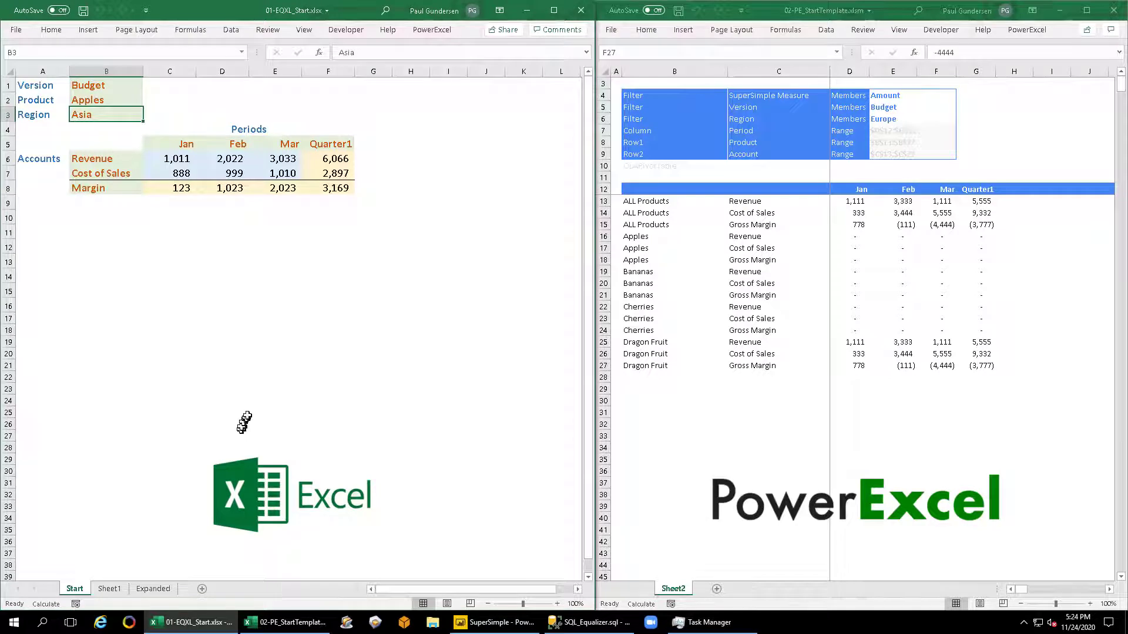
mouse_move(240, 412)
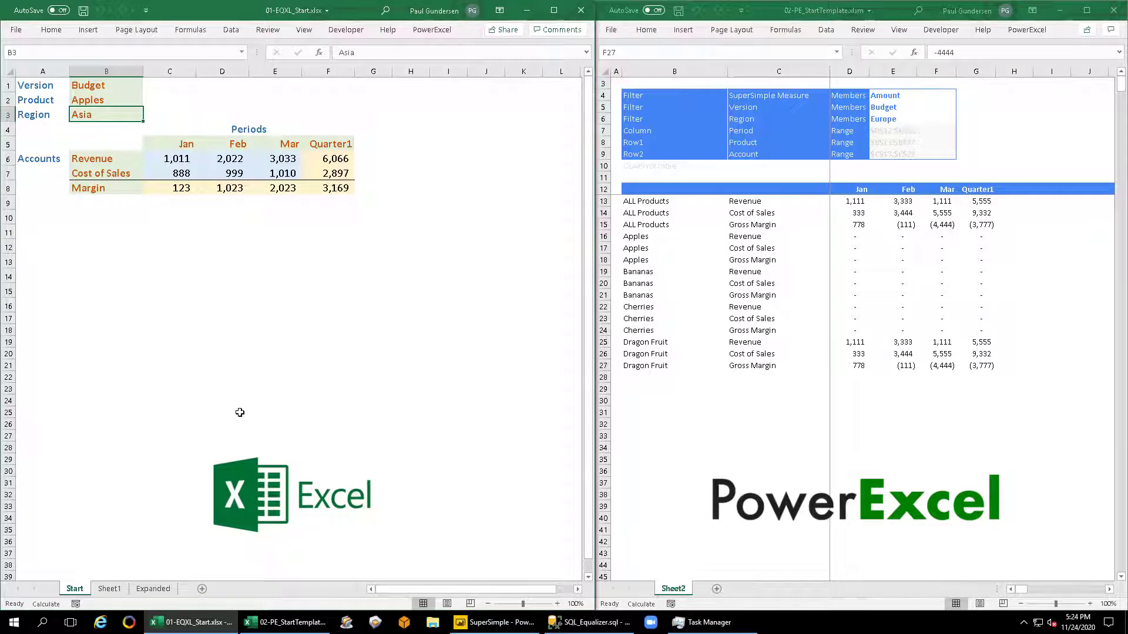